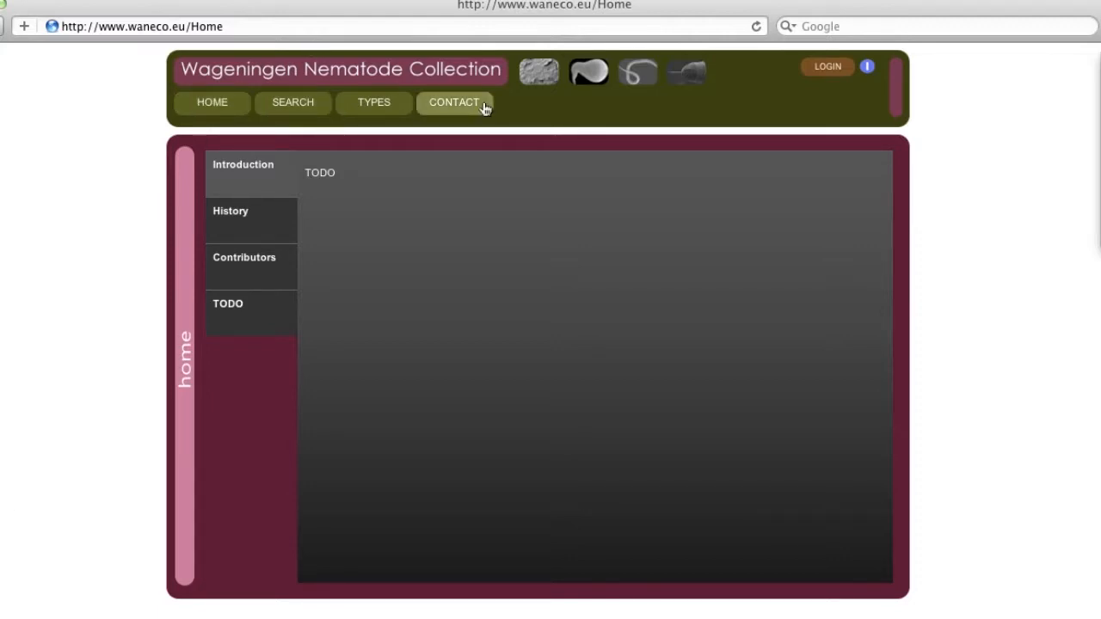
pyautogui.moveTo(454, 102)
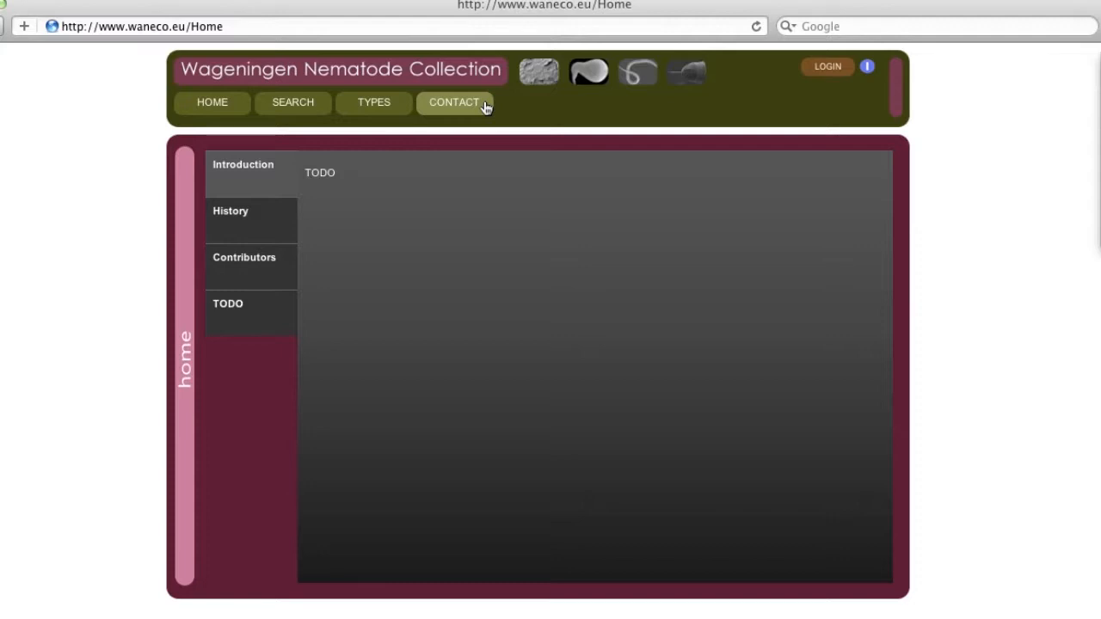
pyautogui.moveTo(214, 107)
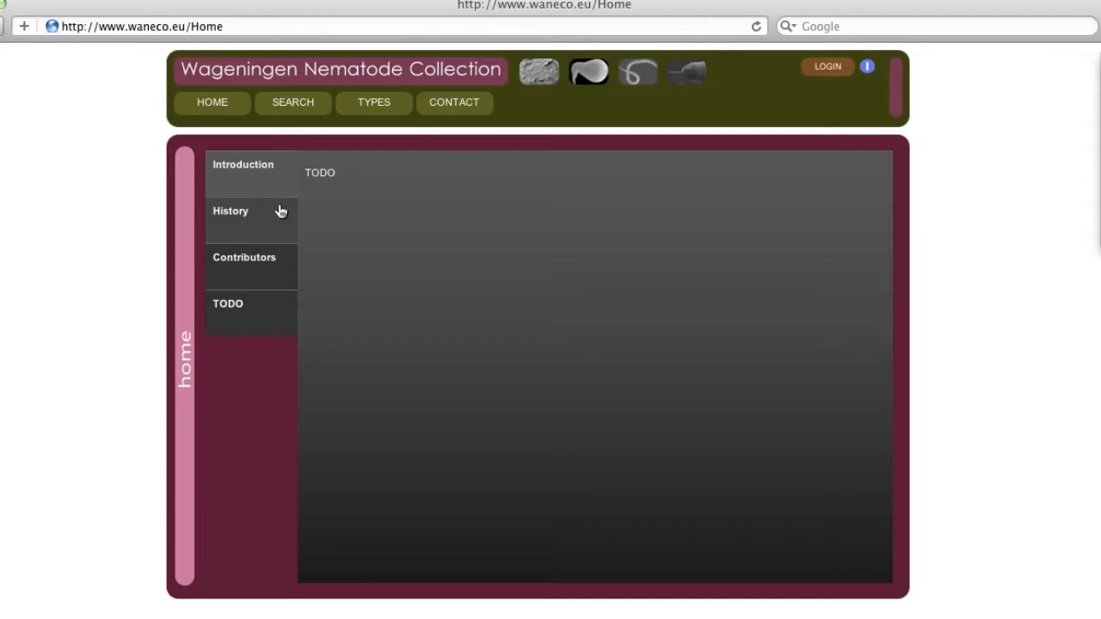
pyautogui.moveTo(251, 318)
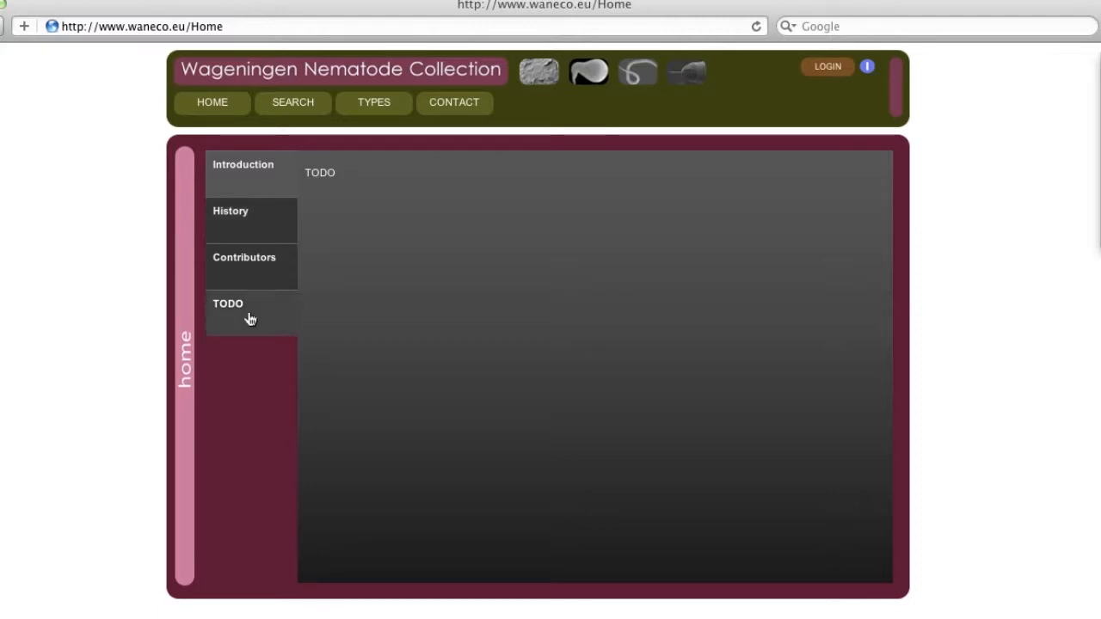
pyautogui.moveTo(206, 238)
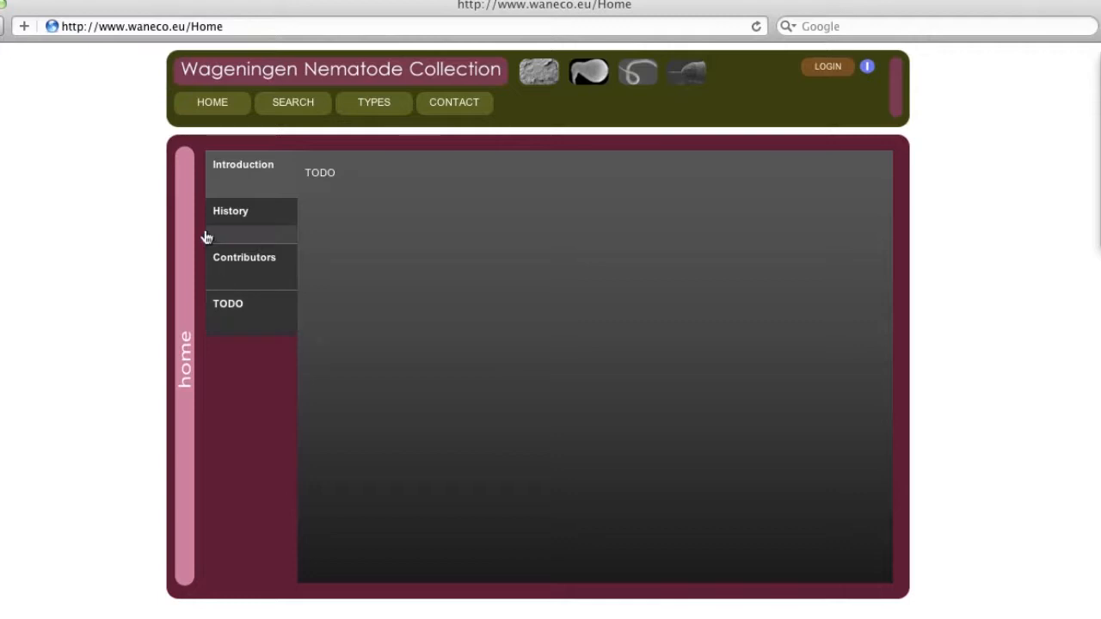
pyautogui.moveTo(246, 231)
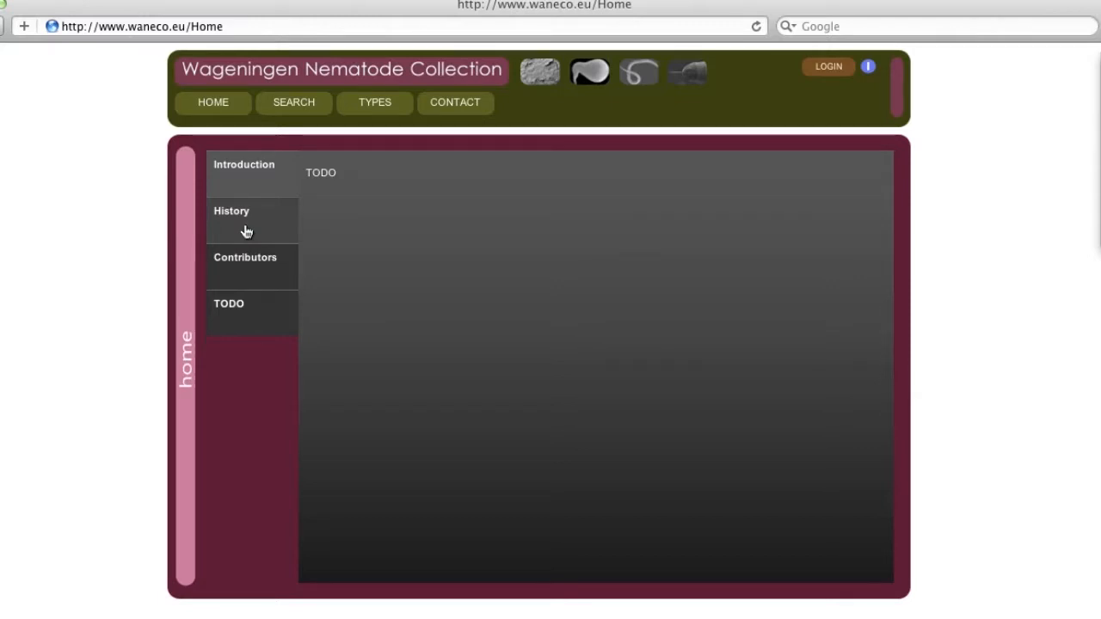
pyautogui.moveTo(248, 268)
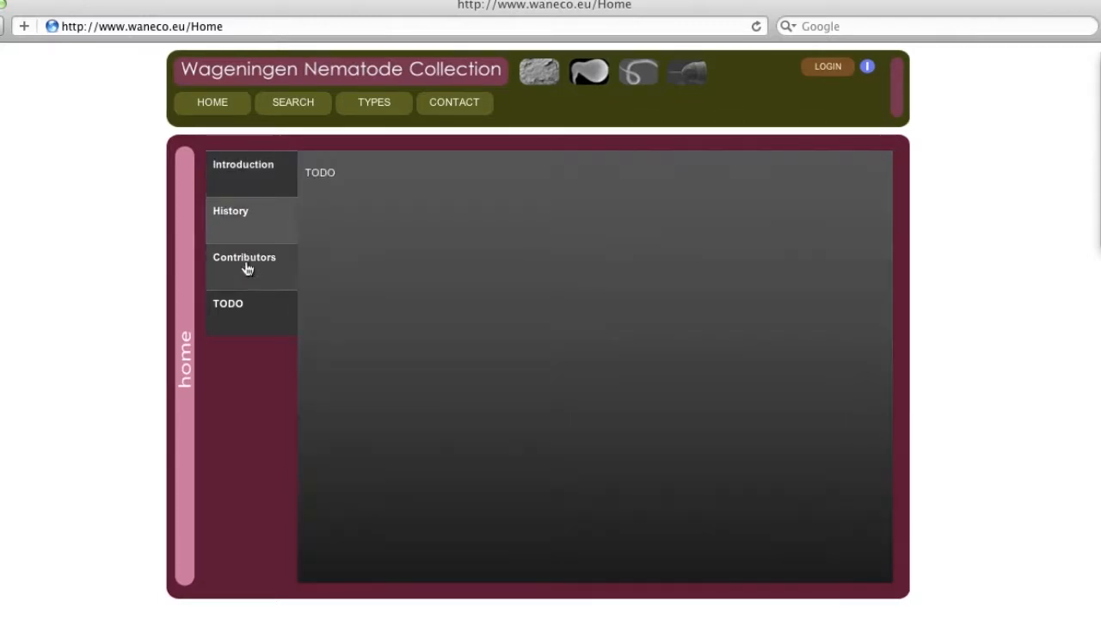
# Show the TODO issues, return to the Introduction section, and zoom the page out.
pyautogui.click(242, 165)
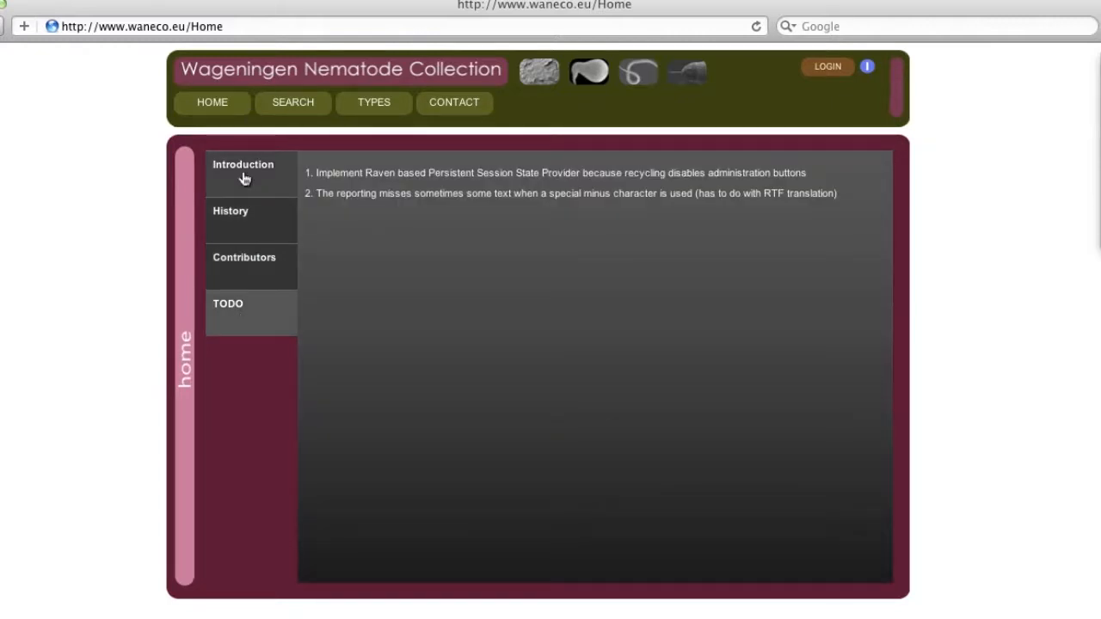
pyautogui.click(227, 303)
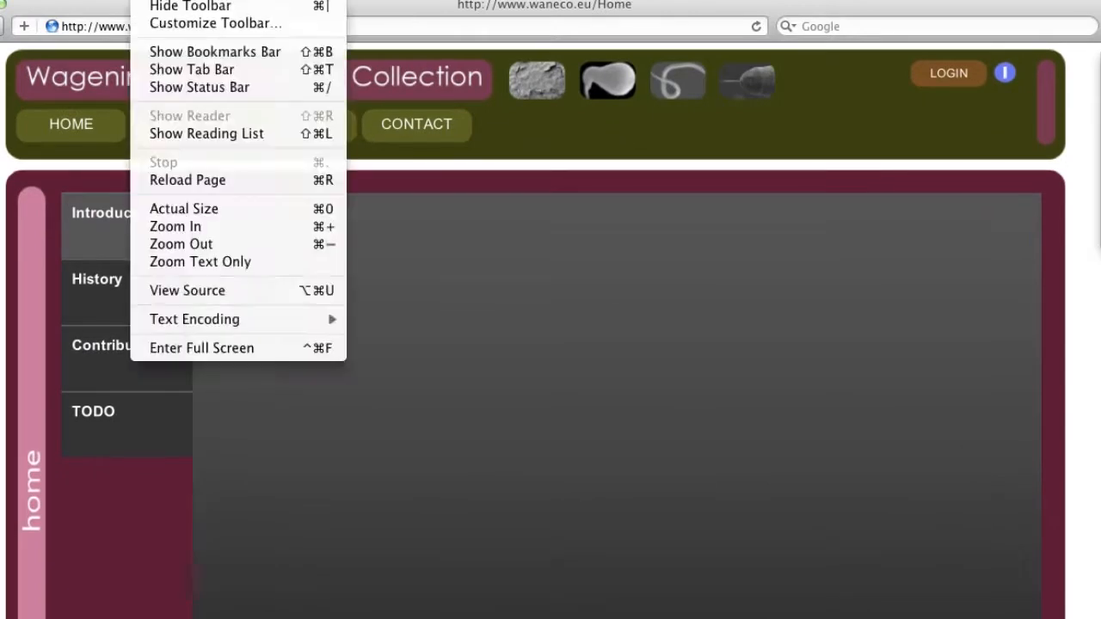
pyautogui.moveTo(181, 244)
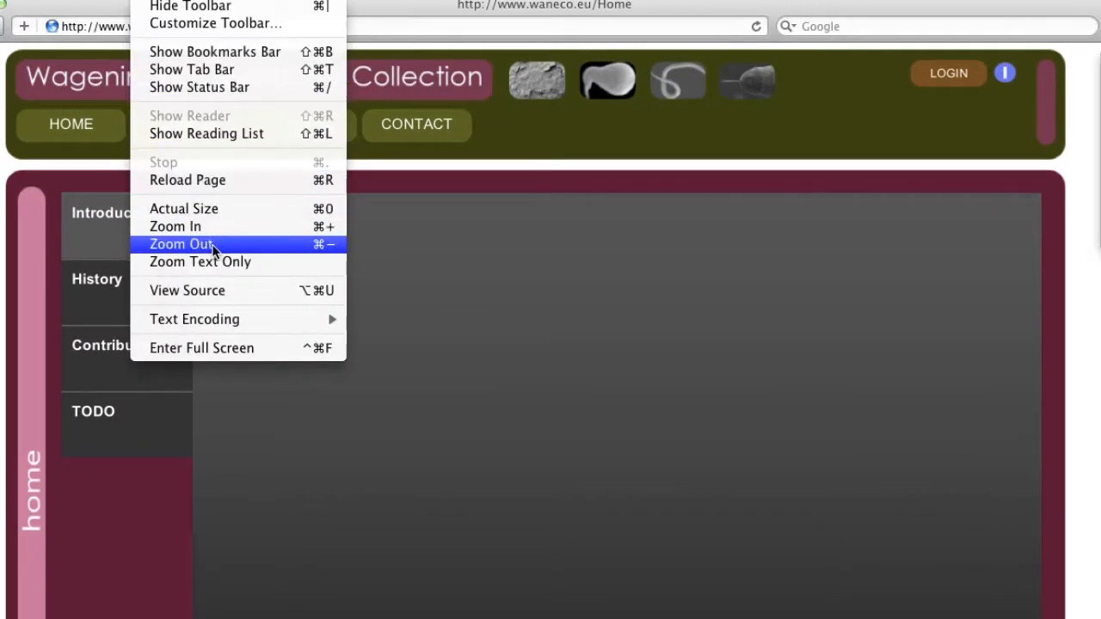
pyautogui.click(182, 244)
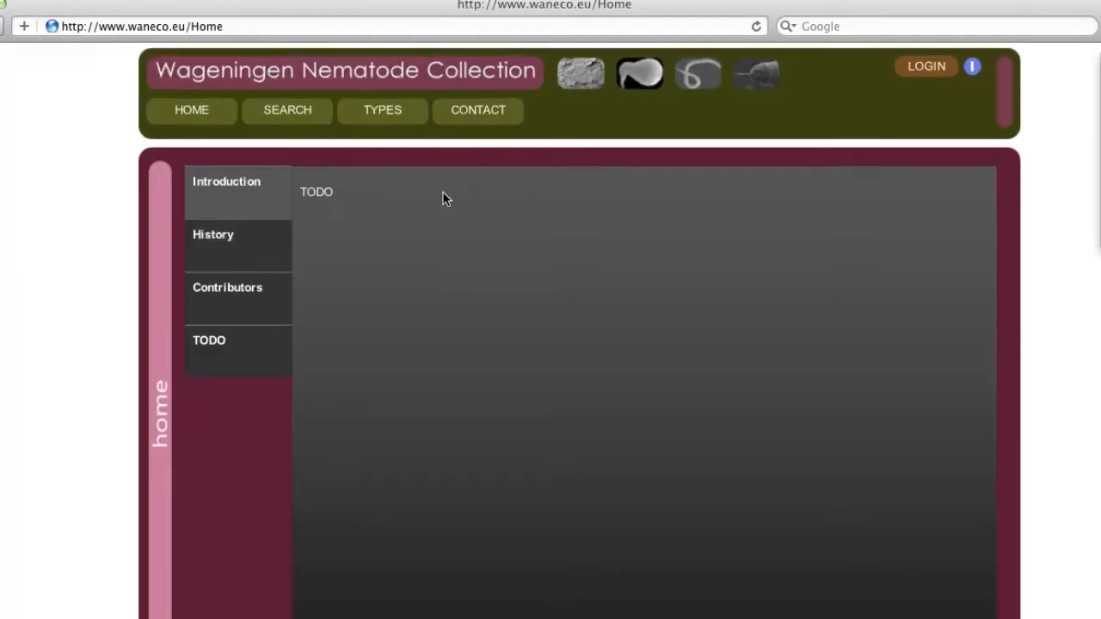
pyautogui.moveTo(287, 110)
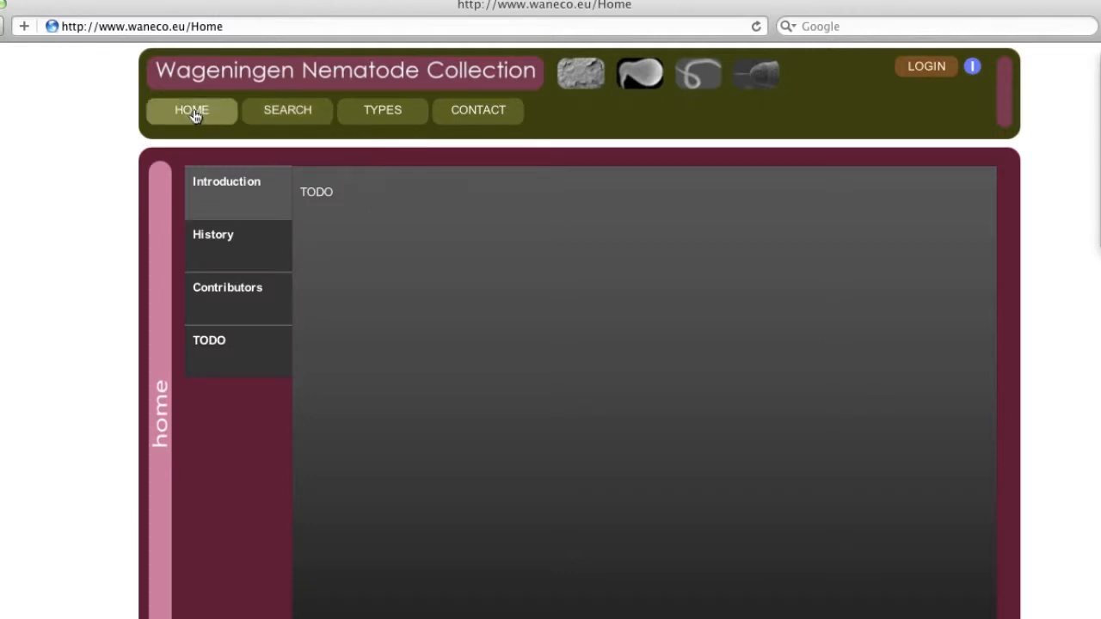
pyautogui.moveTo(191, 111)
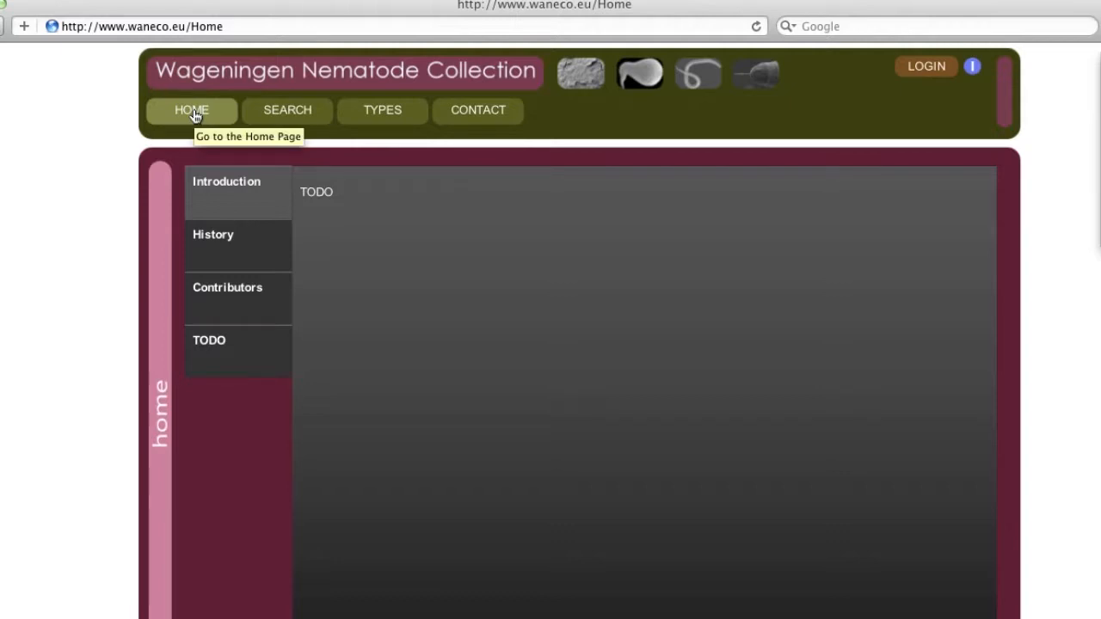
pyautogui.moveTo(279, 203)
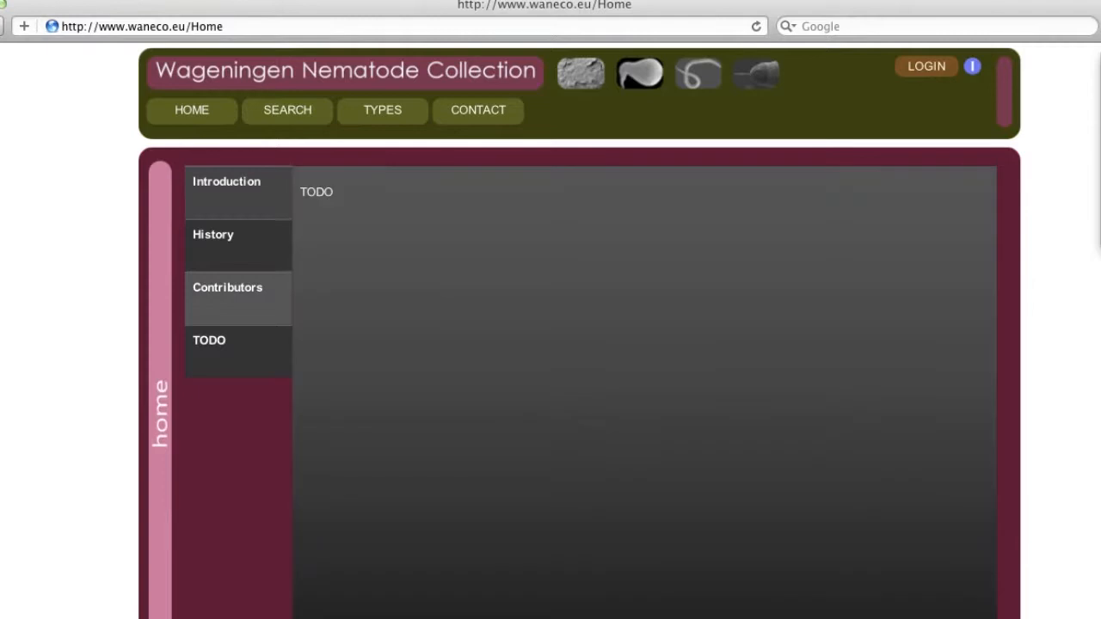
# Visit the Contributors section, return to the Introduction, then go to the collection Search page.
pyautogui.click(209, 340)
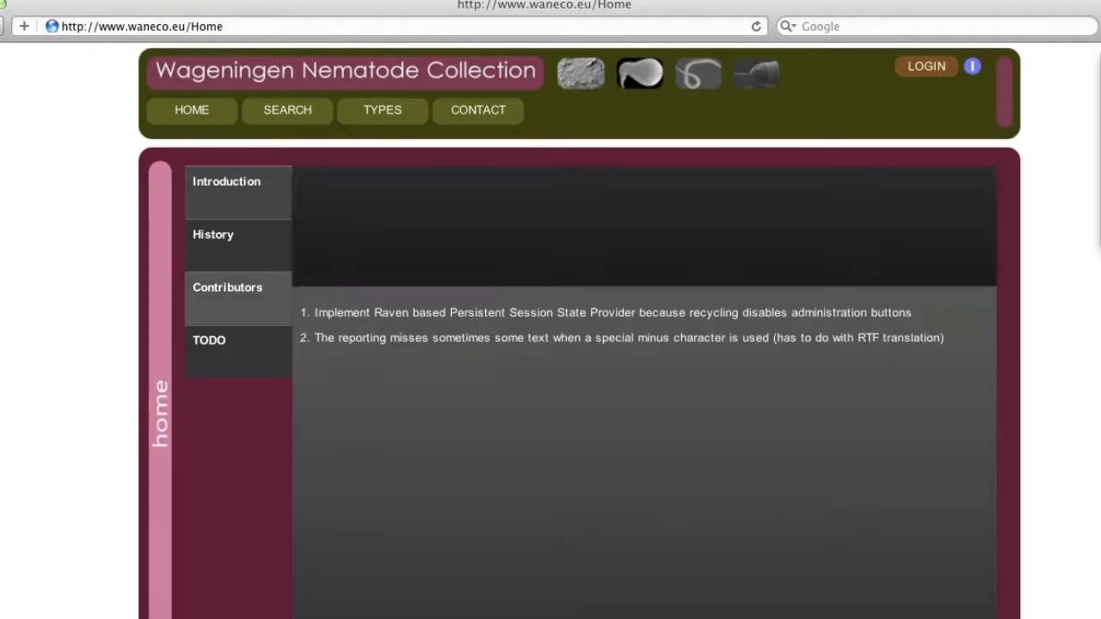
pyautogui.click(210, 341)
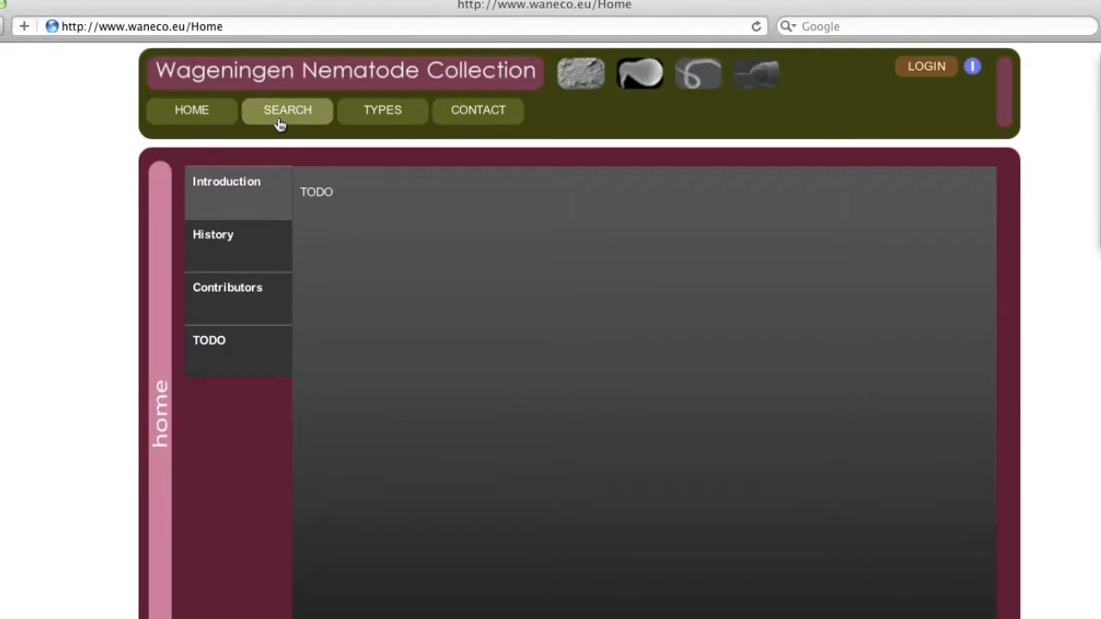
pyautogui.click(287, 110)
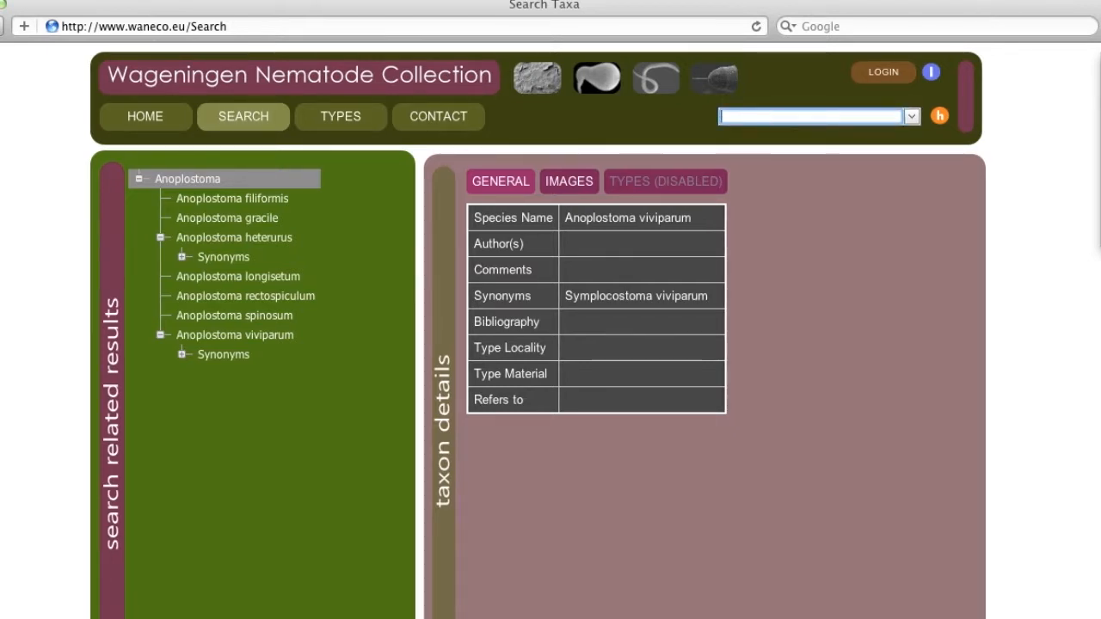
# Browse genus suggestions in the species search box and choose Meloidodera from the dropdown.
pyautogui.write('Meloidodera')
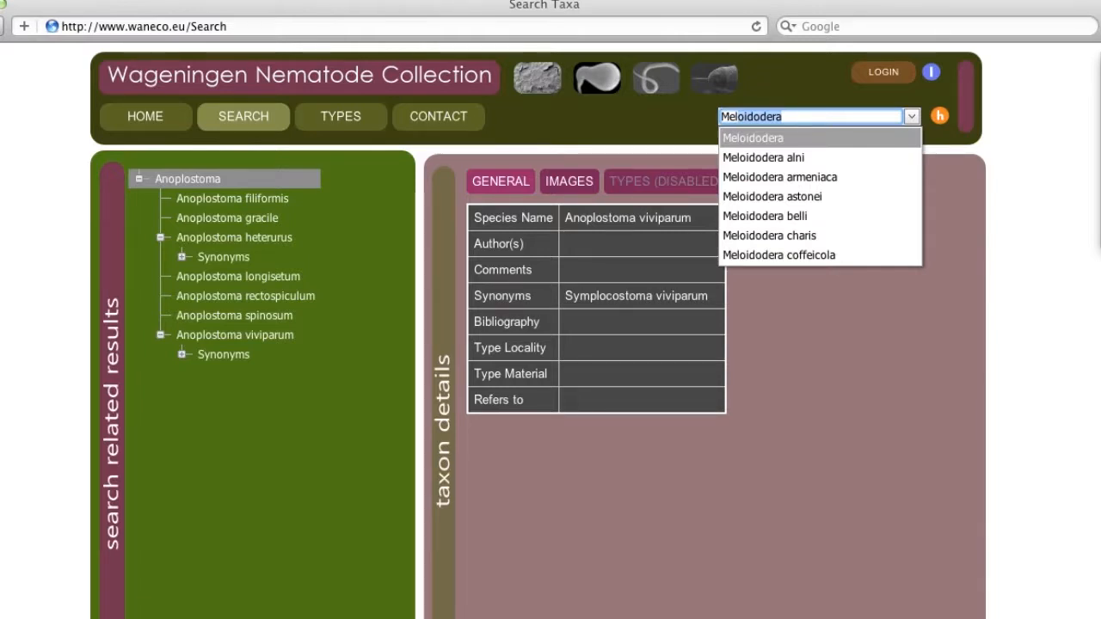
pyautogui.write('Meloidoderita polygoni')
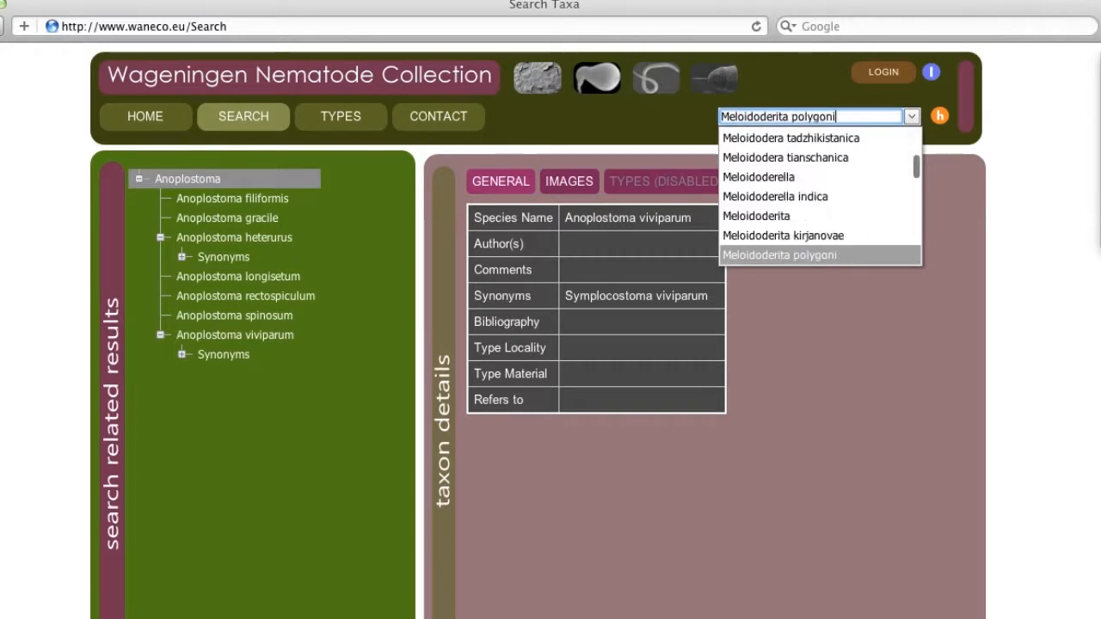
pyautogui.write('Meloidogyne kralli')
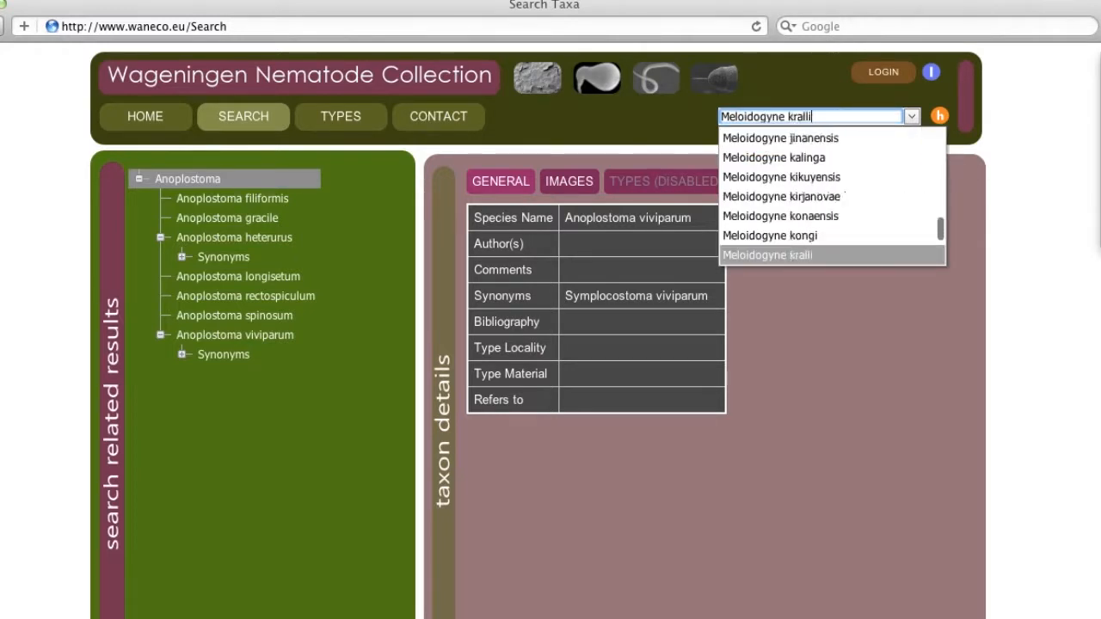
pyautogui.write('Meloinema silvicola')
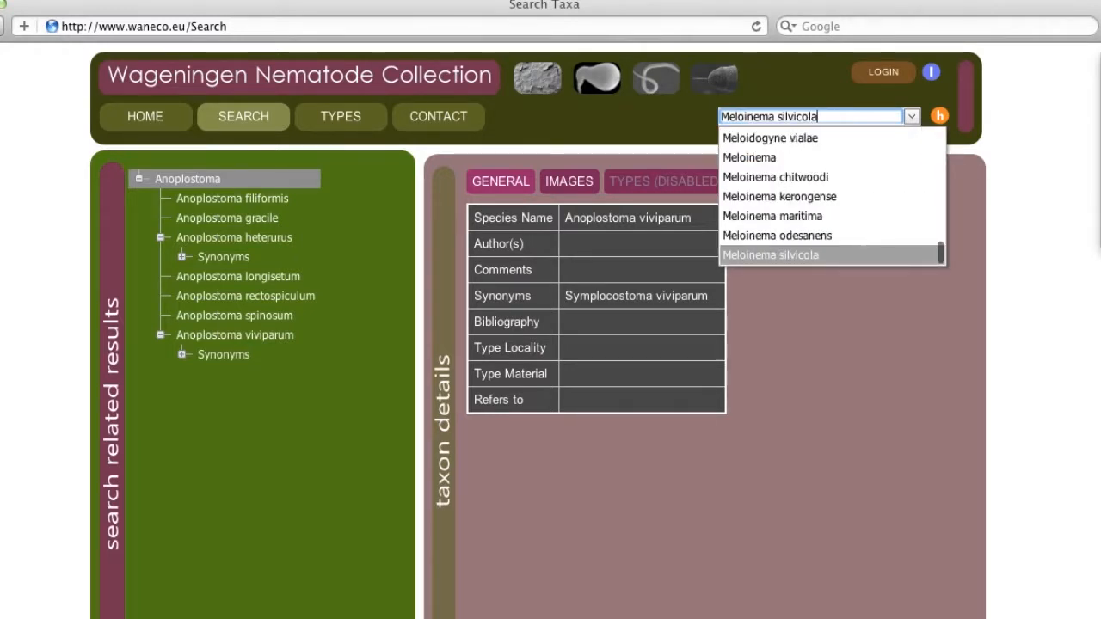
pyautogui.write('Meloidogyne oryzae')
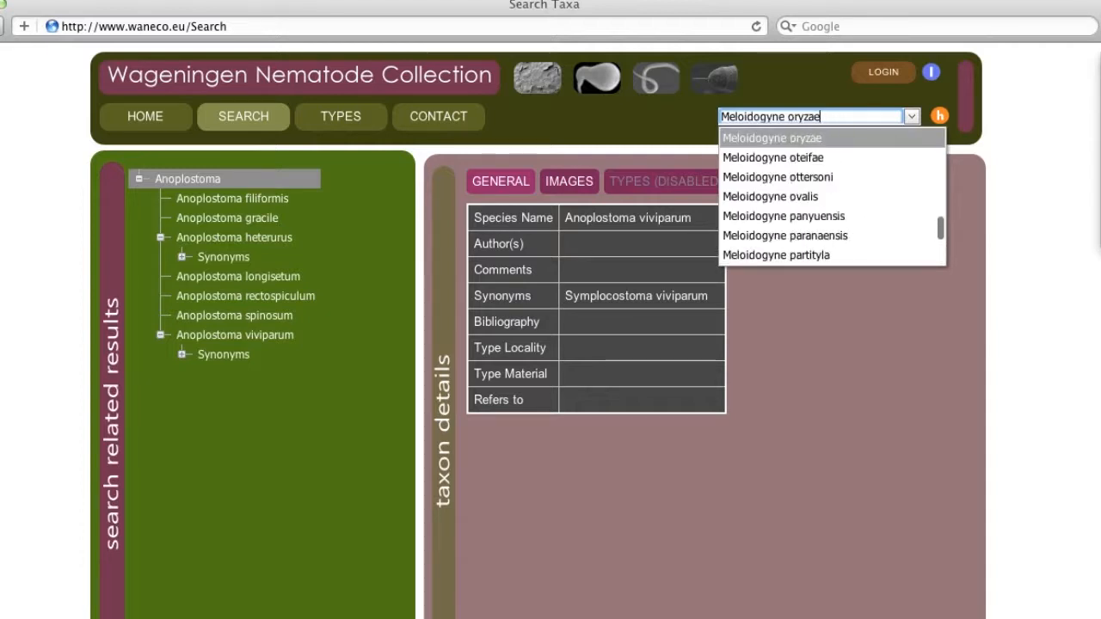
pyautogui.write('Meloidoderita polygoni')
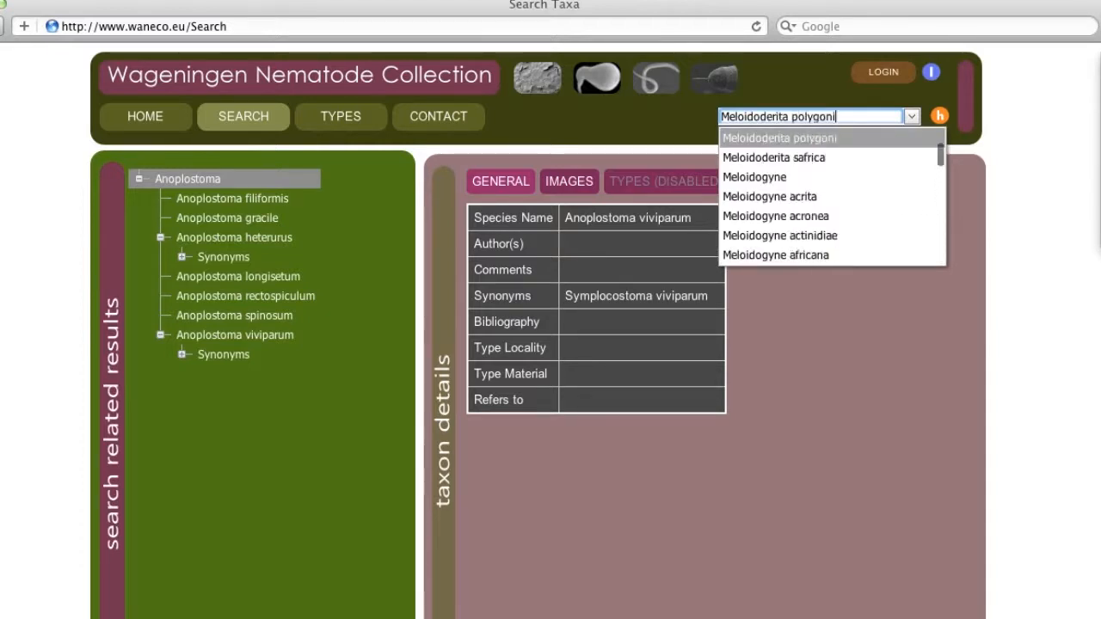
pyautogui.write('Meloidodera')
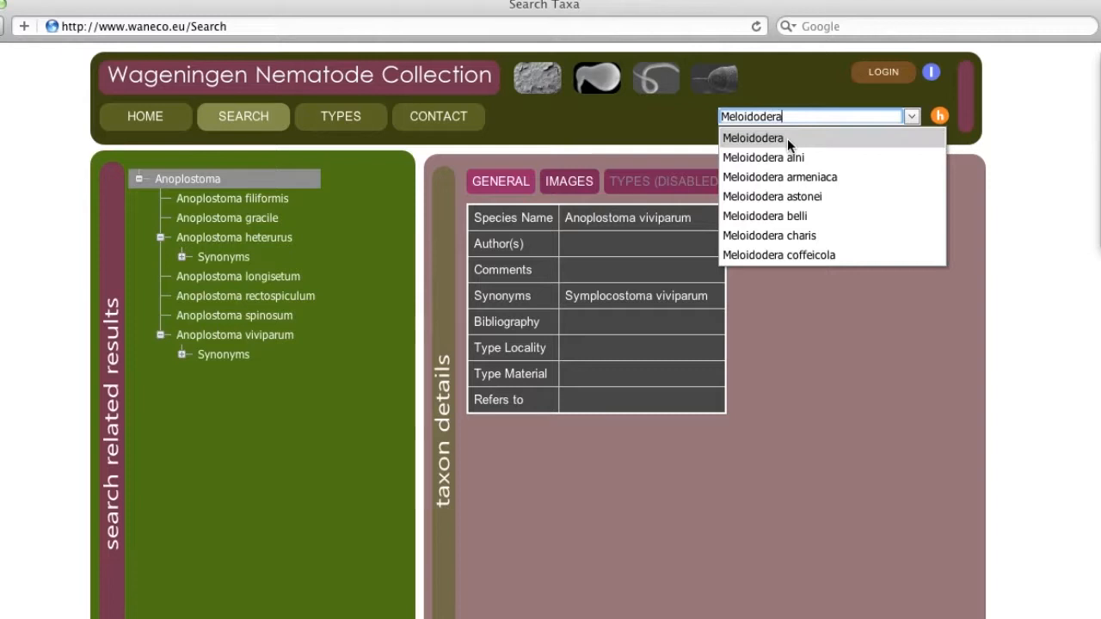
pyautogui.click(752, 138)
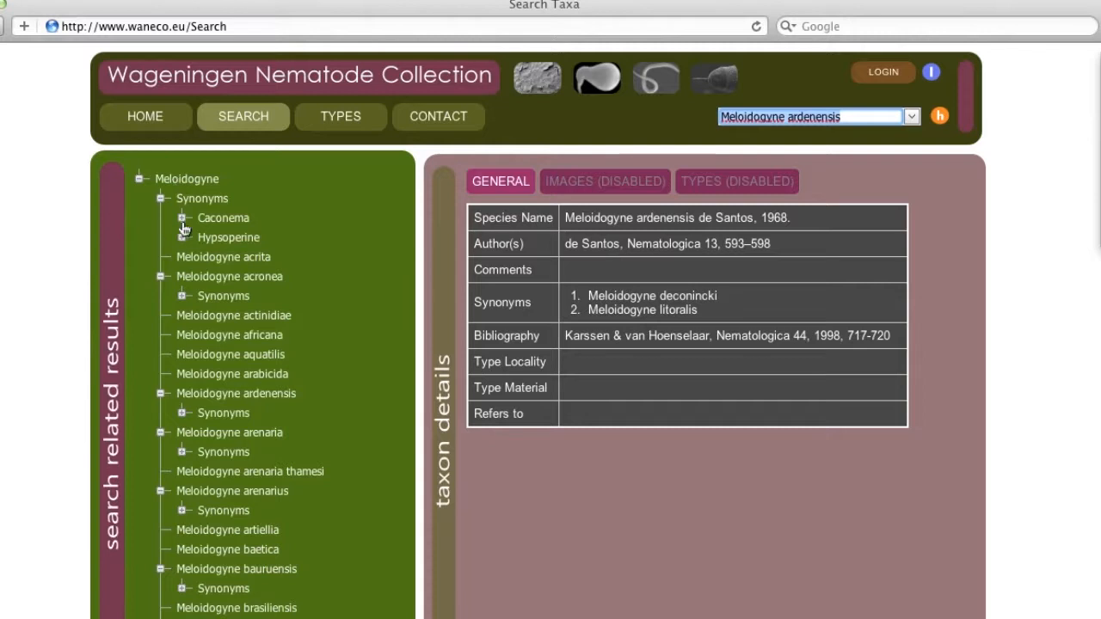
pyautogui.moveTo(182, 241)
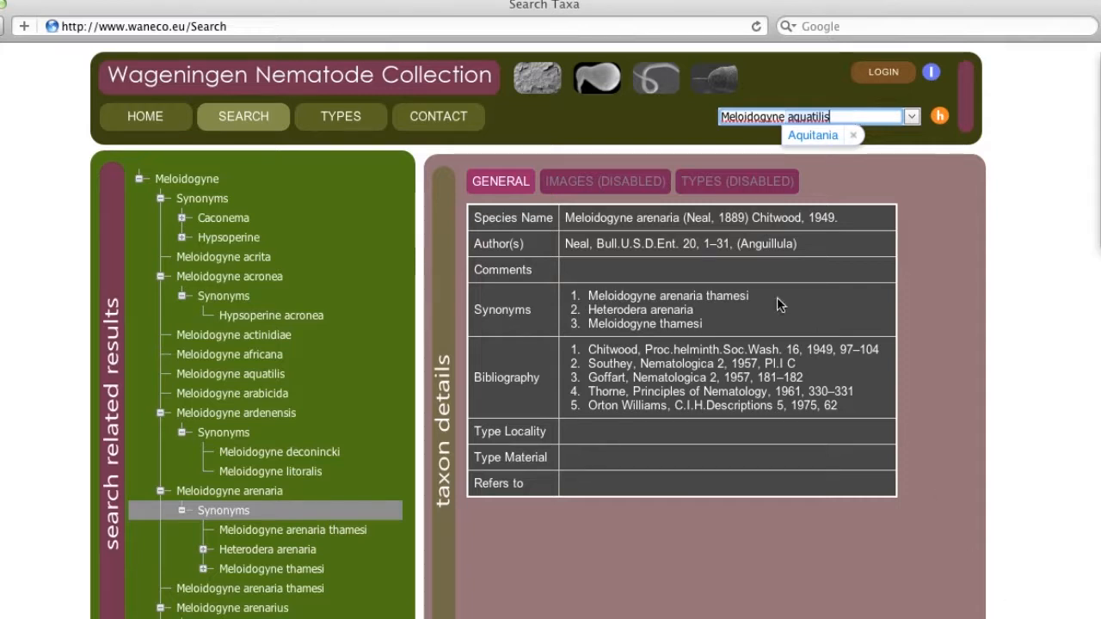
pyautogui.moveTo(651, 378)
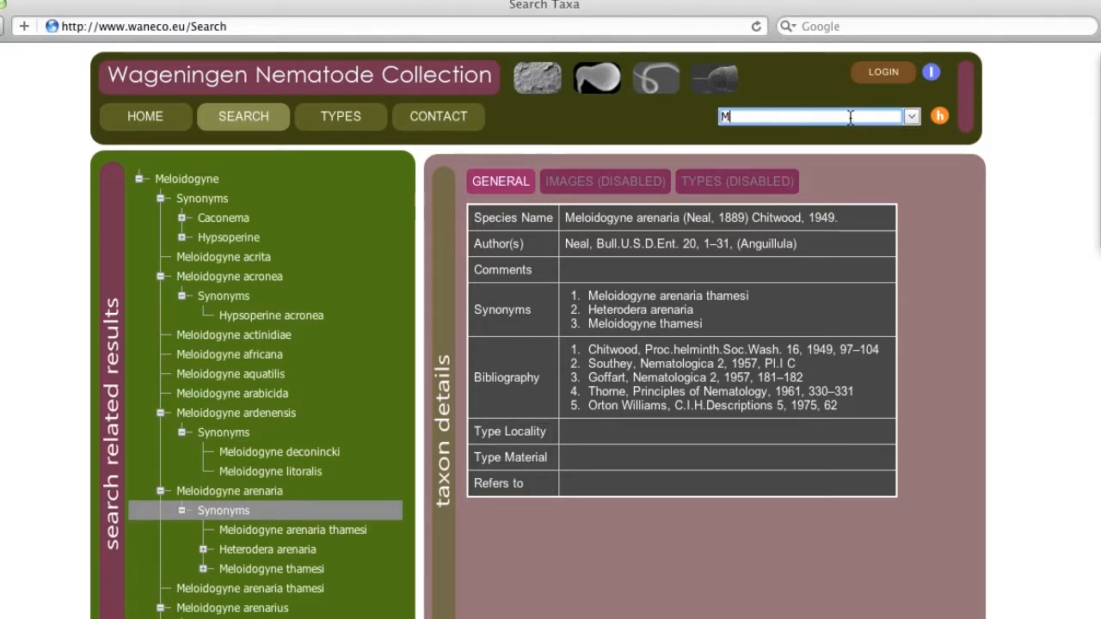
# Search the genus Anoplostoma and show the synonyms of Anoplostoma viviparum.
pyautogui.write('Anomonema')
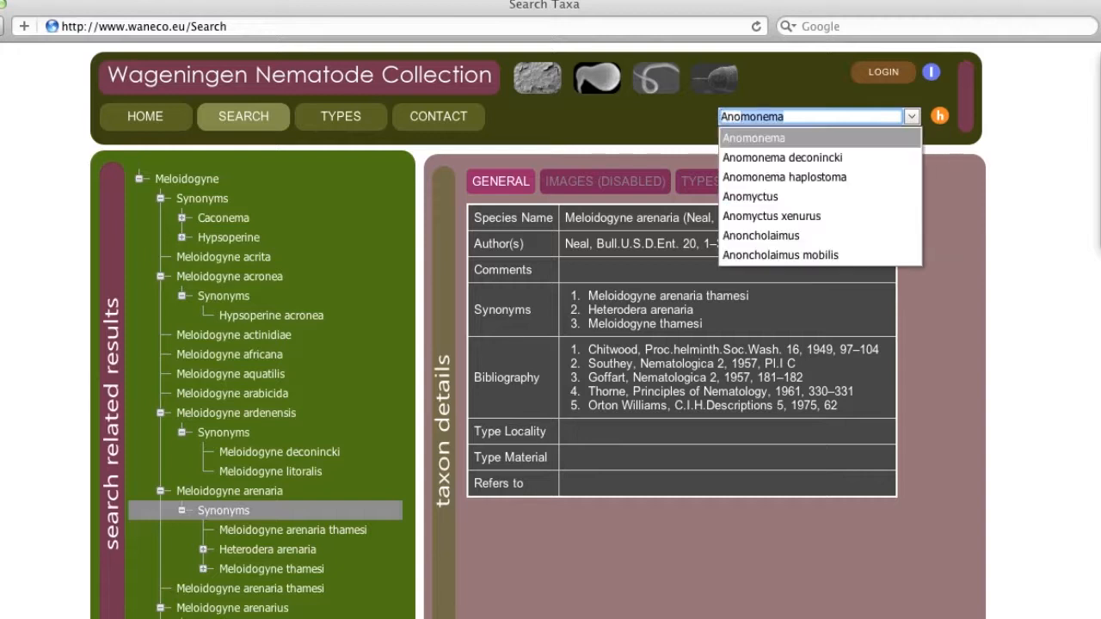
pyautogui.write('Anoplostoma')
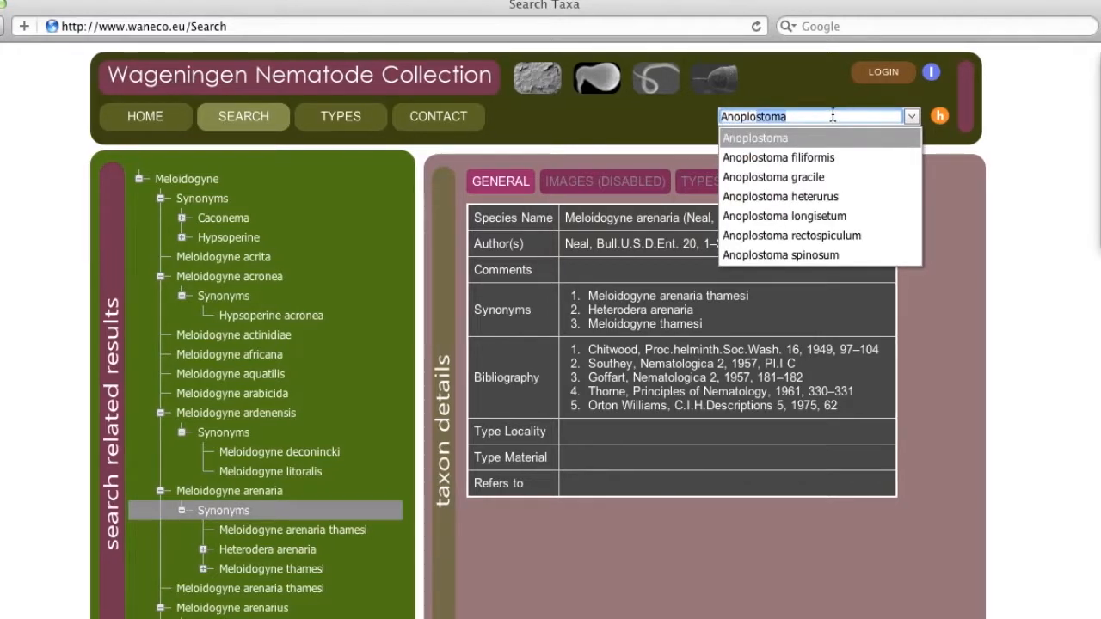
pyautogui.click(755, 138)
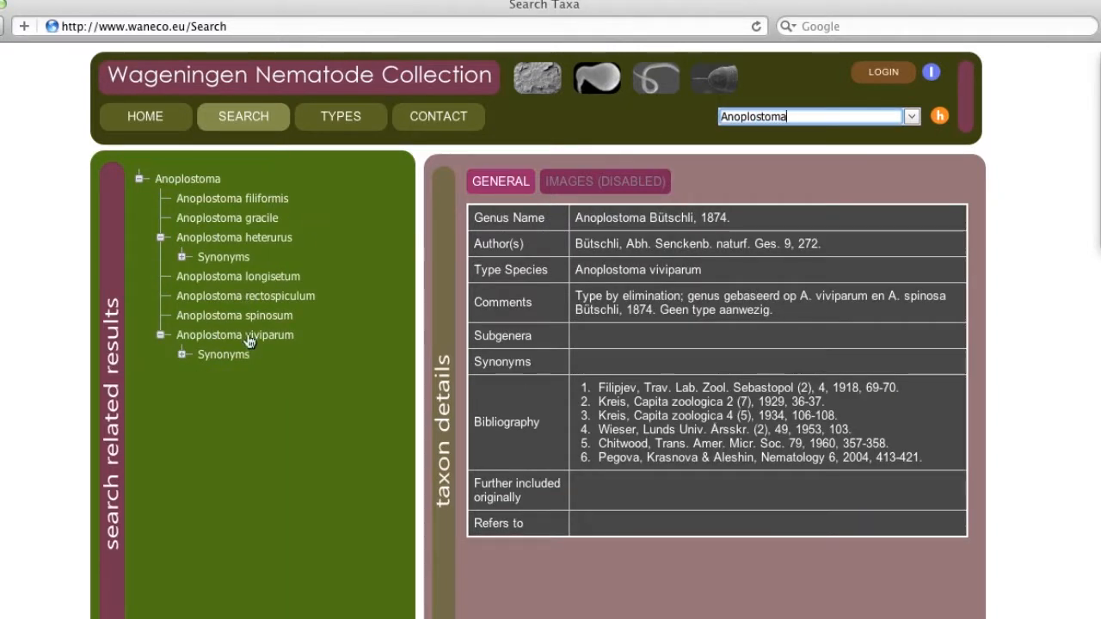
pyautogui.click(234, 334)
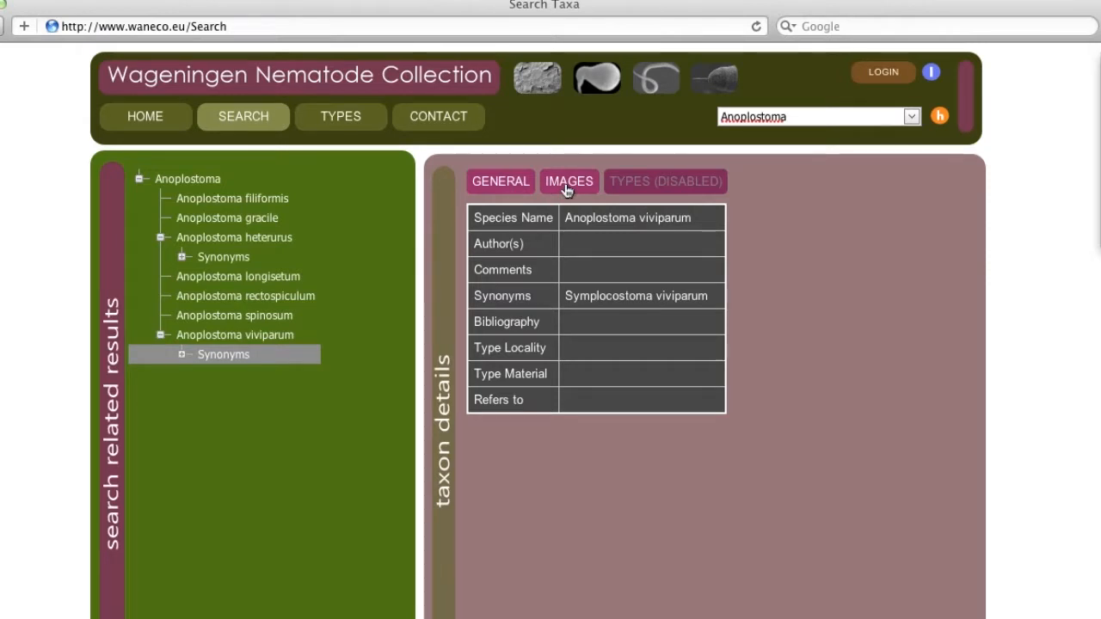
# Browse the drawings of Anoplostoma viviparum under Images, then go to the Types page.
pyautogui.click(568, 181)
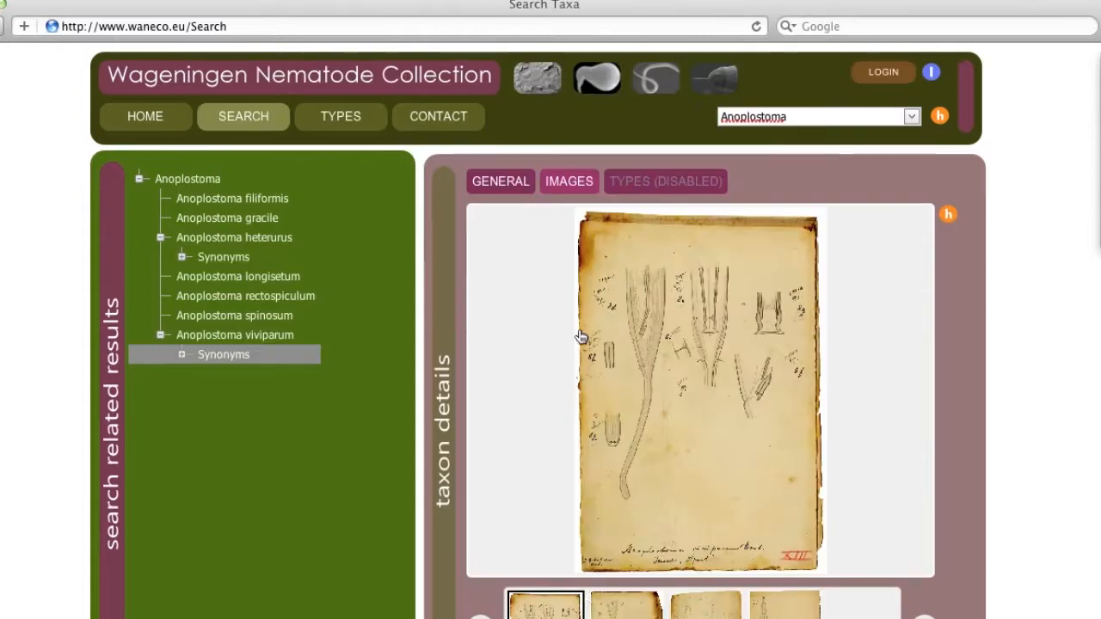
pyautogui.click(783, 602)
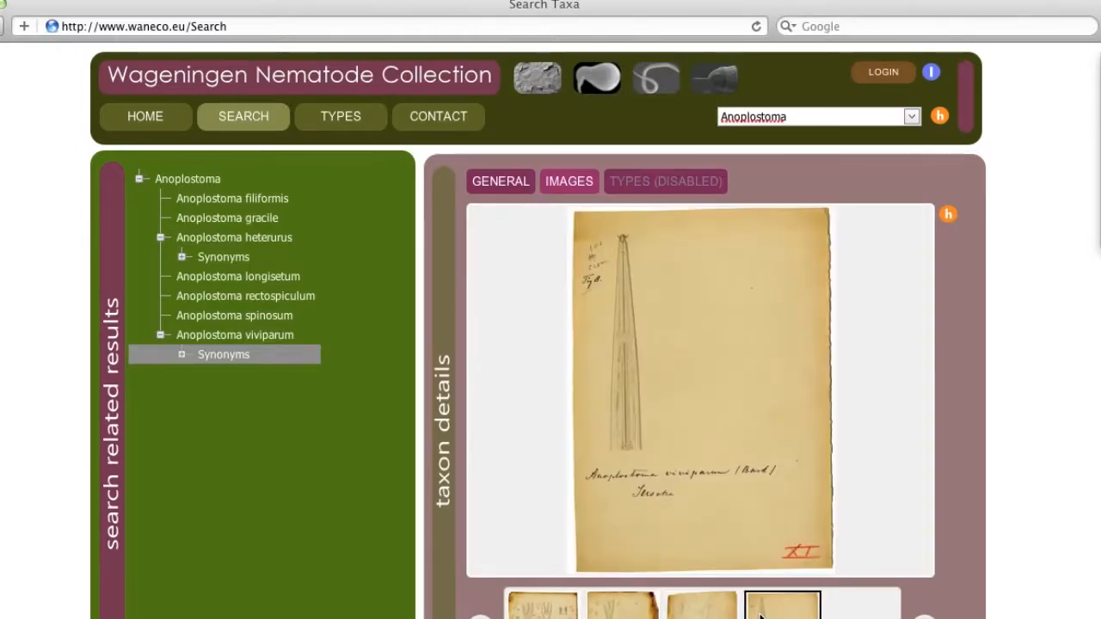
pyautogui.click(543, 603)
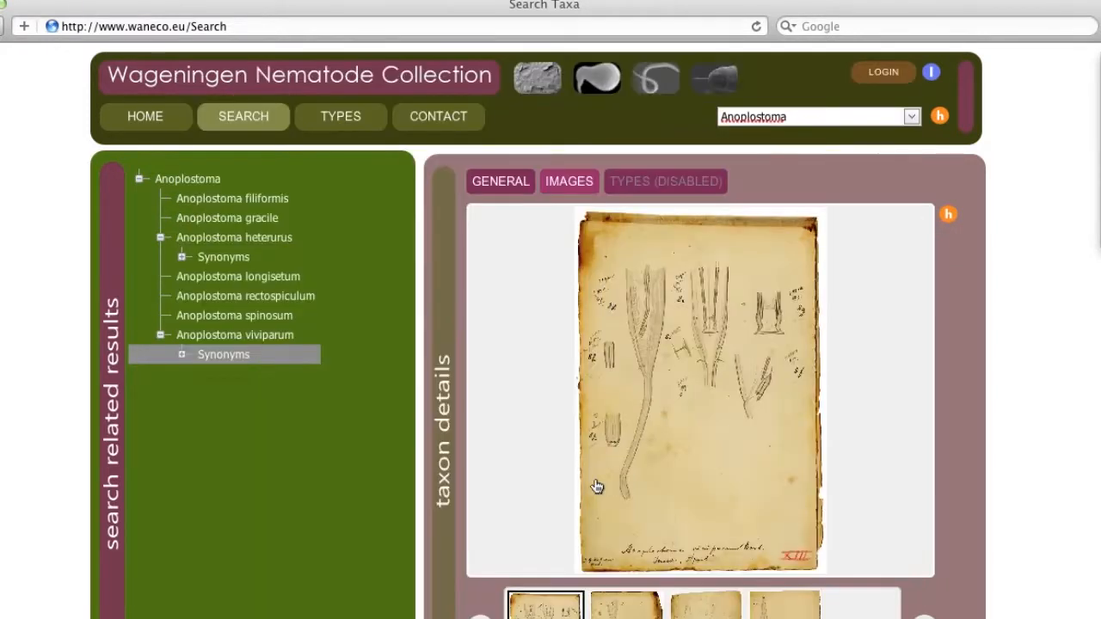
pyautogui.click(702, 602)
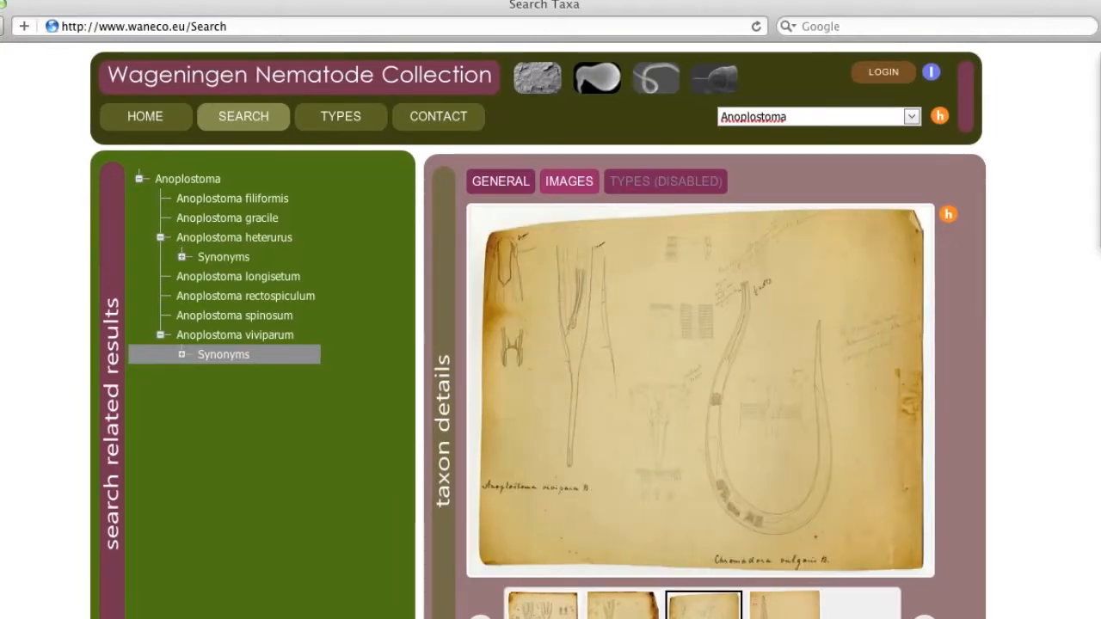
pyautogui.click(781, 602)
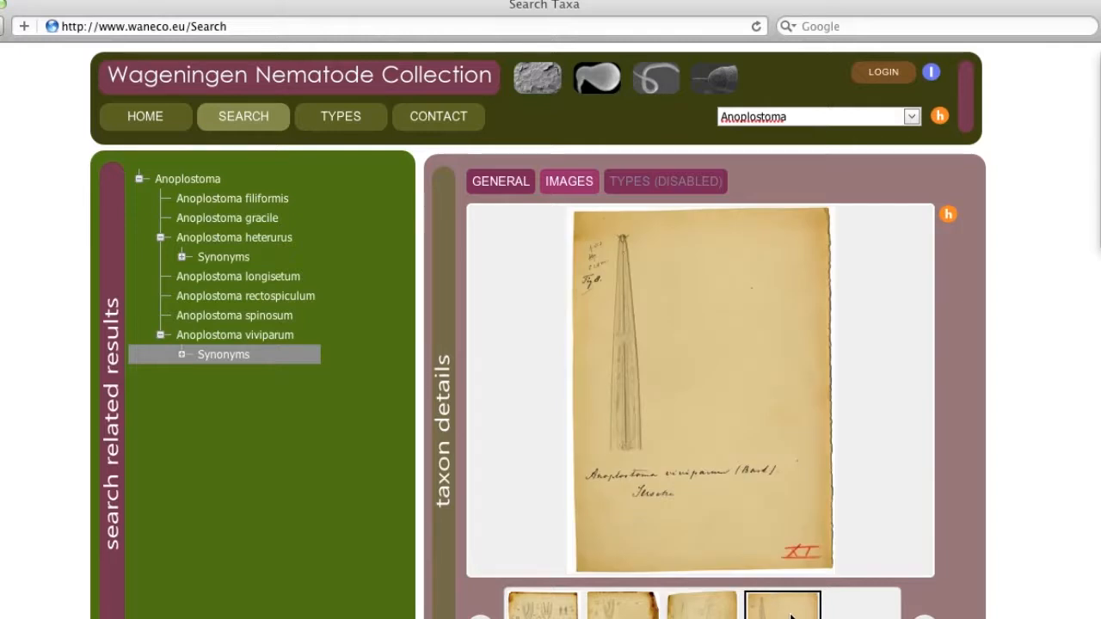
pyautogui.moveTo(59, 400)
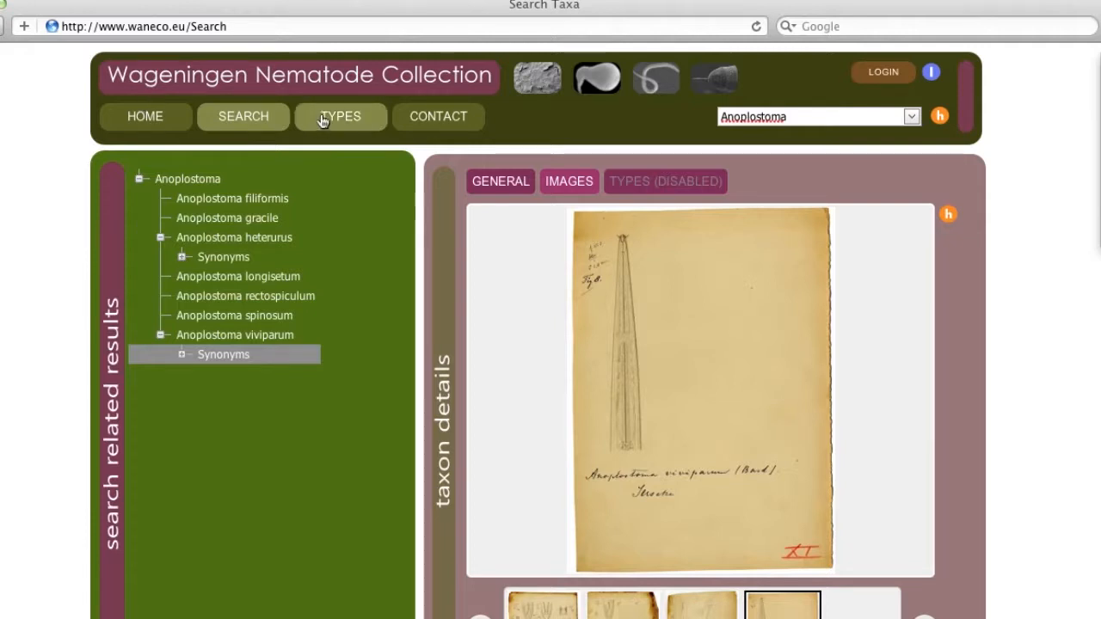
pyautogui.moveTo(341, 117)
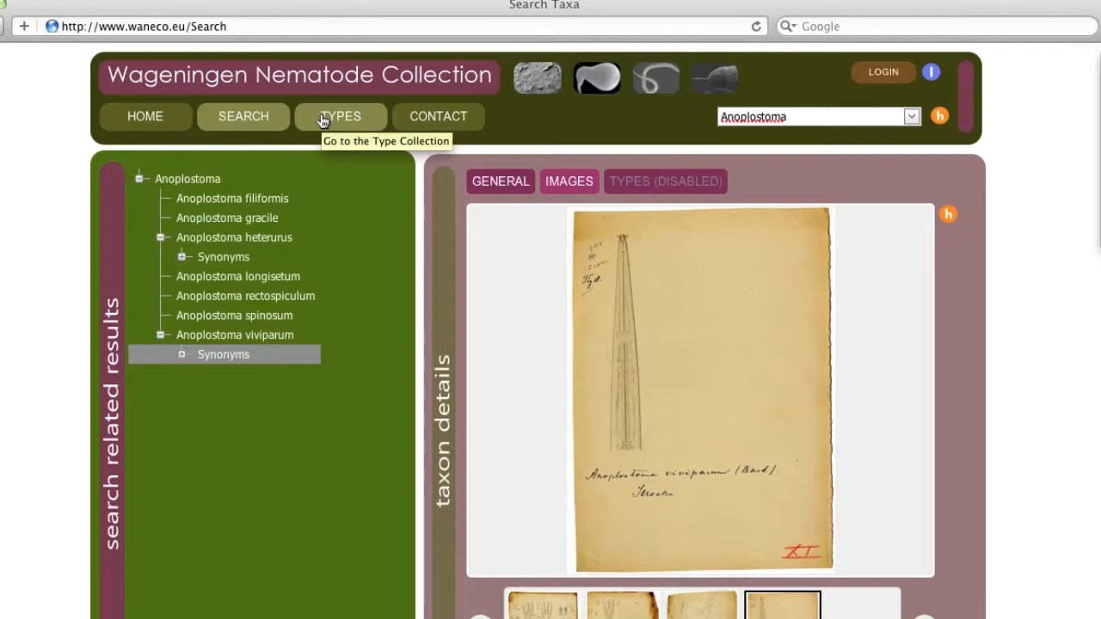
pyautogui.click(341, 117)
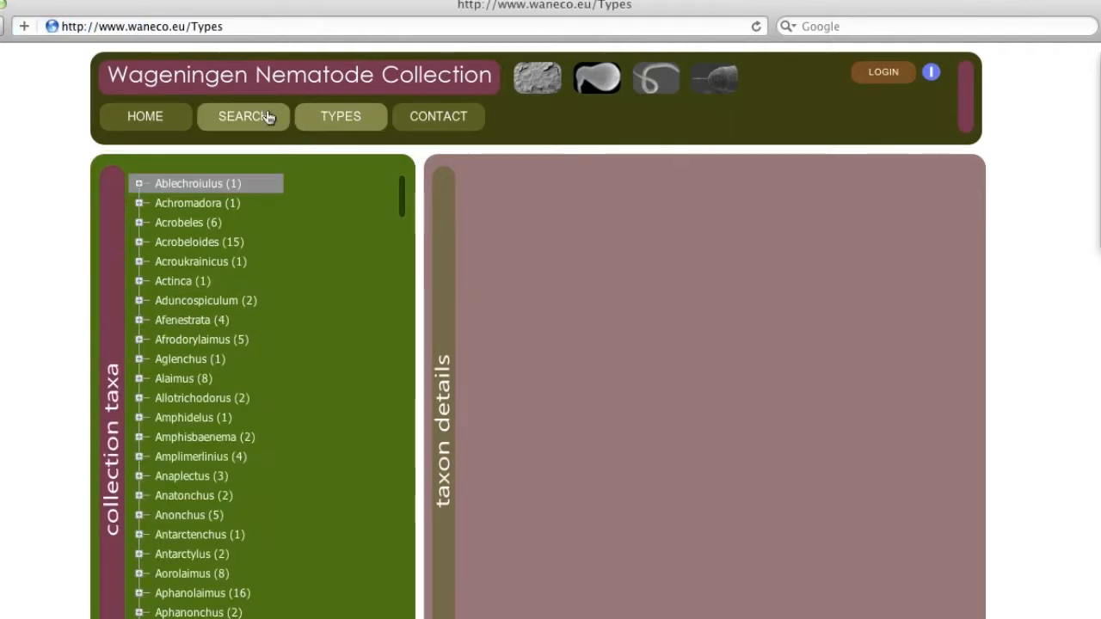
pyautogui.moveTo(244, 117)
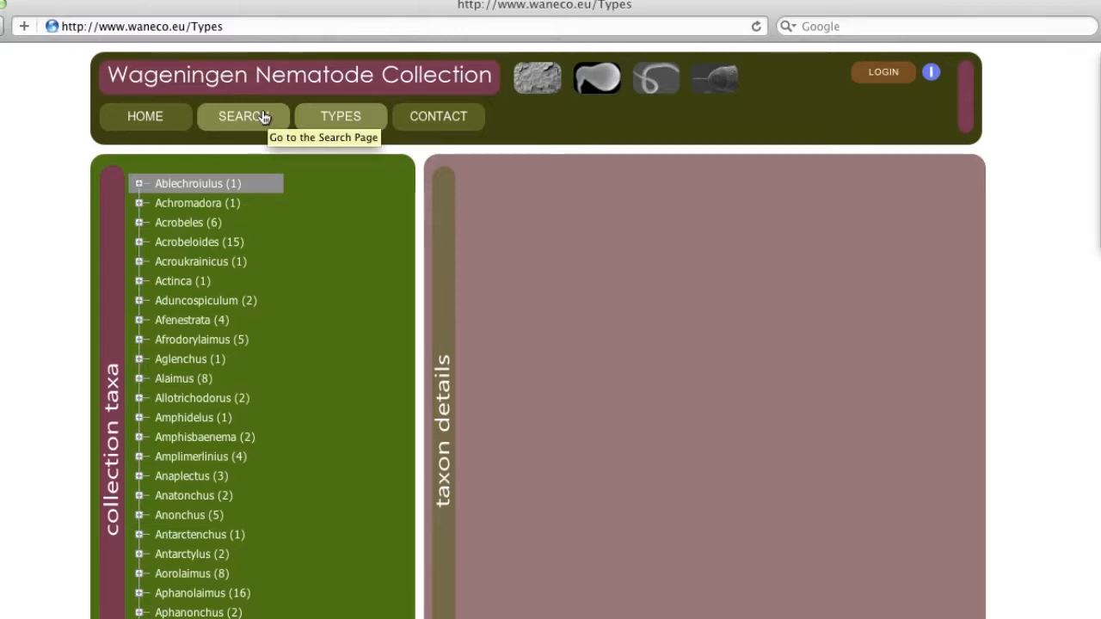
pyautogui.moveTo(155, 200)
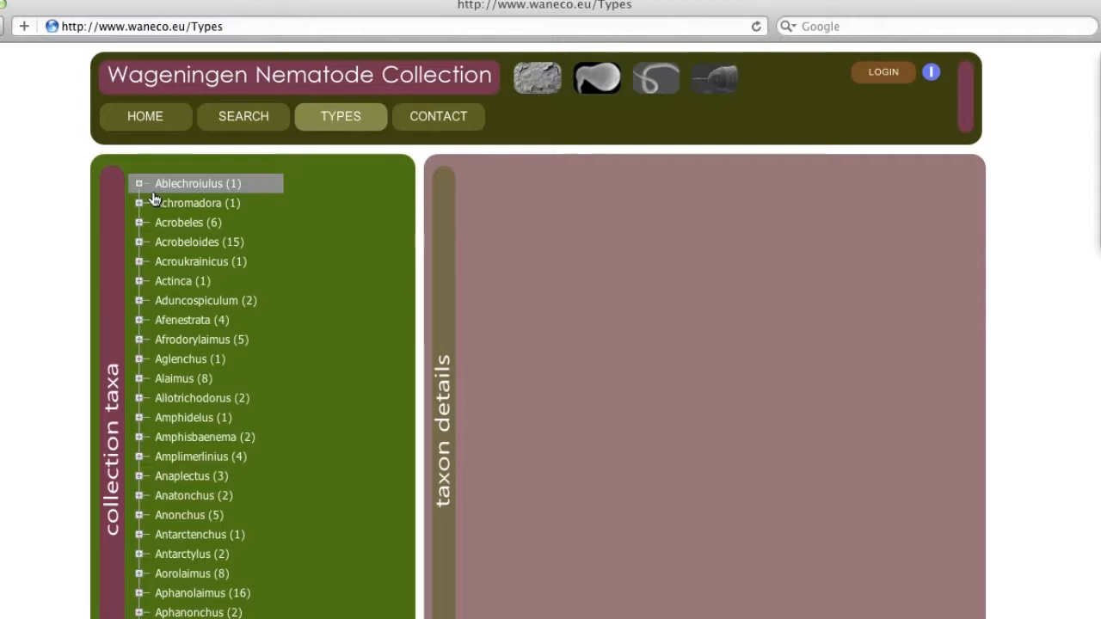
pyautogui.moveTo(136, 218)
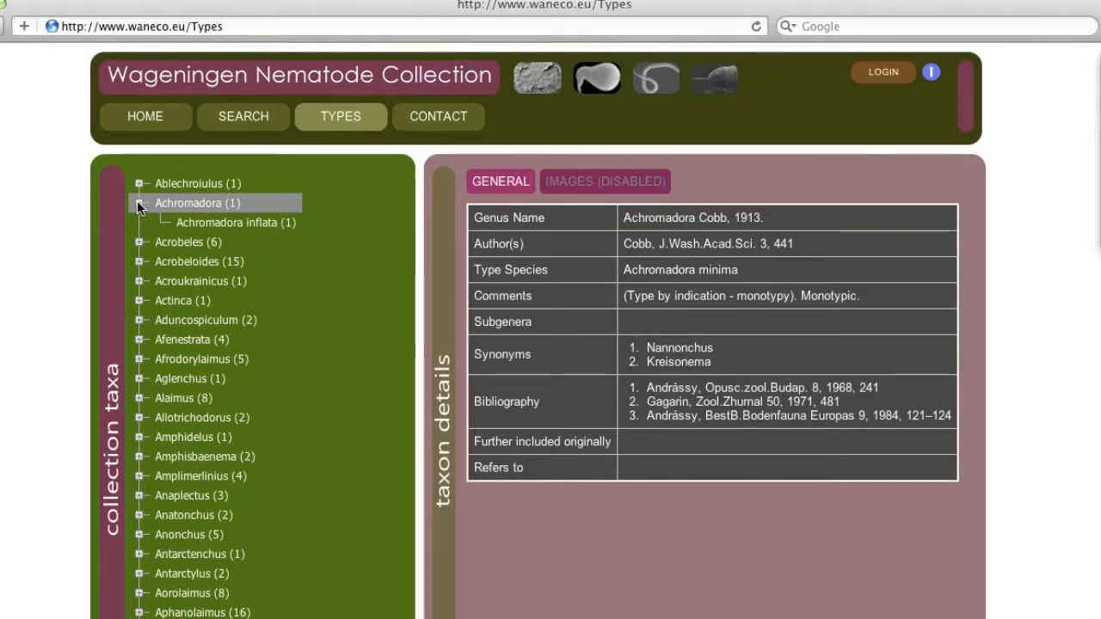
pyautogui.moveTo(100, 208)
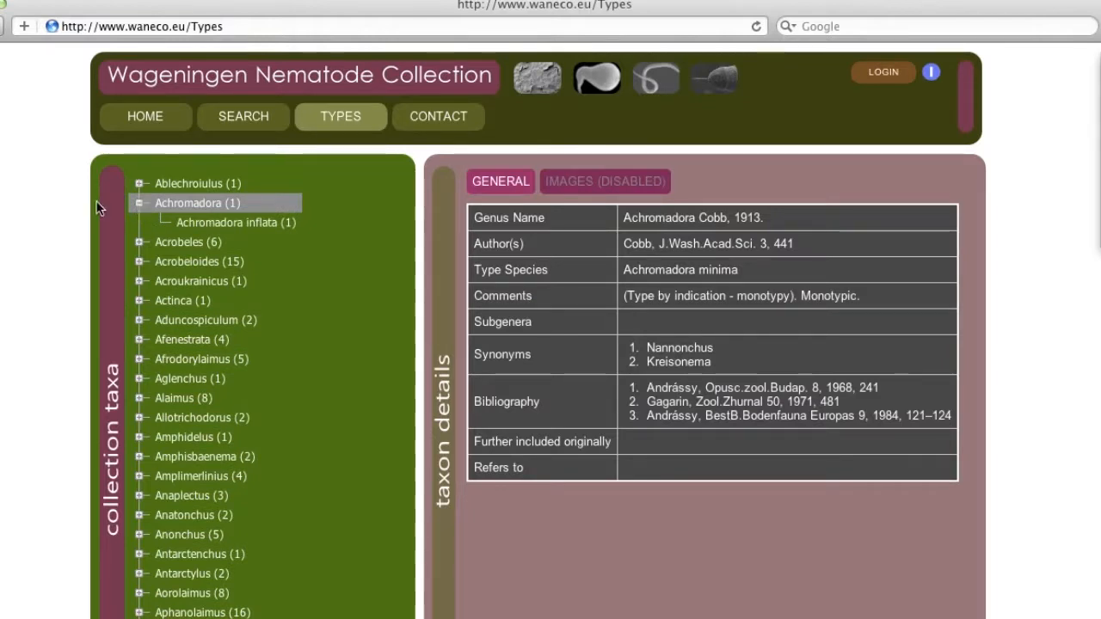
# Show the record for Achromadora inflata: specimen WT 2926, two female paratypes.
pyautogui.click(227, 224)
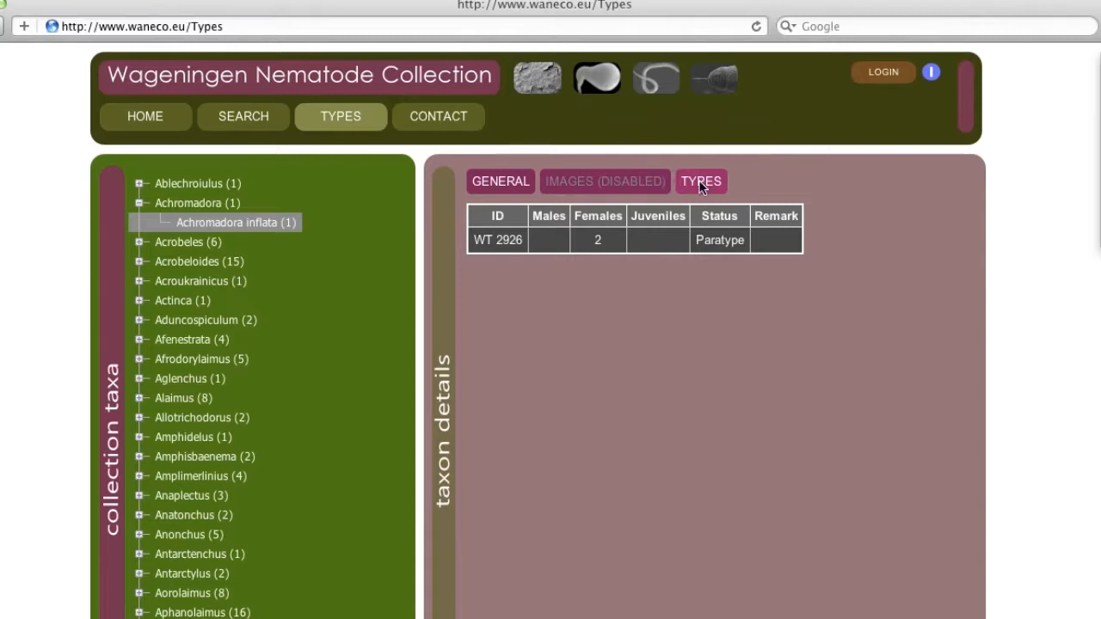
pyautogui.moveTo(908, 89)
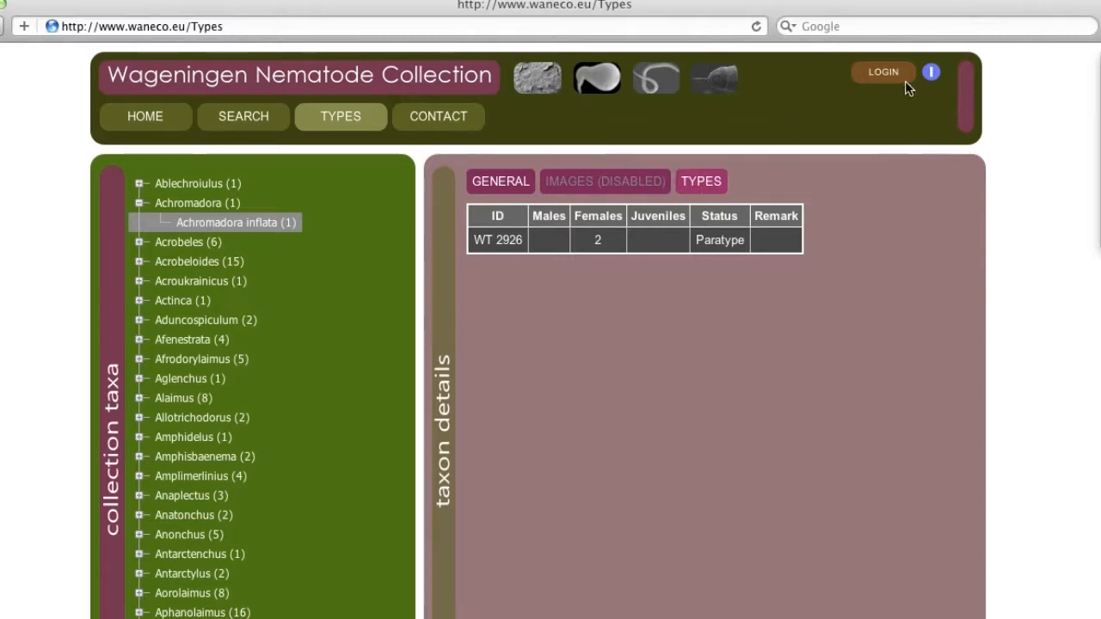
pyautogui.moveTo(158, 148)
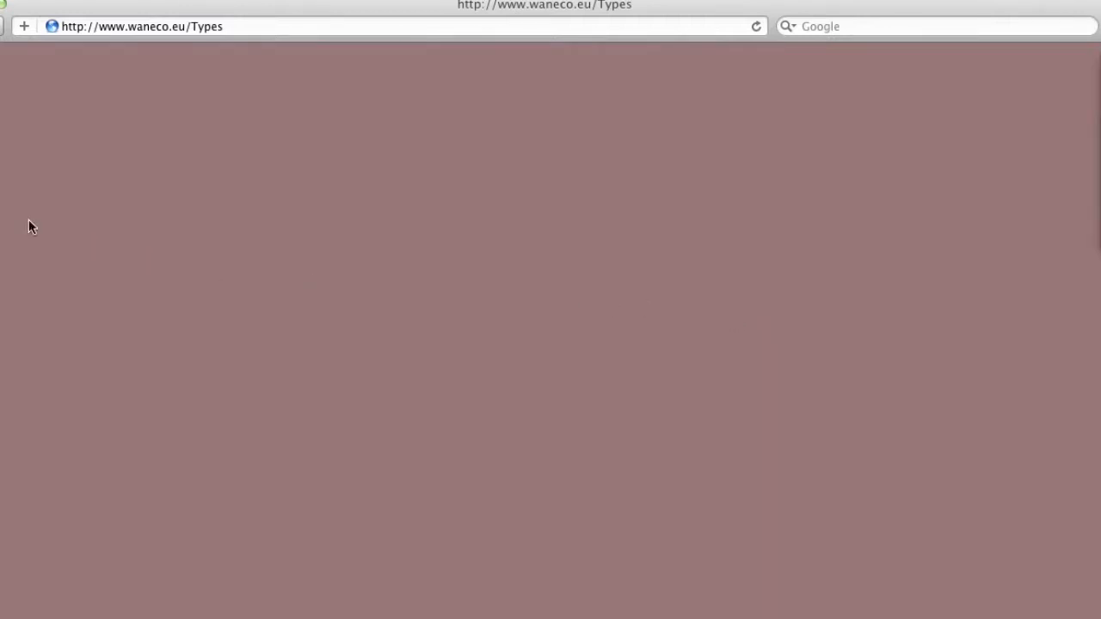
pyautogui.moveTo(399, 392)
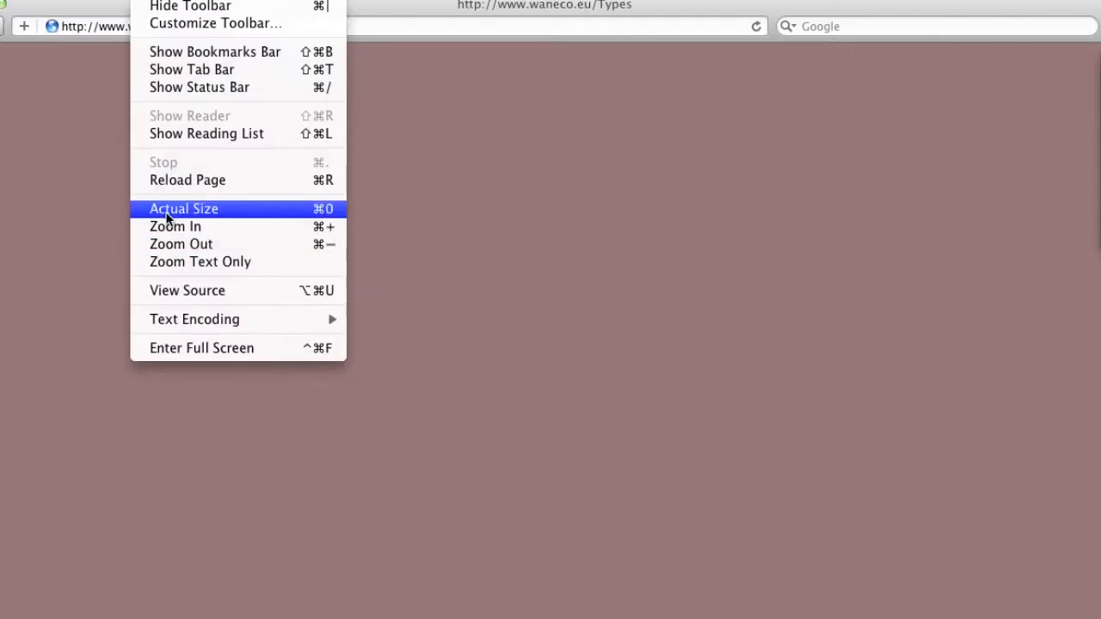
# Reset the page to Actual Size so the Achromadora inflata type record displays normally.
pyautogui.click(182, 208)
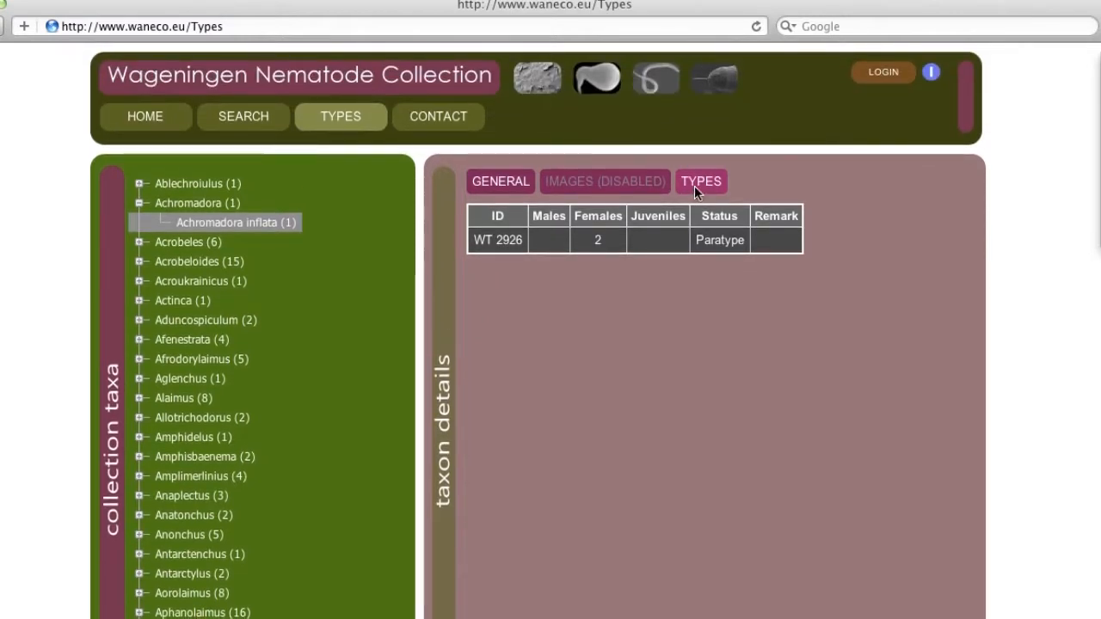
pyautogui.click(501, 181)
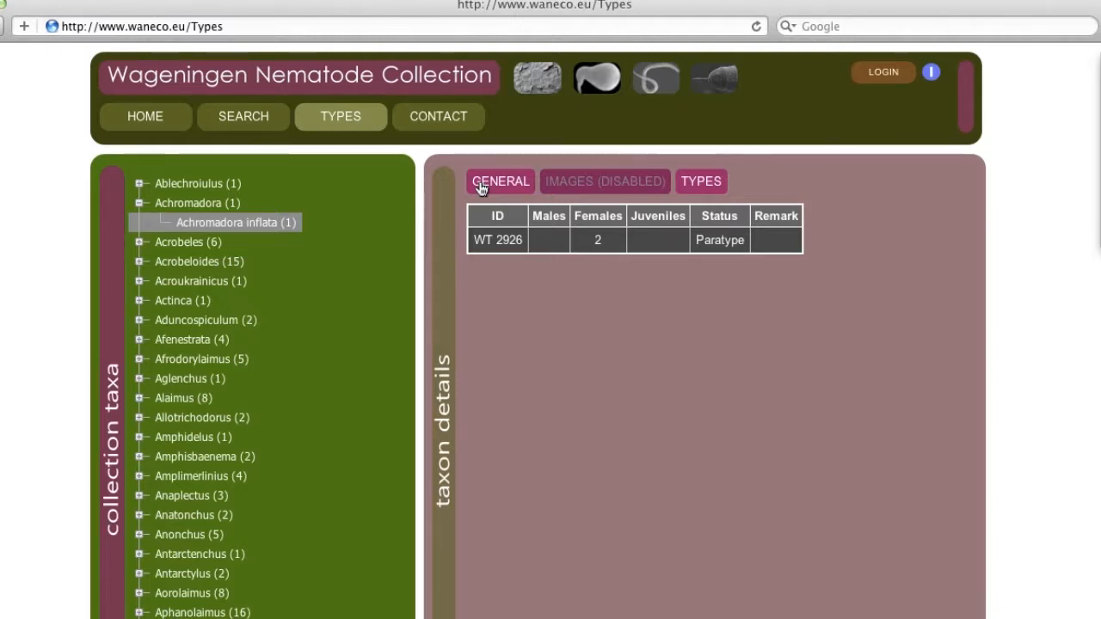
pyautogui.moveTo(479, 187)
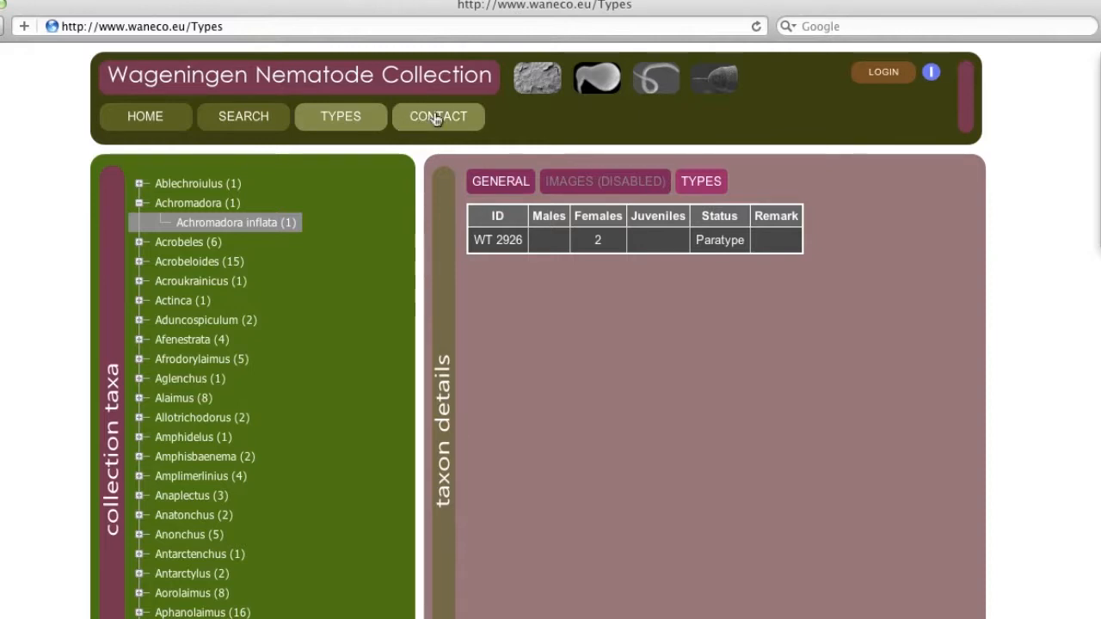
pyautogui.moveTo(439, 117)
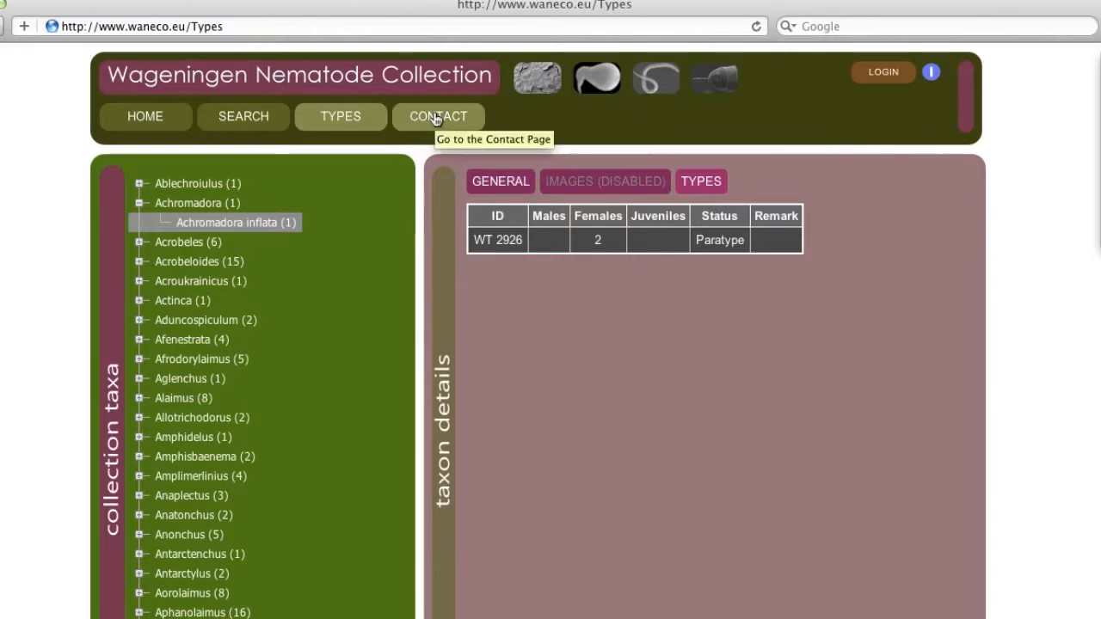
pyautogui.moveTo(409, 128)
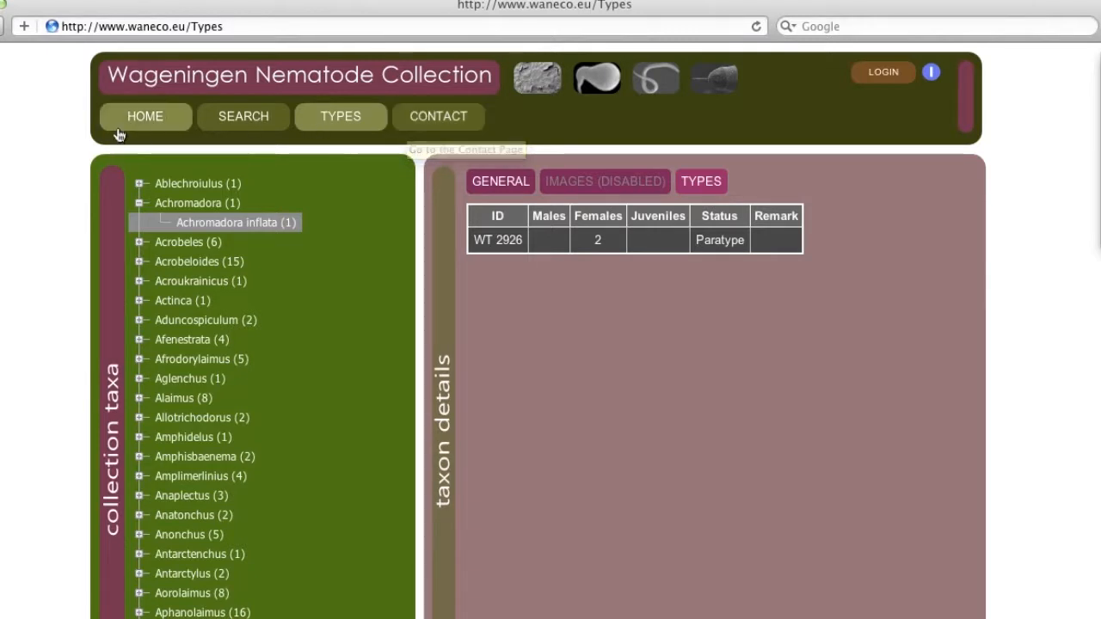
pyautogui.moveTo(127, 129)
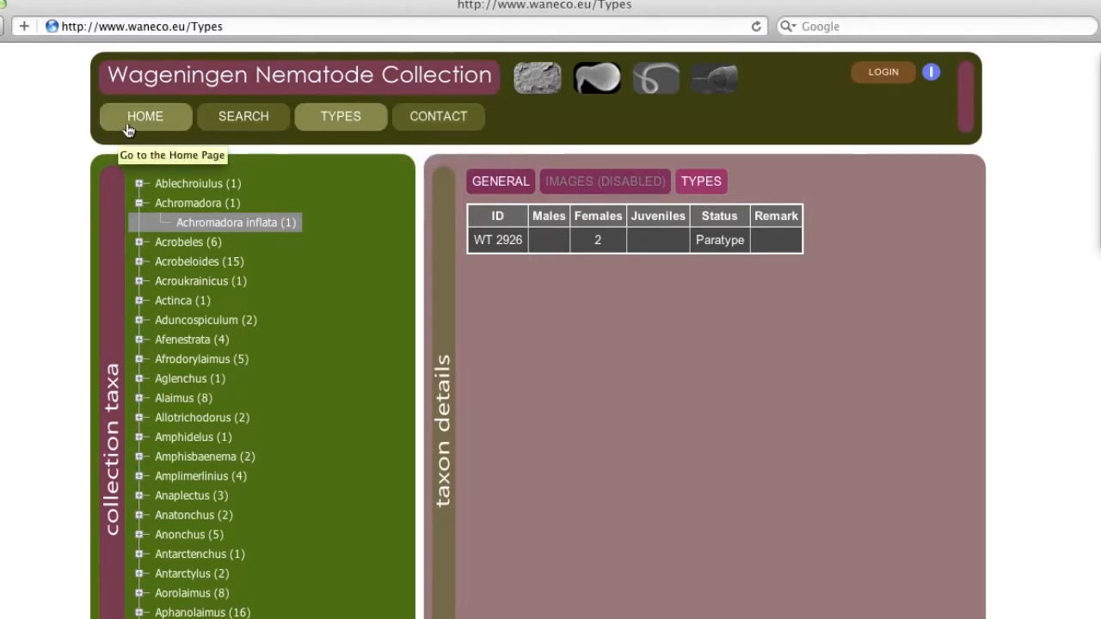
pyautogui.moveTo(438, 117)
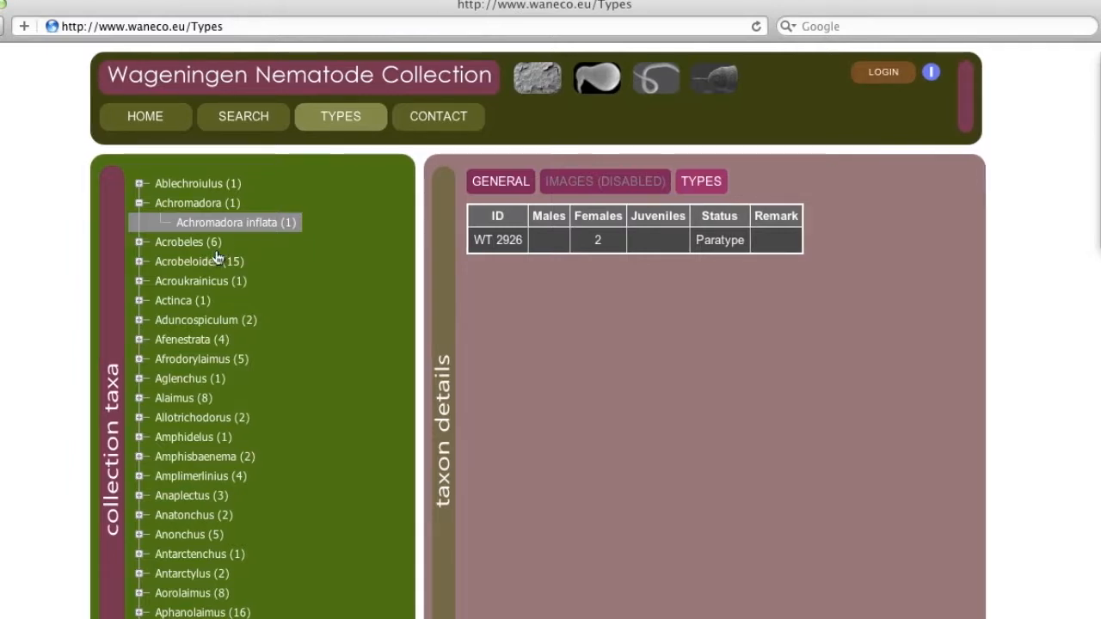
pyautogui.moveTo(847, 133)
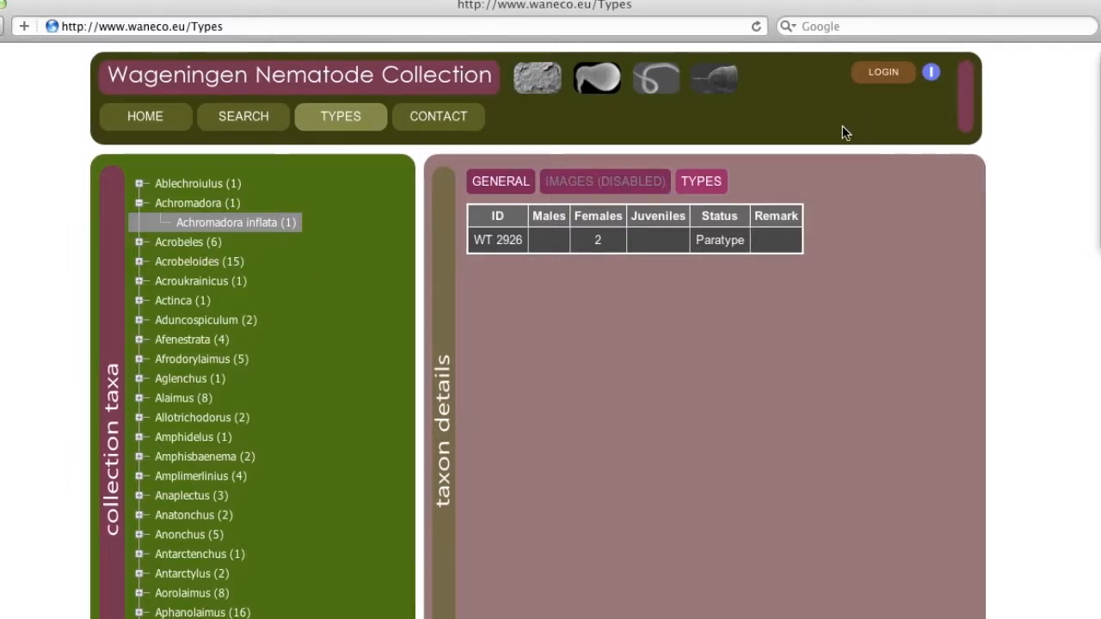
pyautogui.moveTo(815, 131)
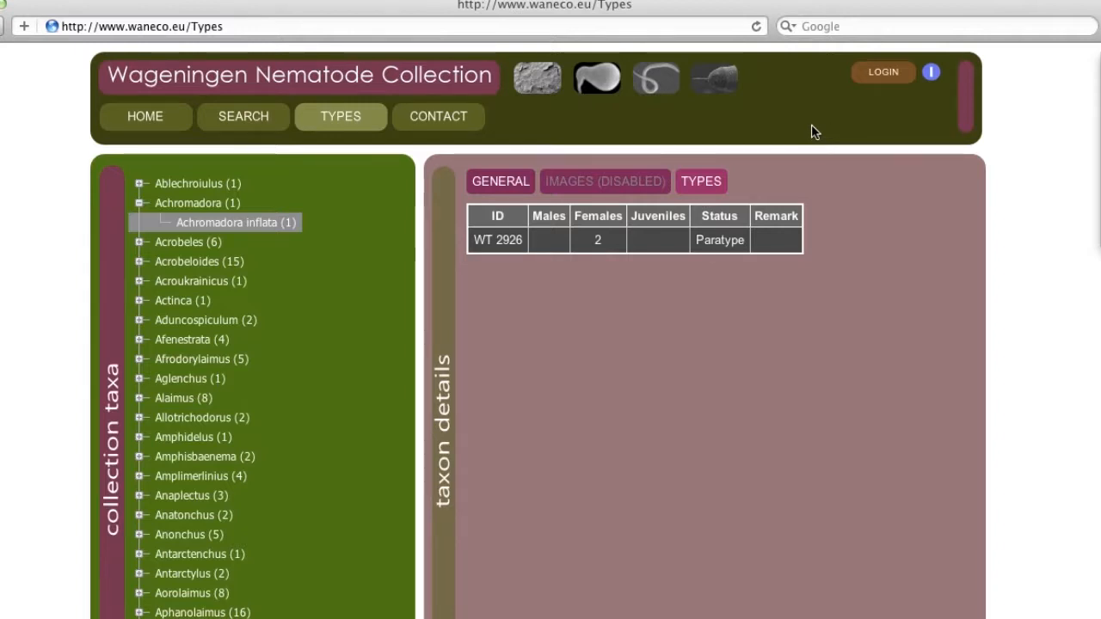
pyautogui.moveTo(819, 134)
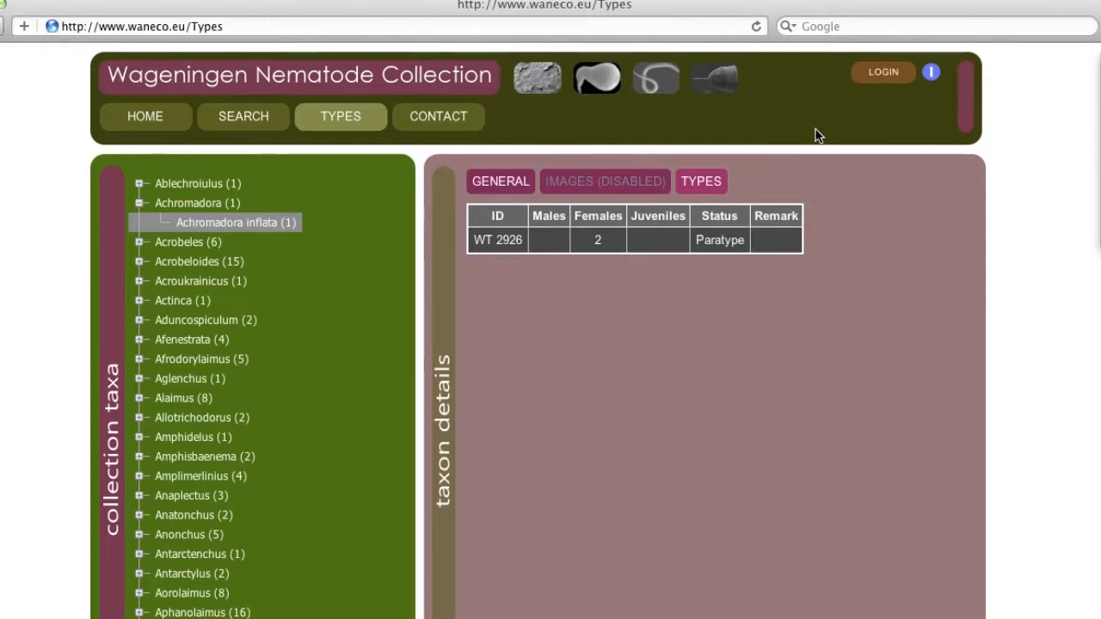
pyautogui.moveTo(265, 170)
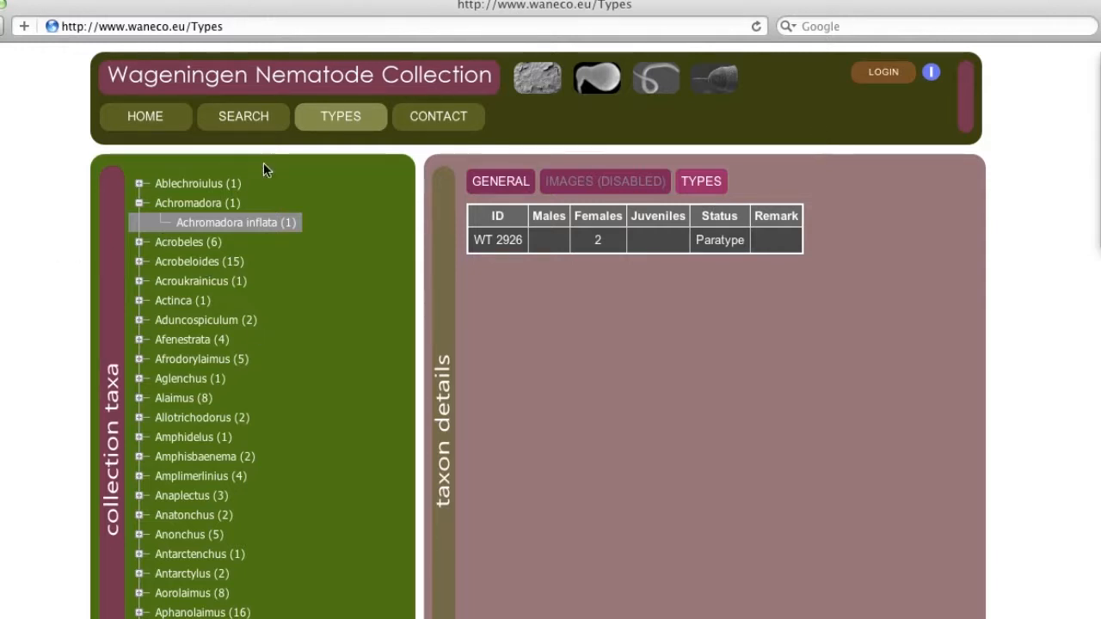
pyautogui.moveTo(244, 117)
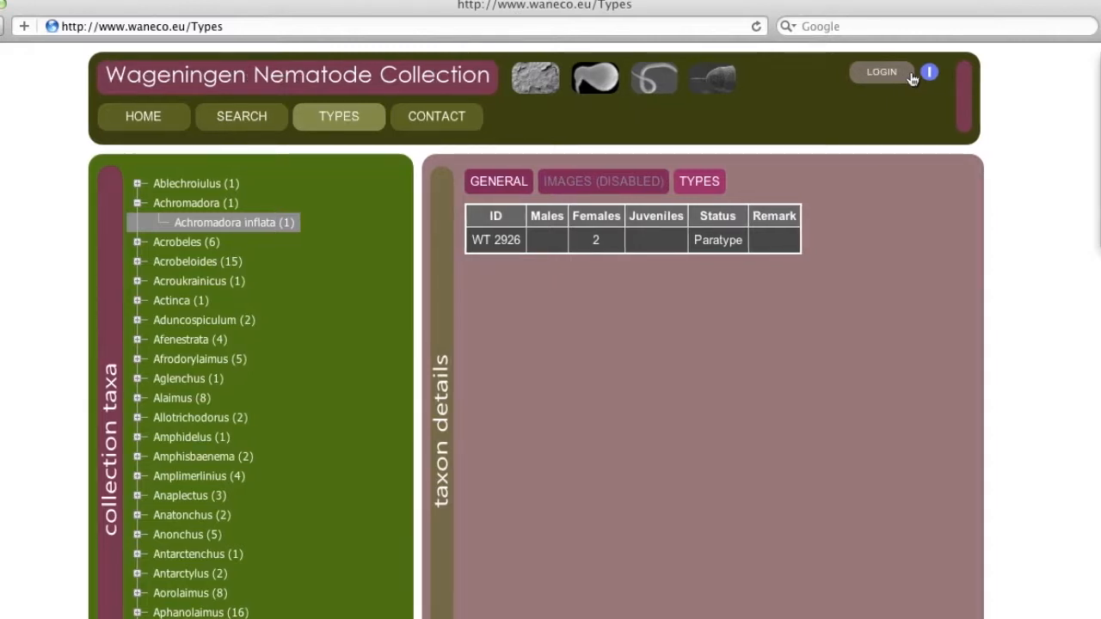
pyautogui.moveTo(833, 148)
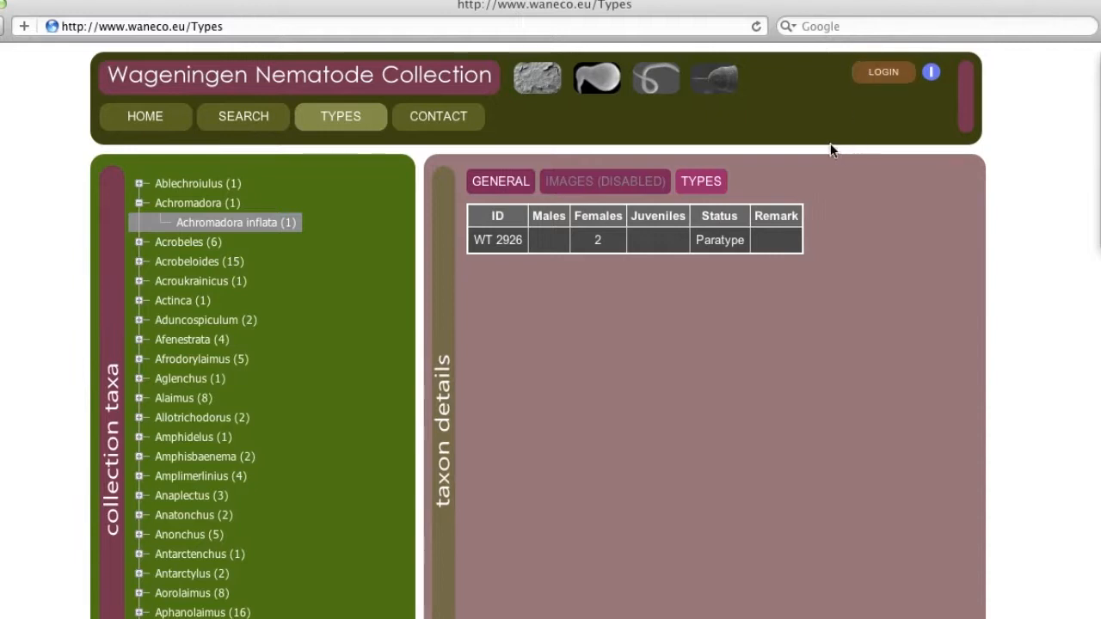
pyautogui.moveTo(883, 73)
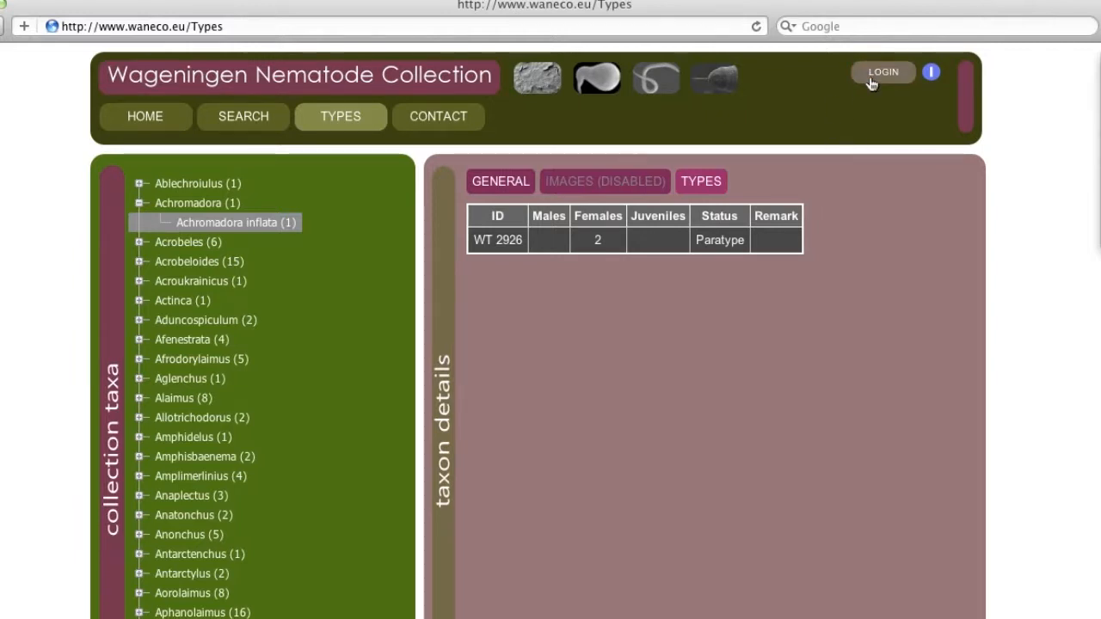
pyautogui.click(883, 73)
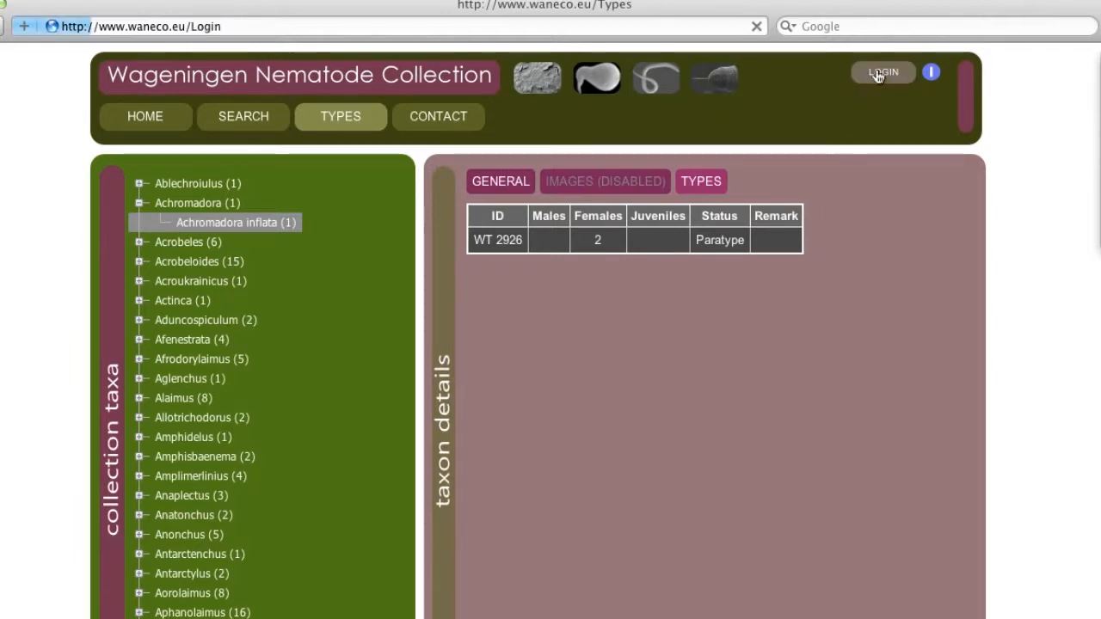
pyautogui.click(883, 72)
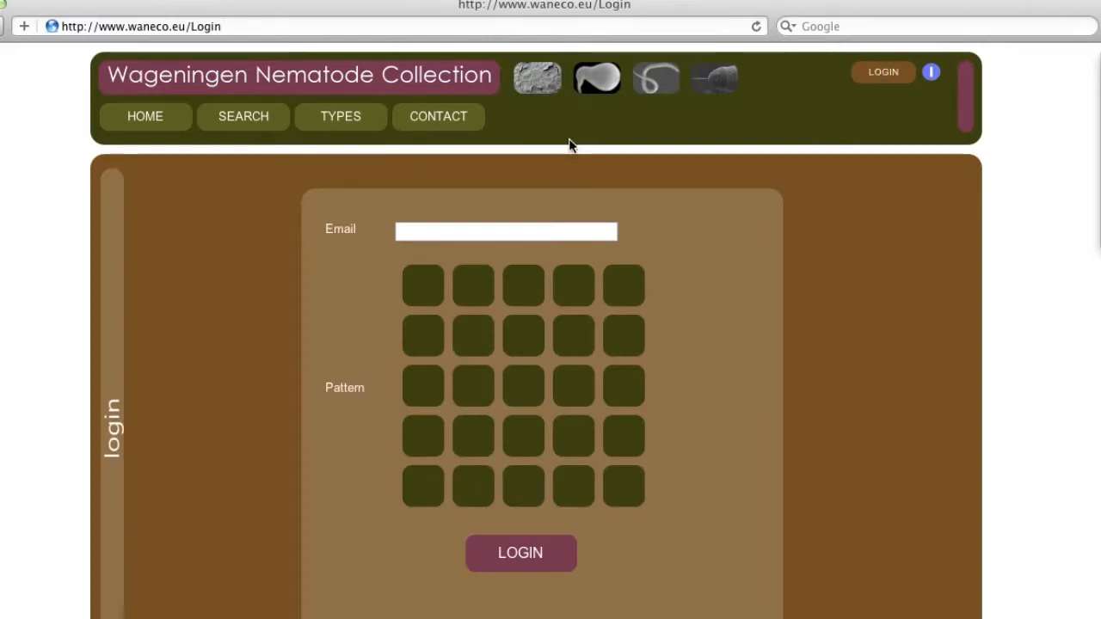
pyautogui.moveTo(447, 264)
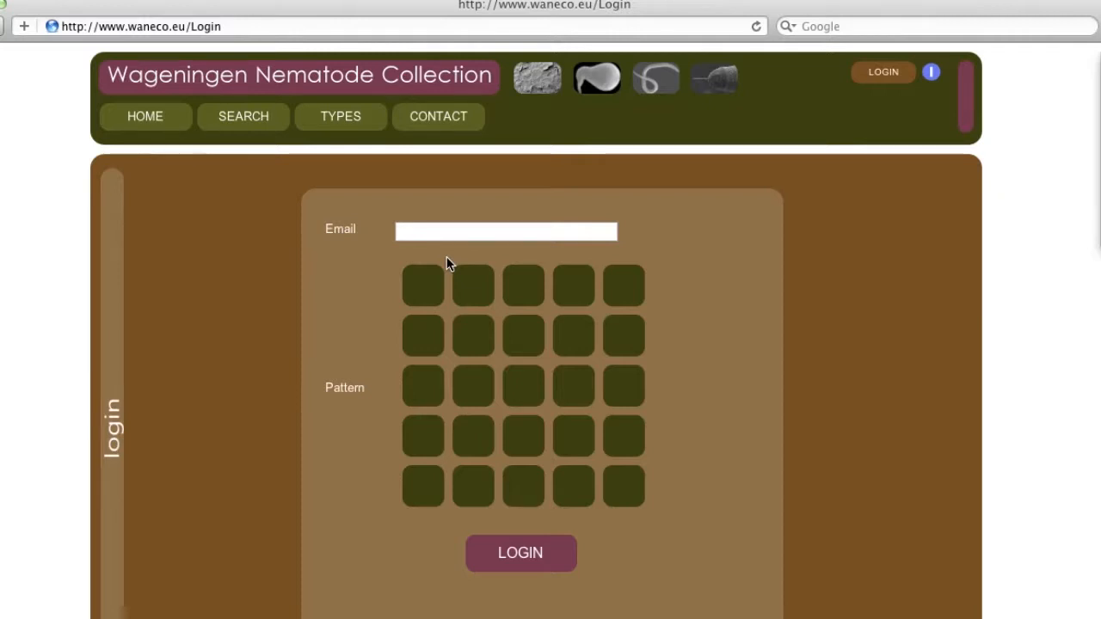
pyautogui.click(506, 230)
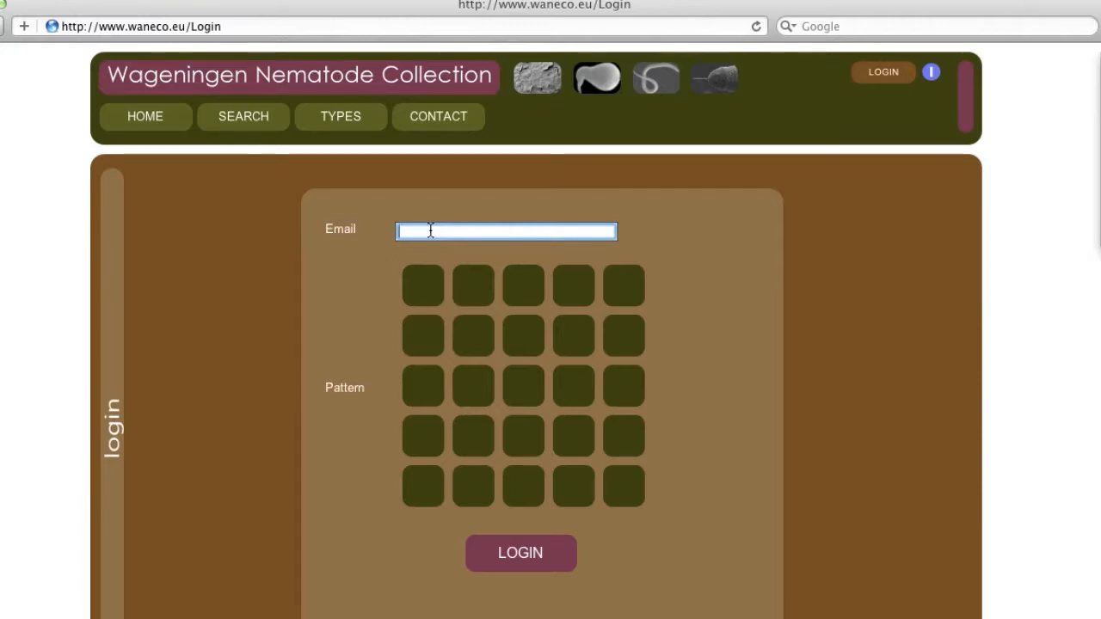
pyautogui.moveTo(345, 530)
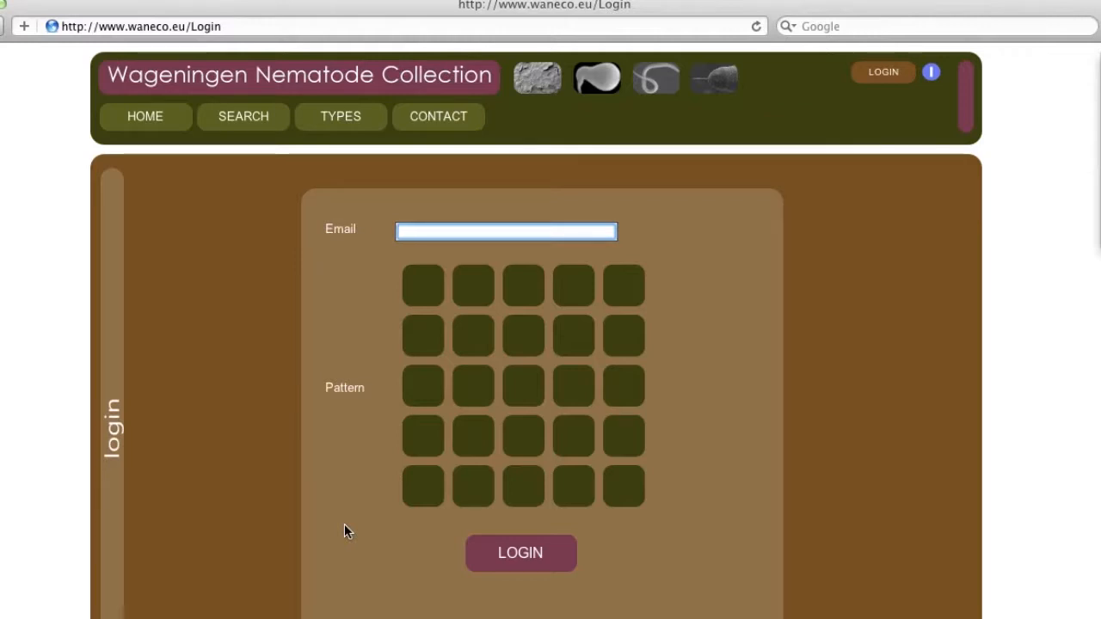
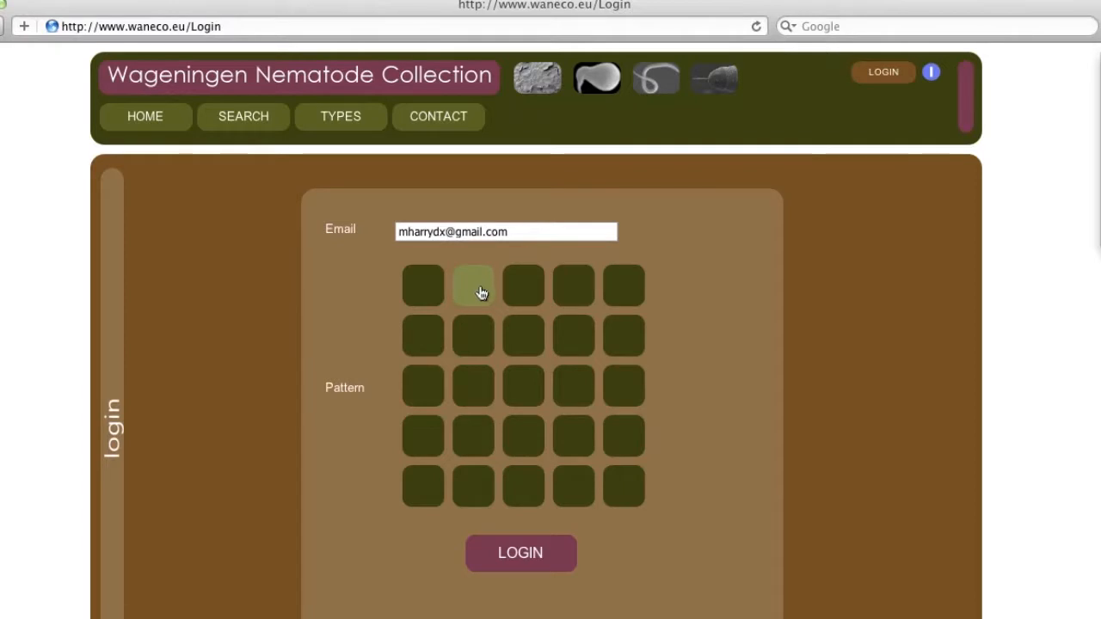
# Draw the login pattern and submit it, getting the login successful confirmation.
pyautogui.click(523, 283)
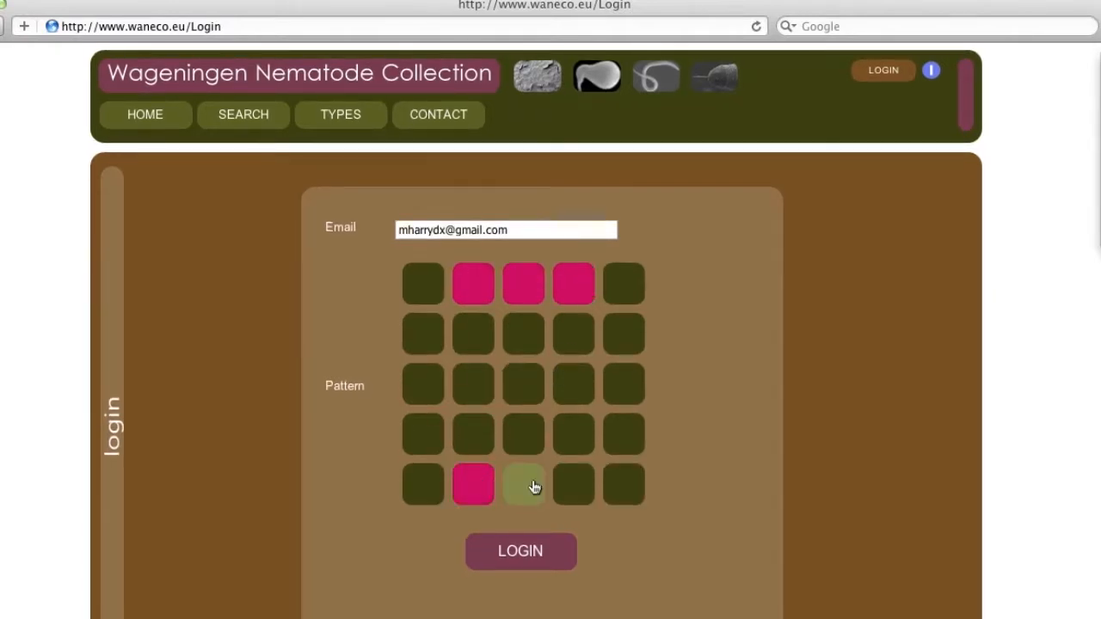
pyautogui.click(523, 485)
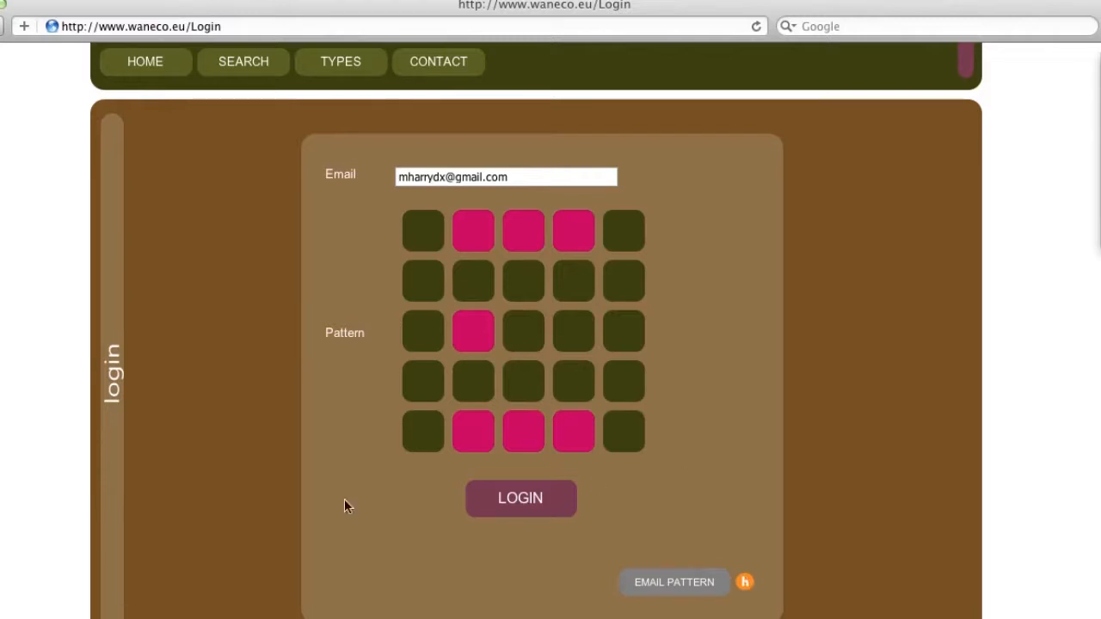
pyautogui.click(519, 499)
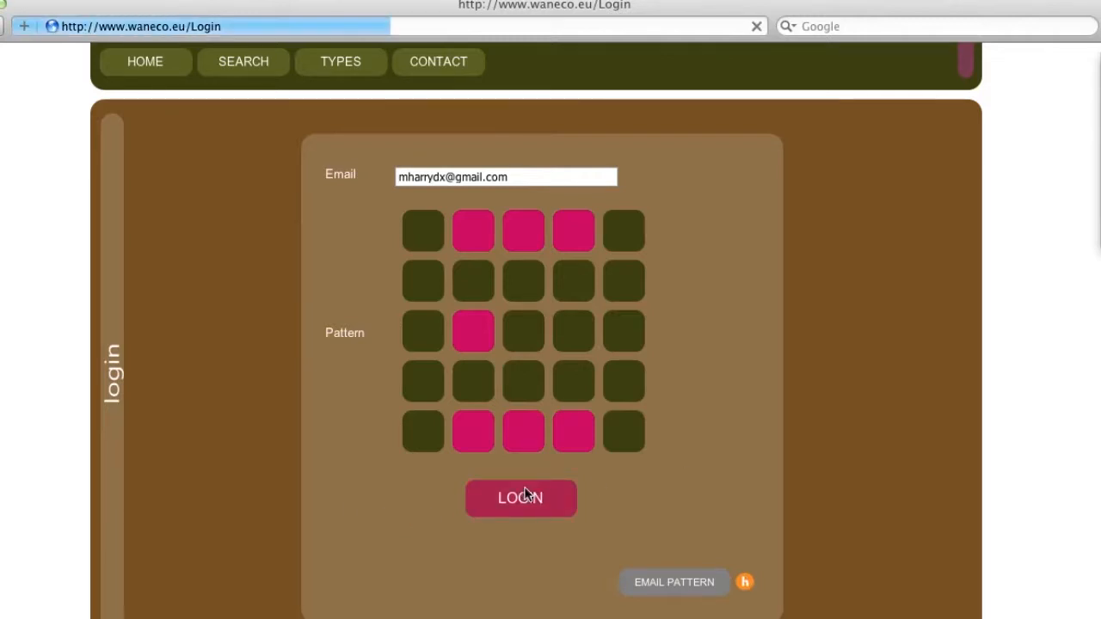
pyautogui.click(519, 499)
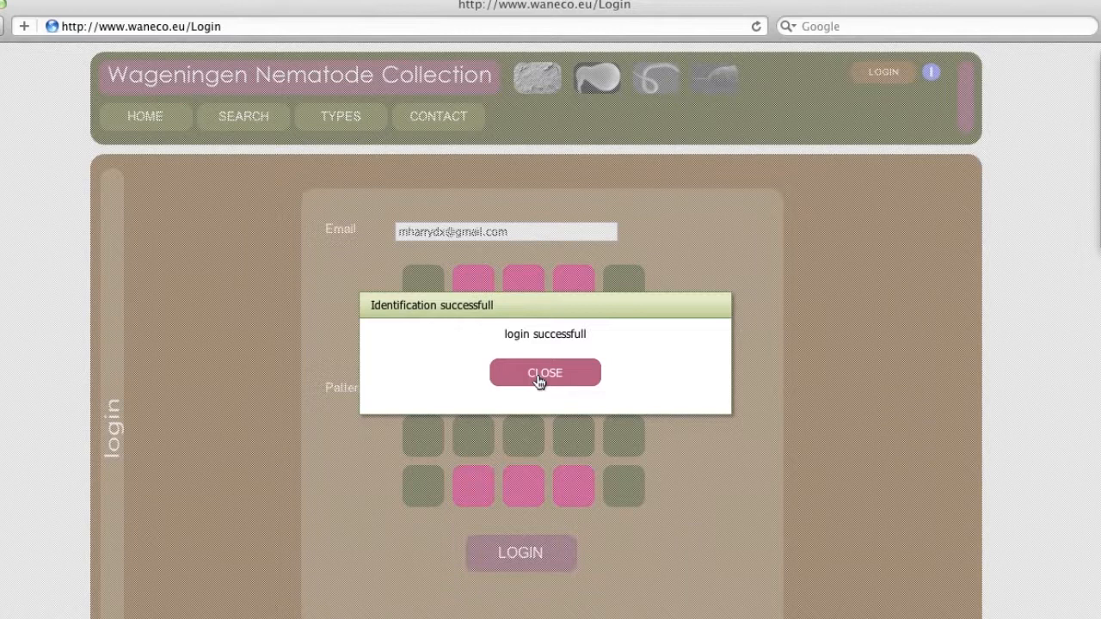
# Dismiss the login successful message and view the role tooltip on the home page.
pyautogui.click(543, 372)
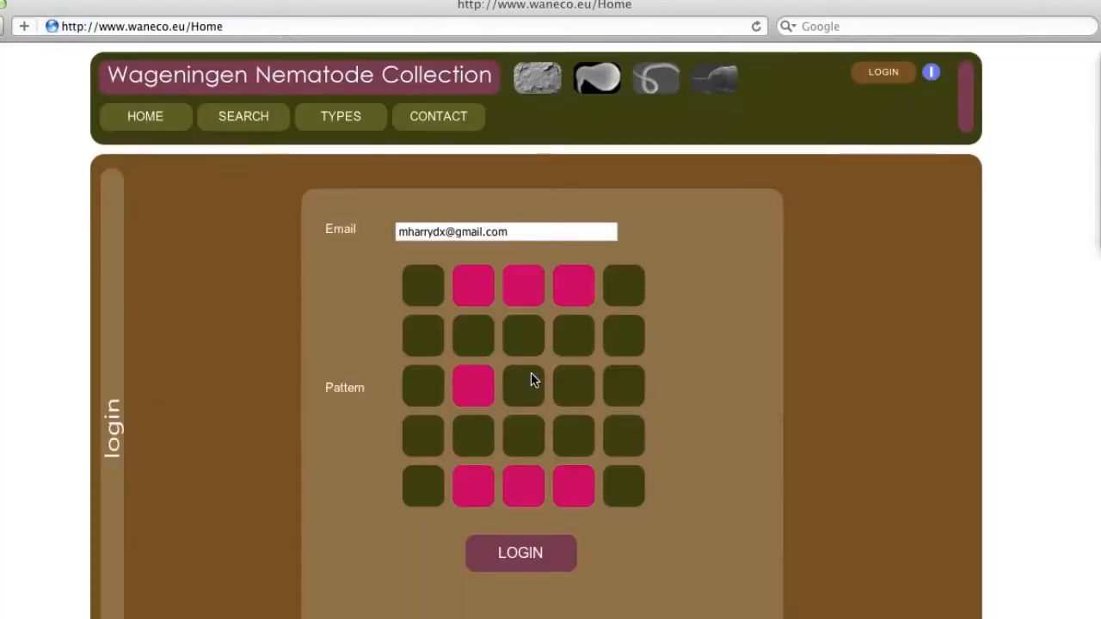
pyautogui.click(519, 553)
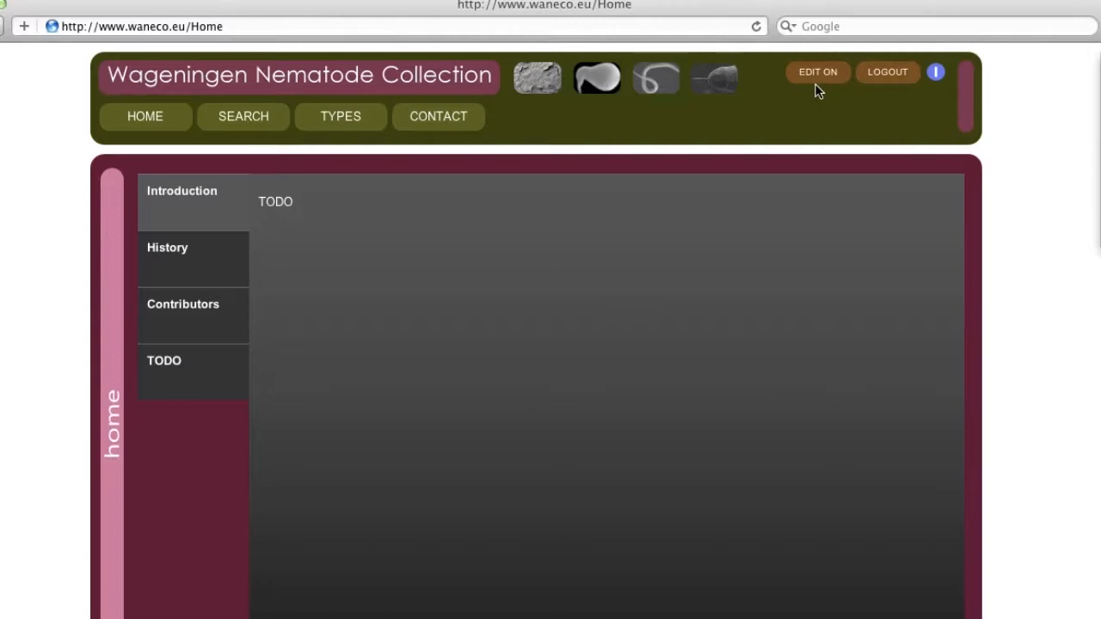
pyautogui.moveTo(817, 72)
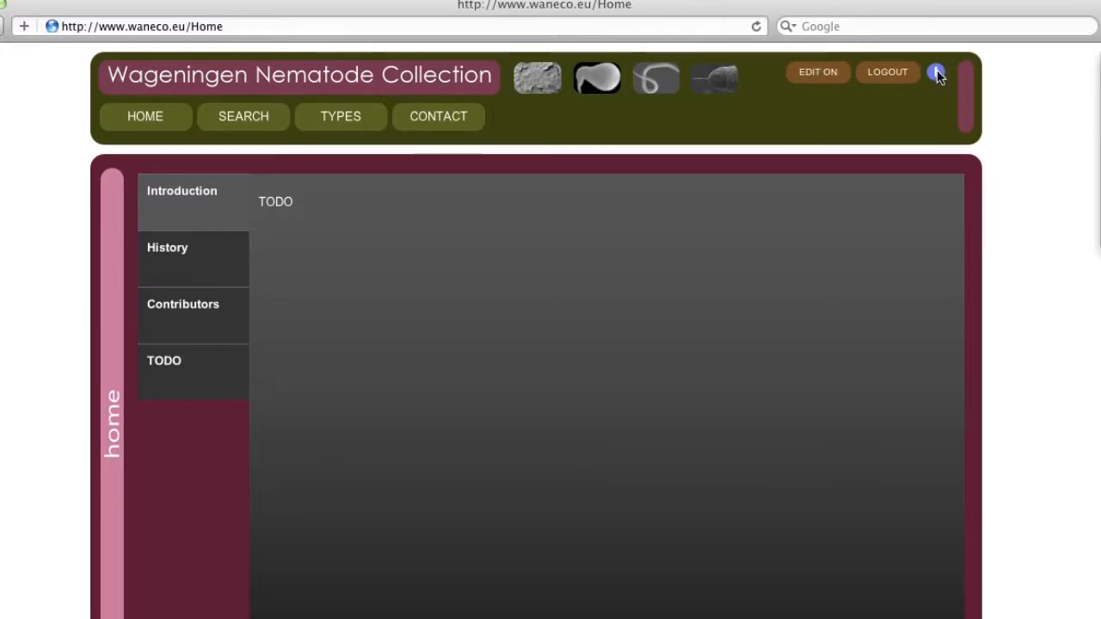
pyautogui.moveTo(936, 74)
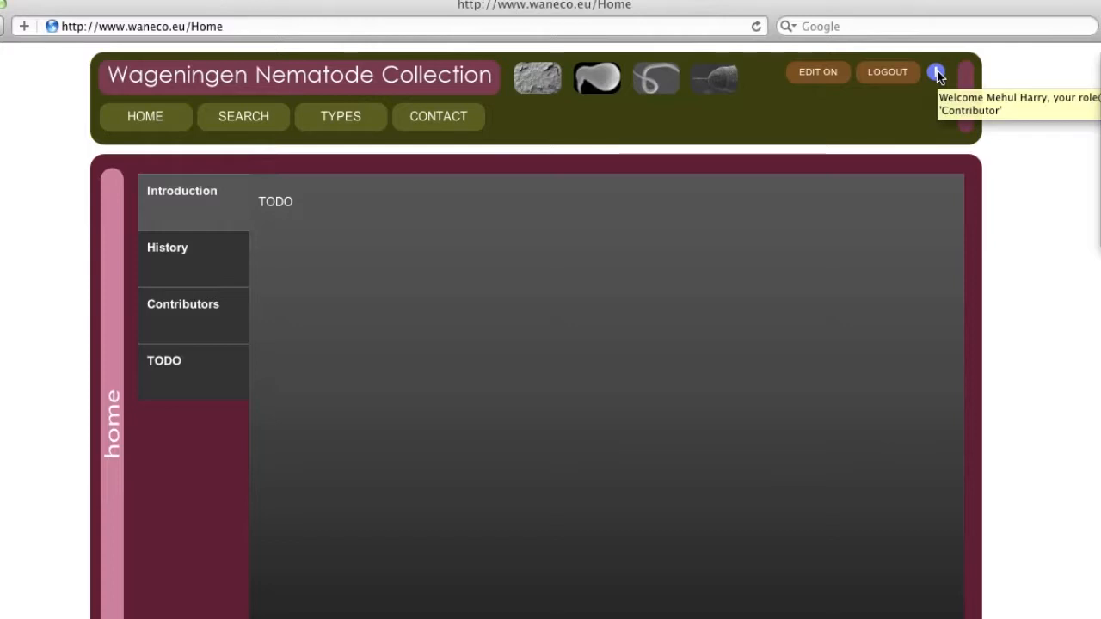
pyautogui.moveTo(912, 100)
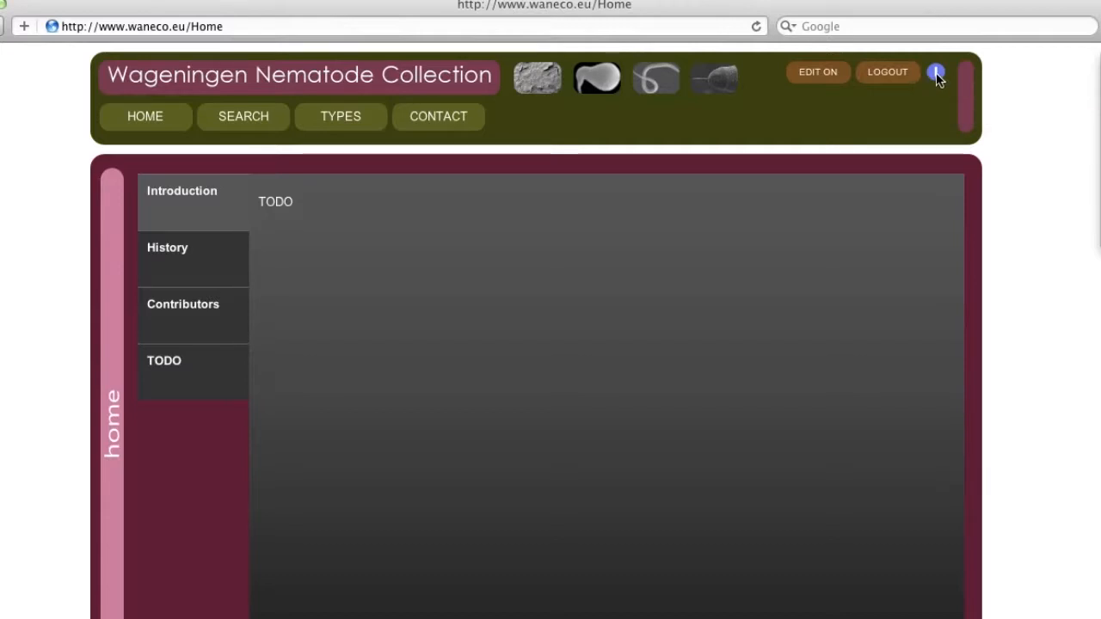
pyautogui.moveTo(245, 117)
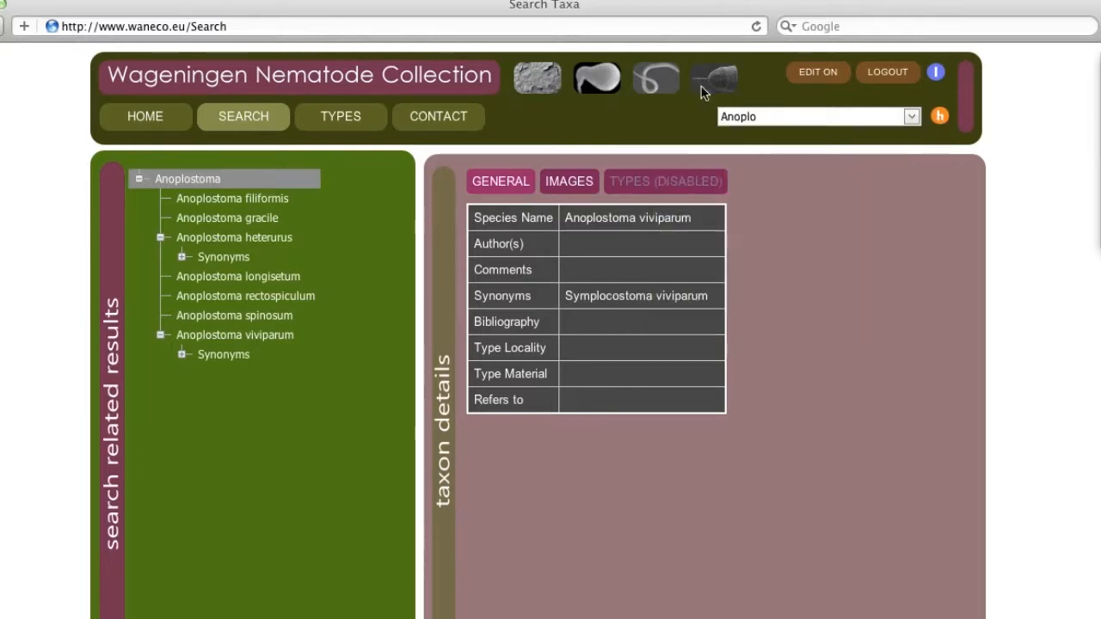
pyautogui.moveTo(962, 129)
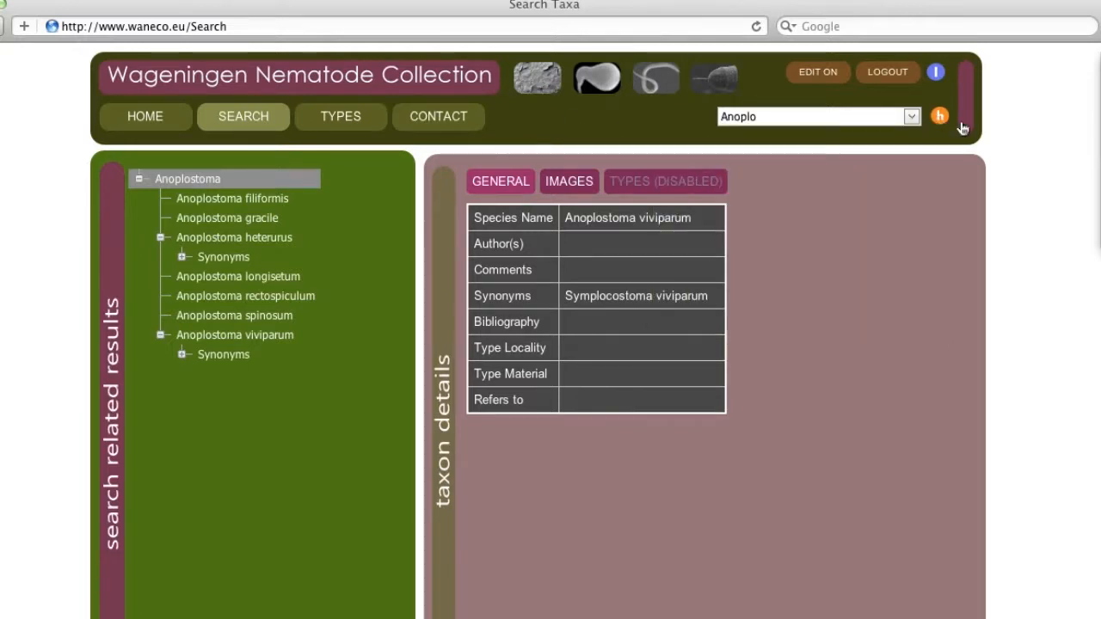
pyautogui.moveTo(430, 170)
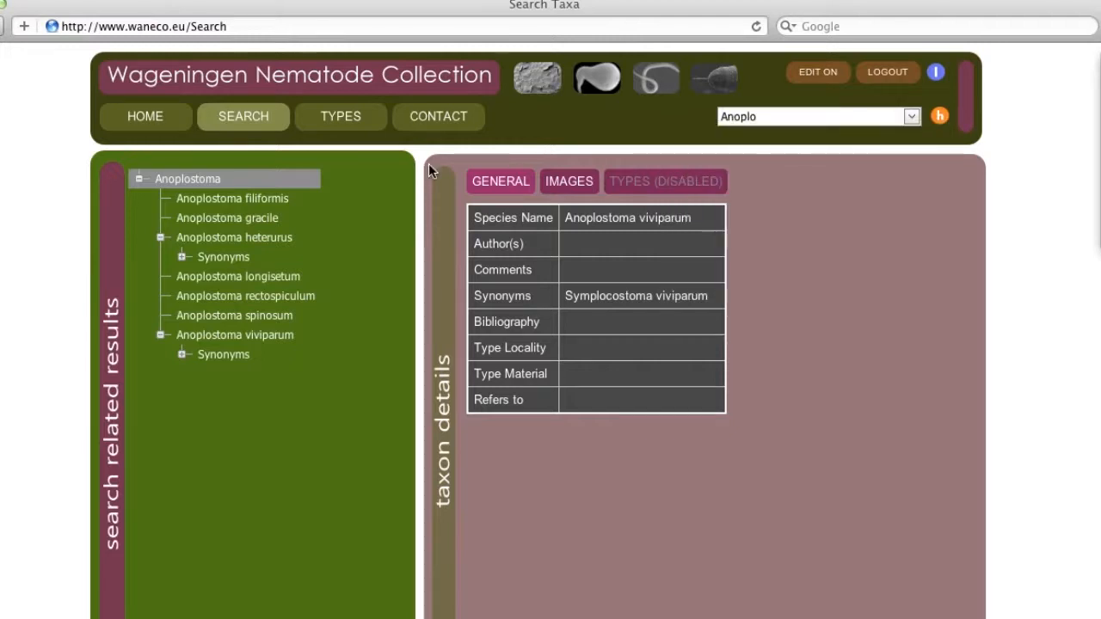
pyautogui.moveTo(548, 133)
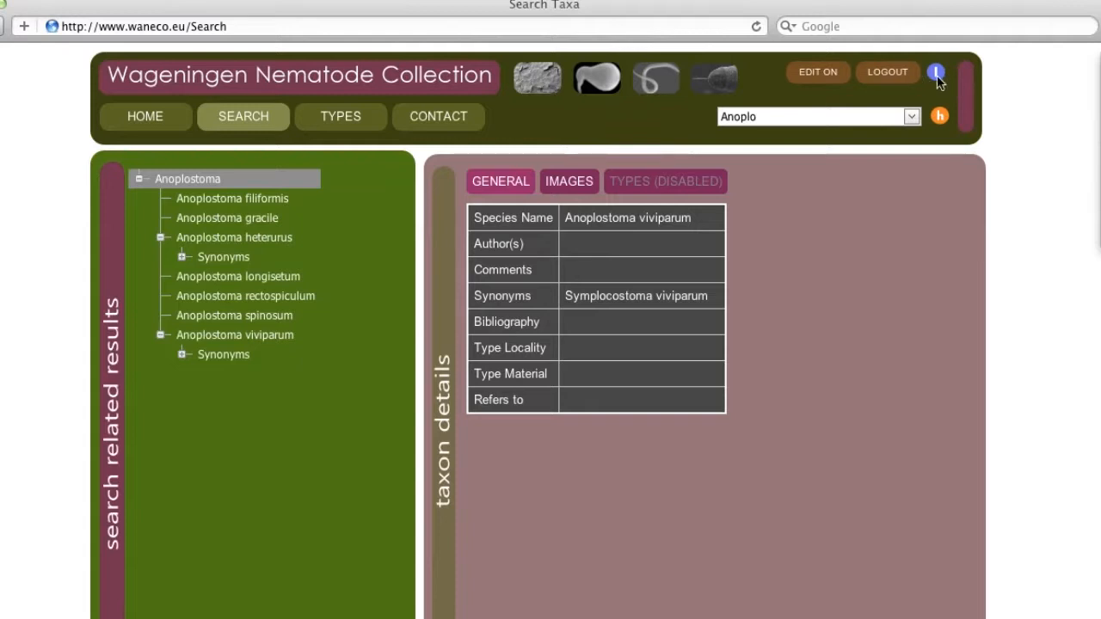
pyautogui.moveTo(936, 72)
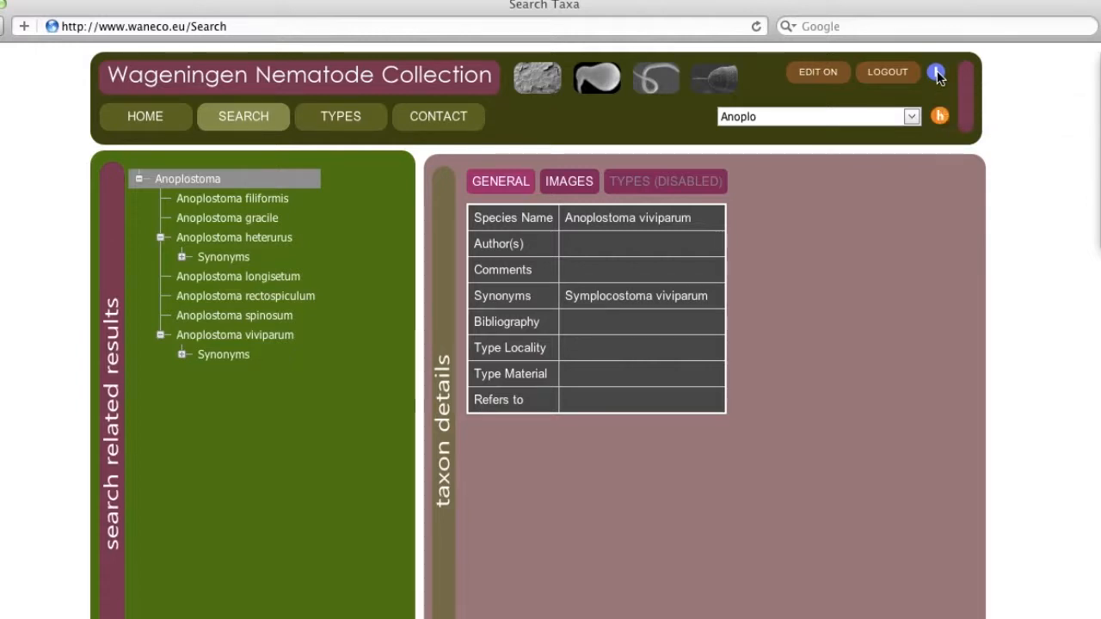
pyautogui.moveTo(781, 96)
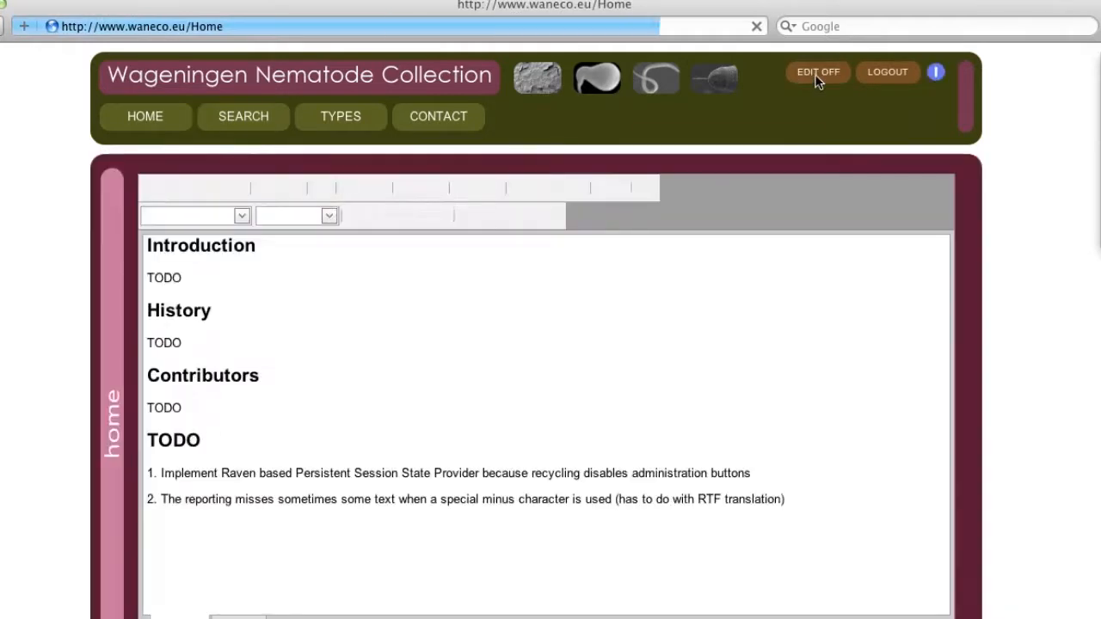
# Add the lines "DevExpress" and "Content about DevExpress" below the TODO list in the editor.
pyautogui.click(818, 72)
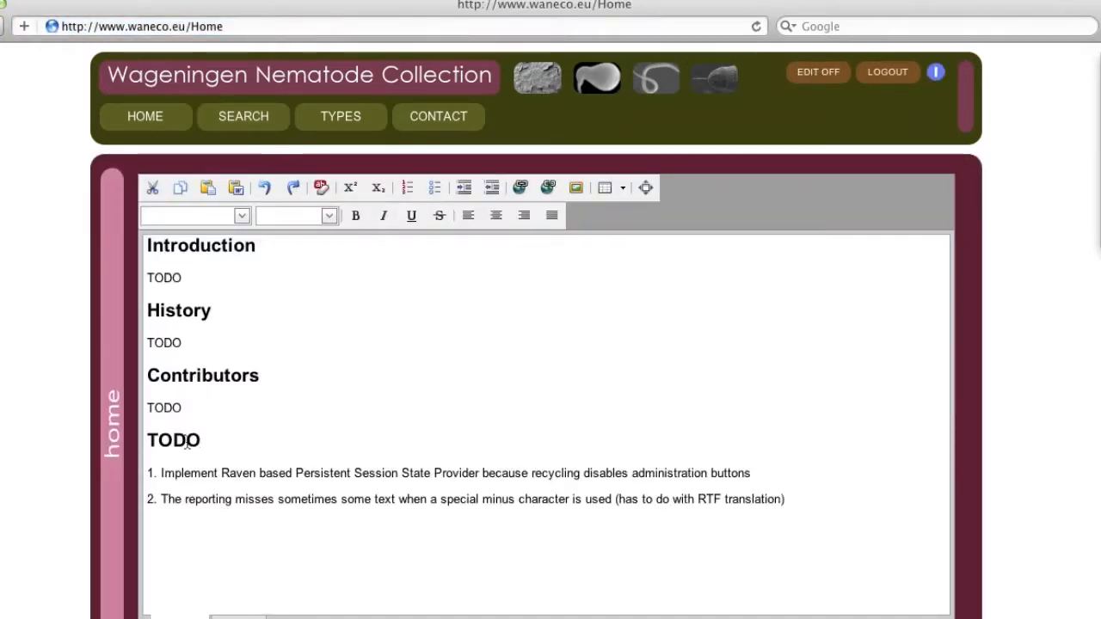
pyautogui.click(169, 245)
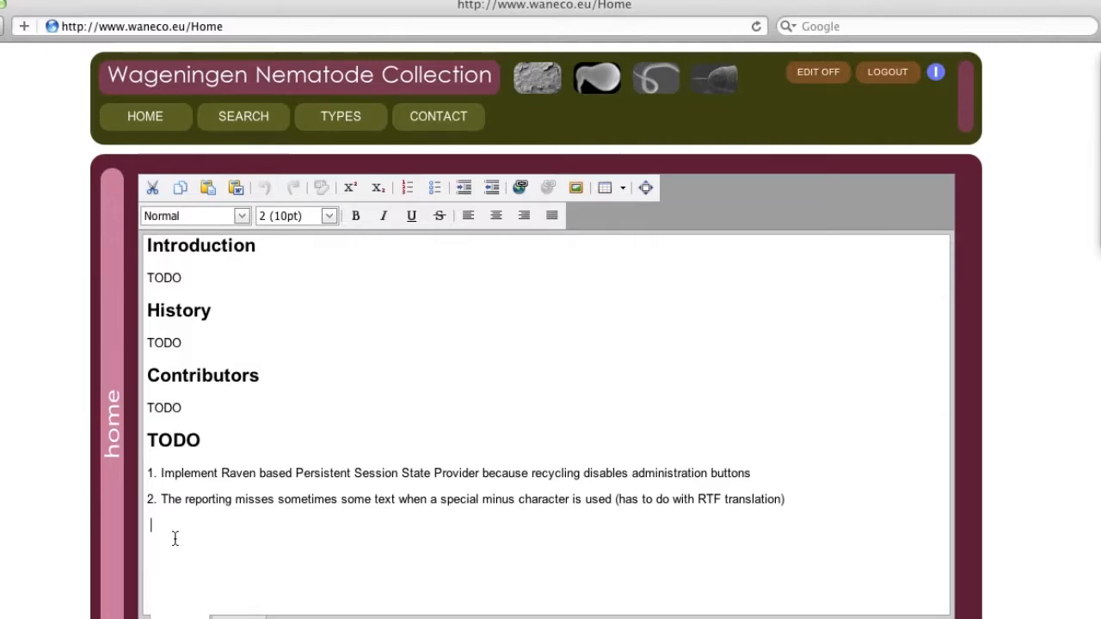
pyautogui.click(265, 188)
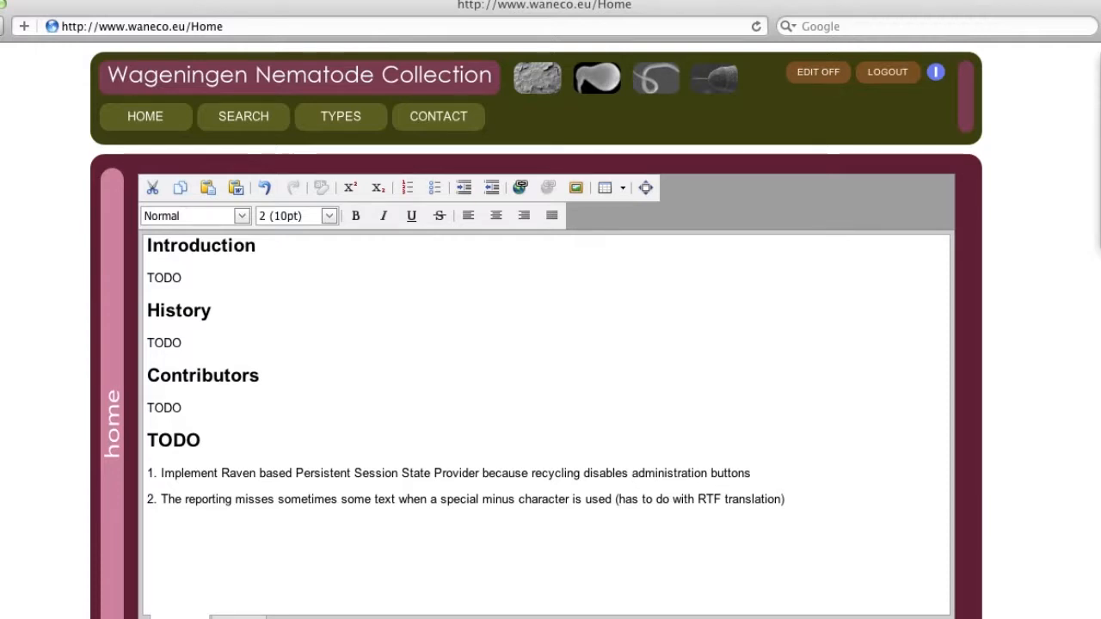
pyautogui.write('D')
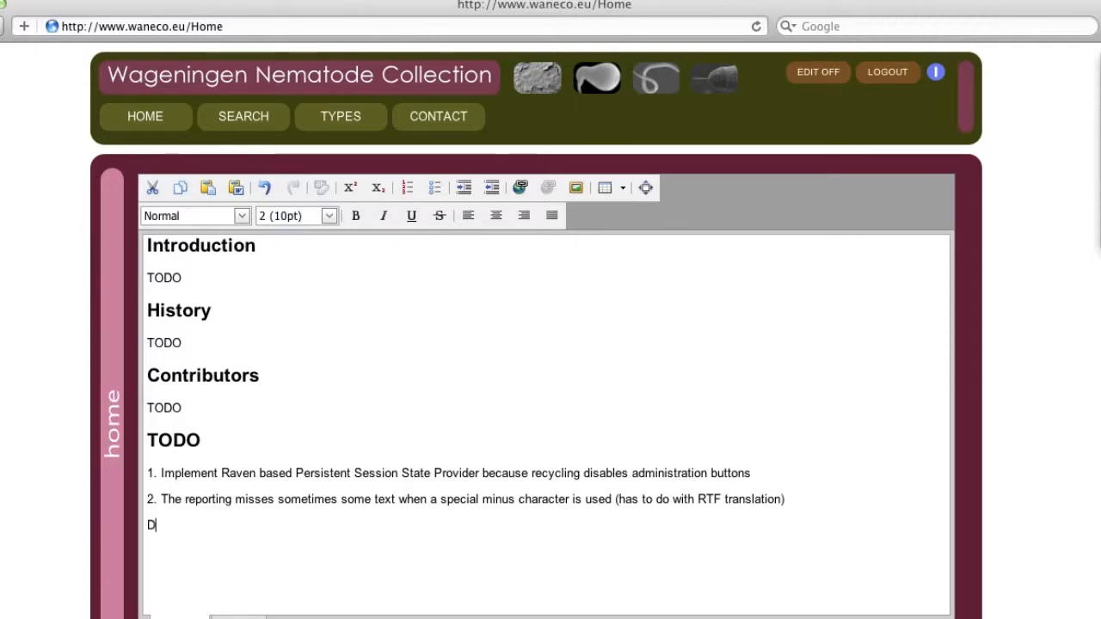
pyautogui.write('evExpress')
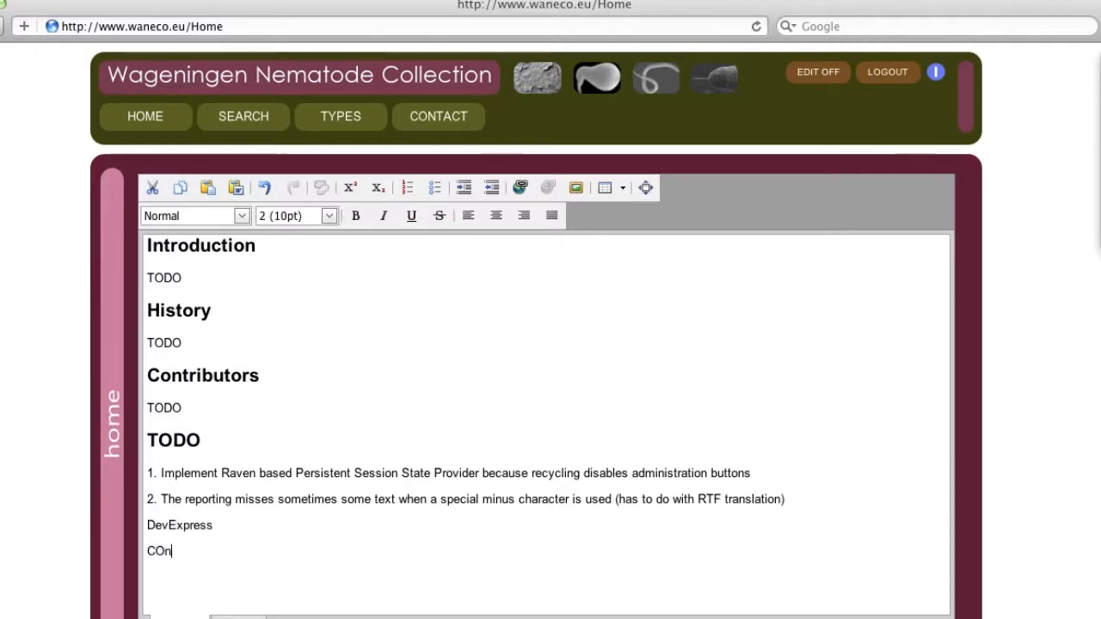
pyautogui.press('Backspace')
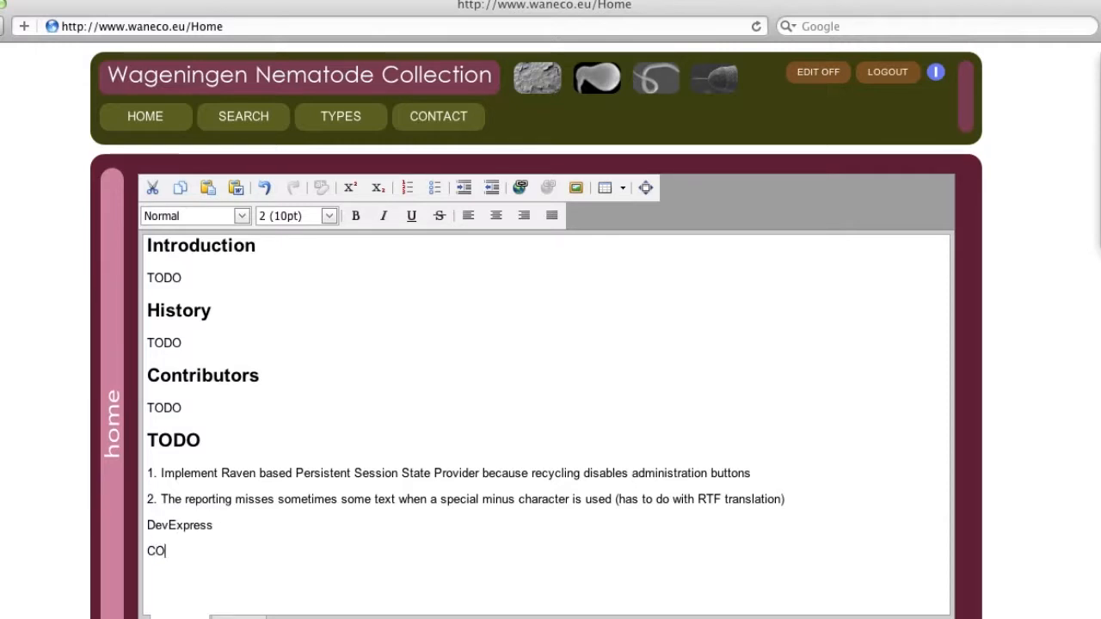
pyautogui.write('Content about Dev')
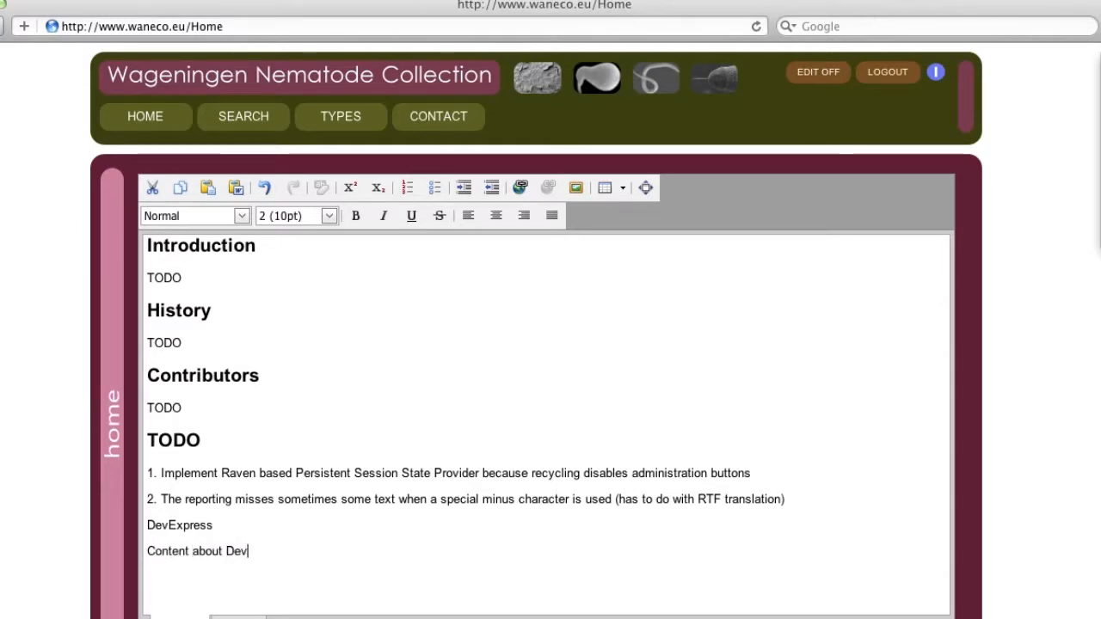
pyautogui.write('Express')
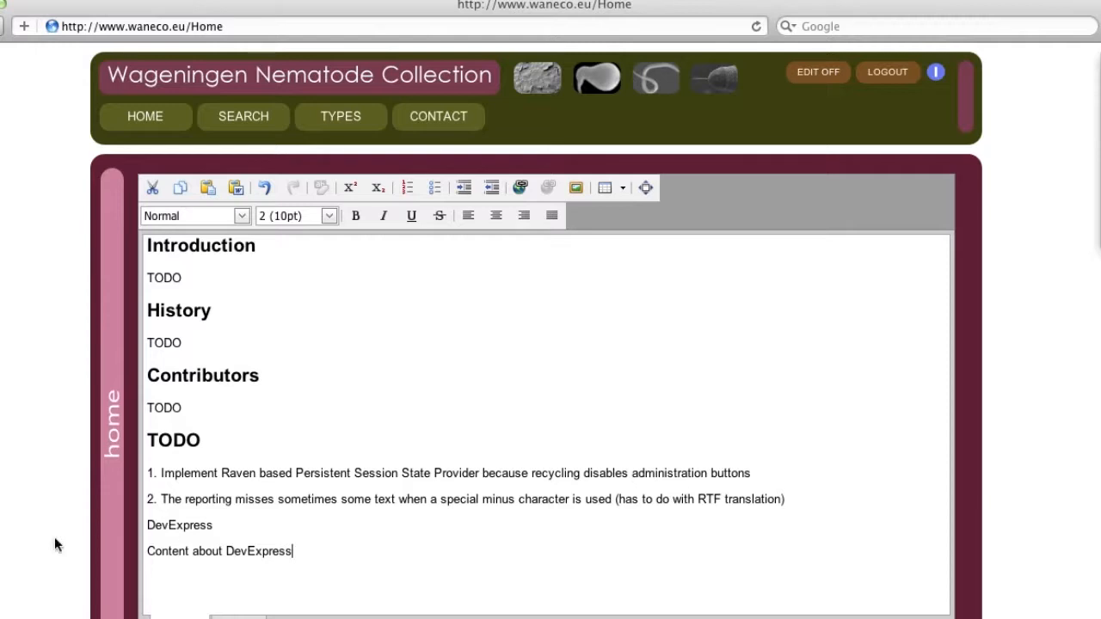
# Make the word DevExpress a New Page heading via the paragraph style list.
pyautogui.doubleClick(179, 525)
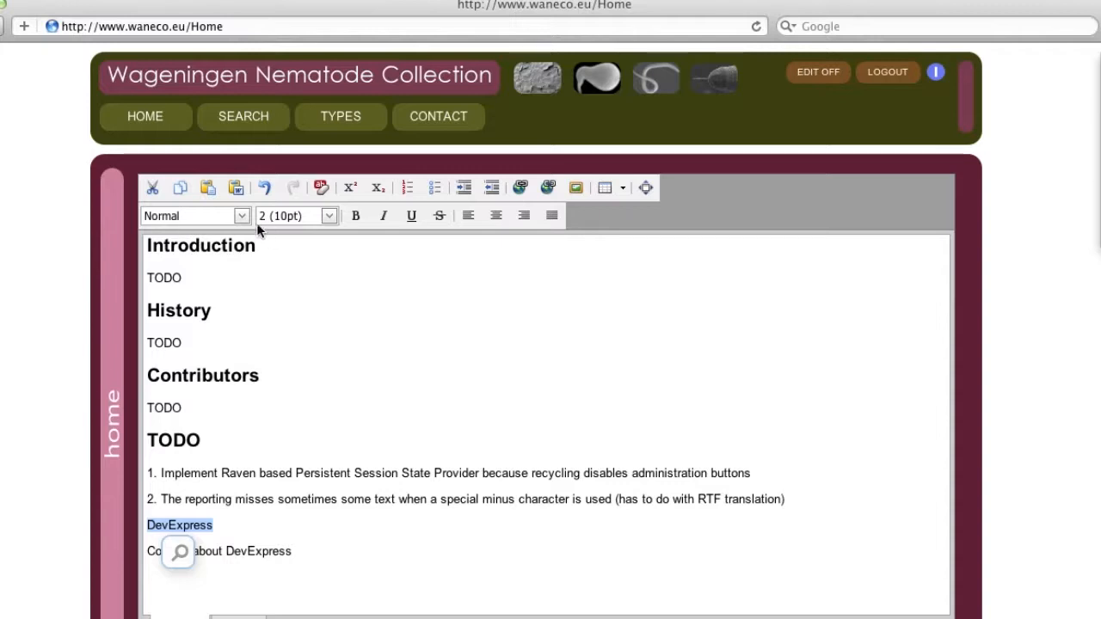
pyautogui.click(241, 217)
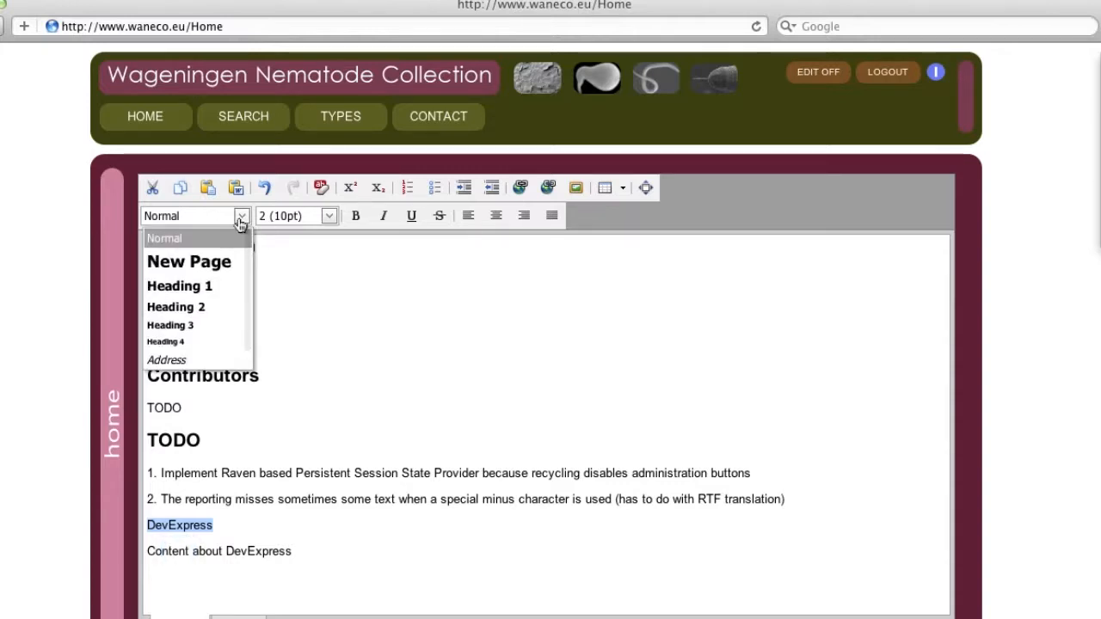
pyautogui.moveTo(189, 262)
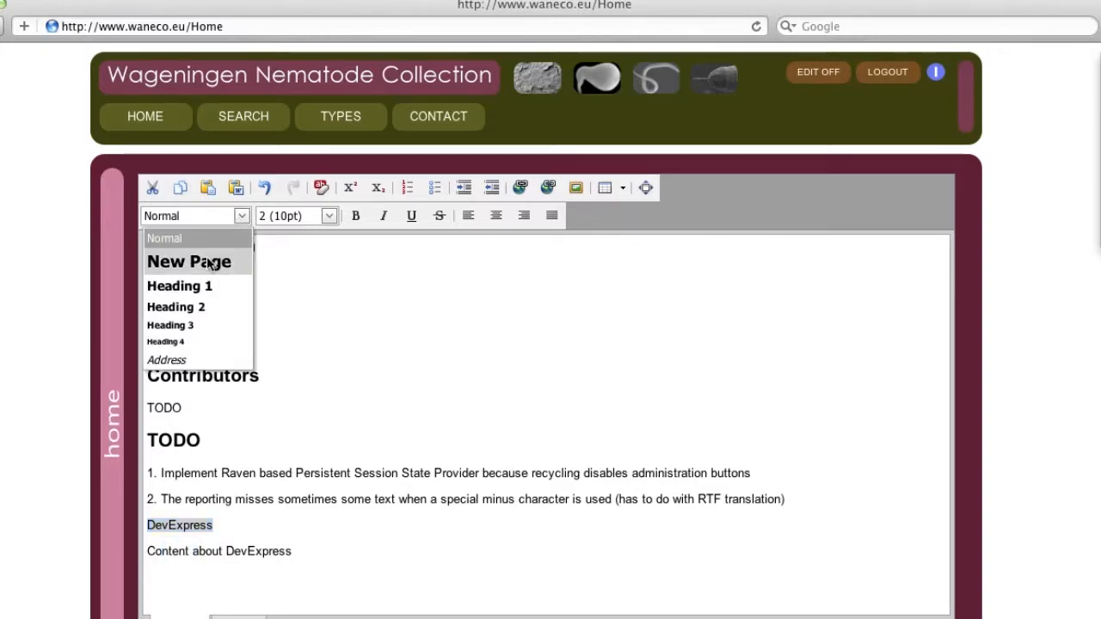
pyautogui.click(189, 262)
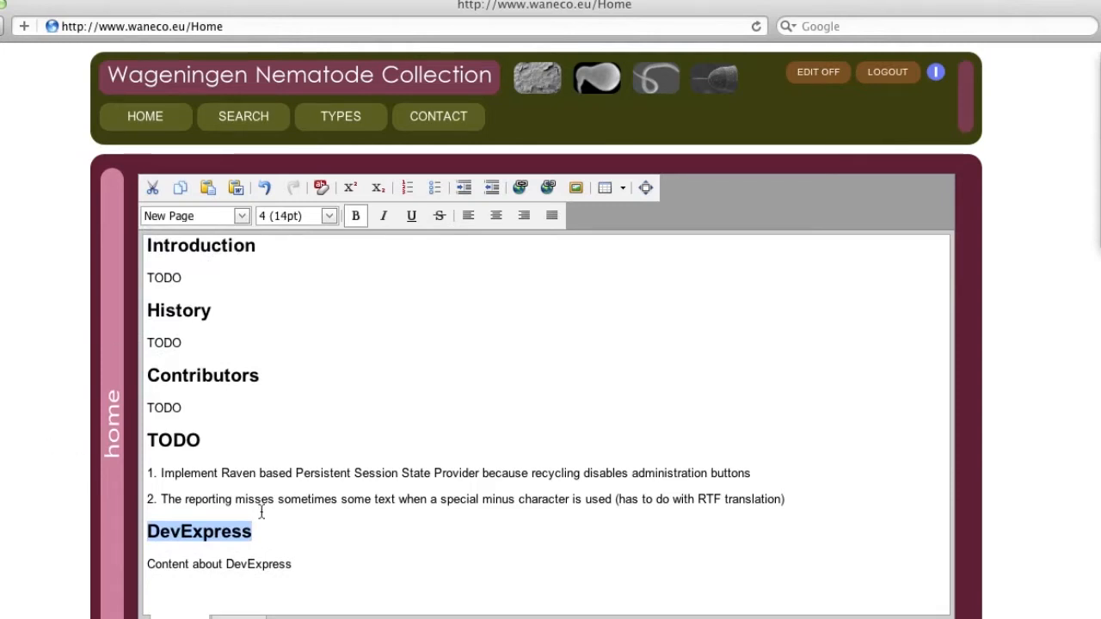
# Save the home page content and dismiss the saved-content confirmation.
pyautogui.scroll(-3)
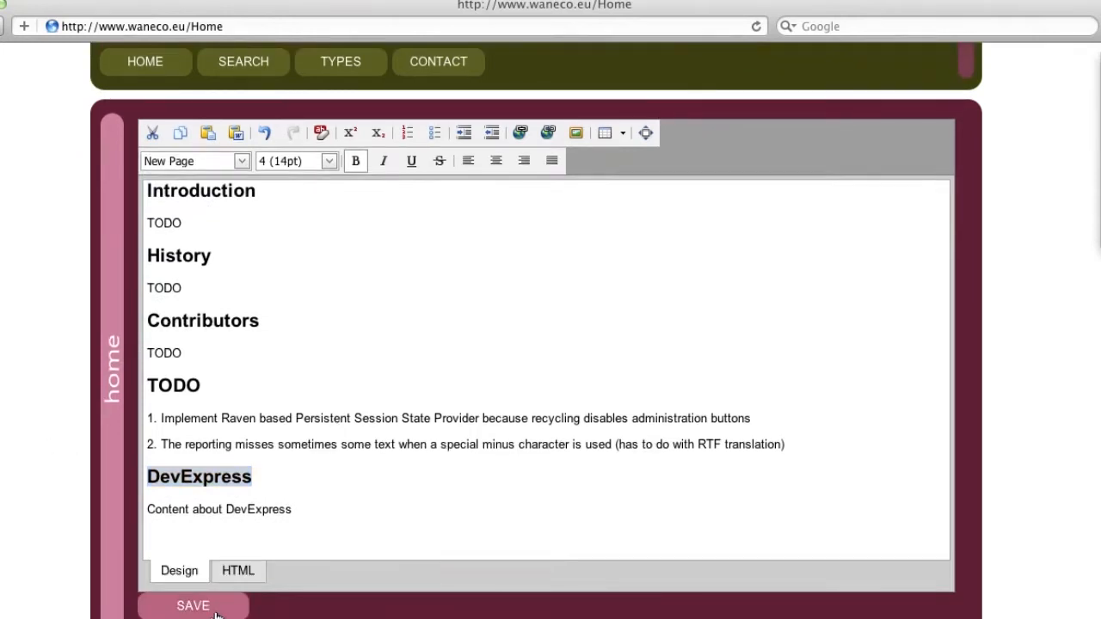
pyautogui.click(193, 605)
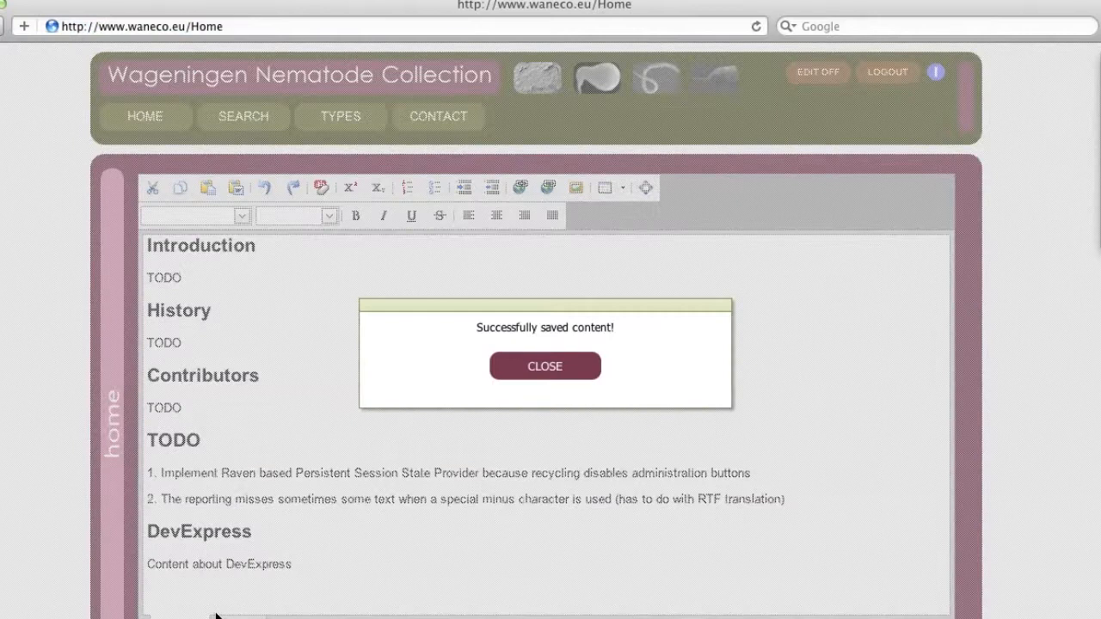
pyautogui.moveTo(544, 365)
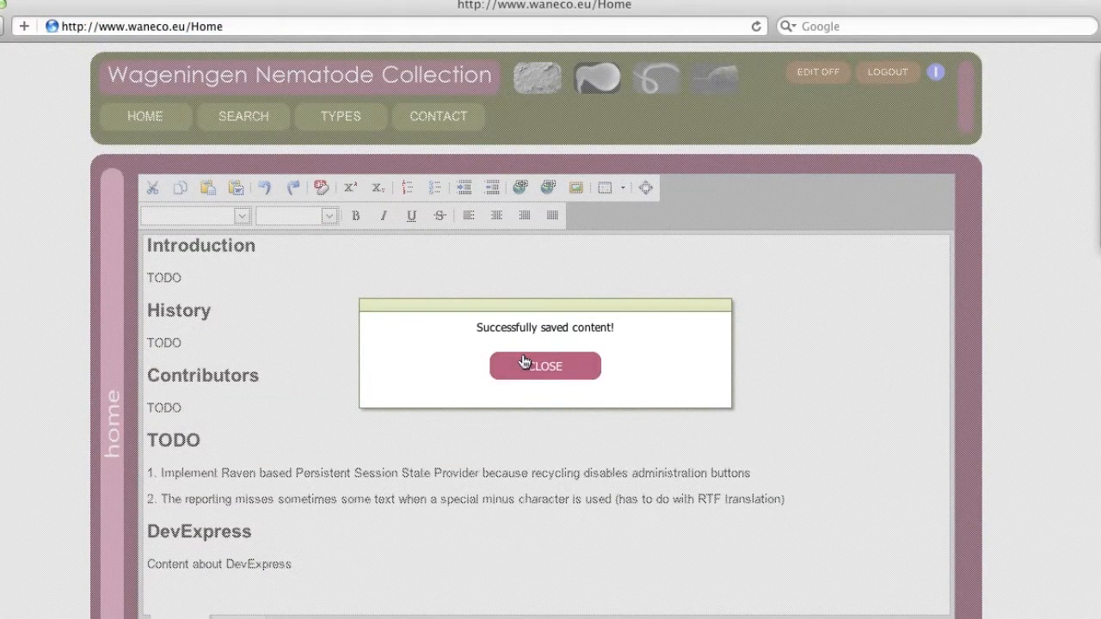
pyautogui.click(544, 365)
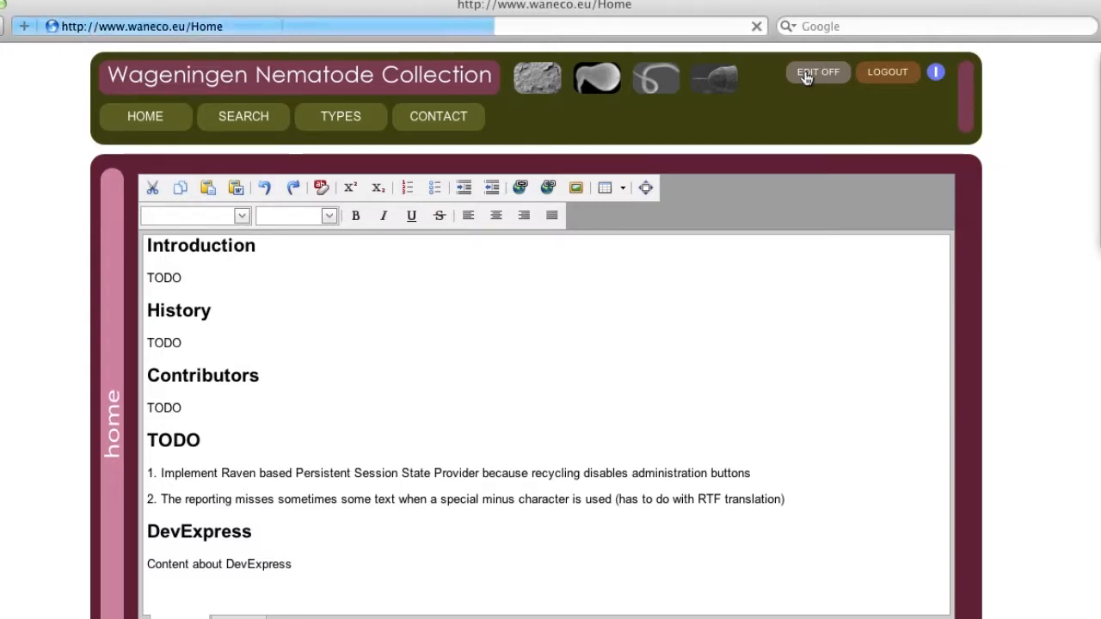
# Turn editing off and view the DevExpress section reading 'Content about DevExpress'.
pyautogui.click(818, 73)
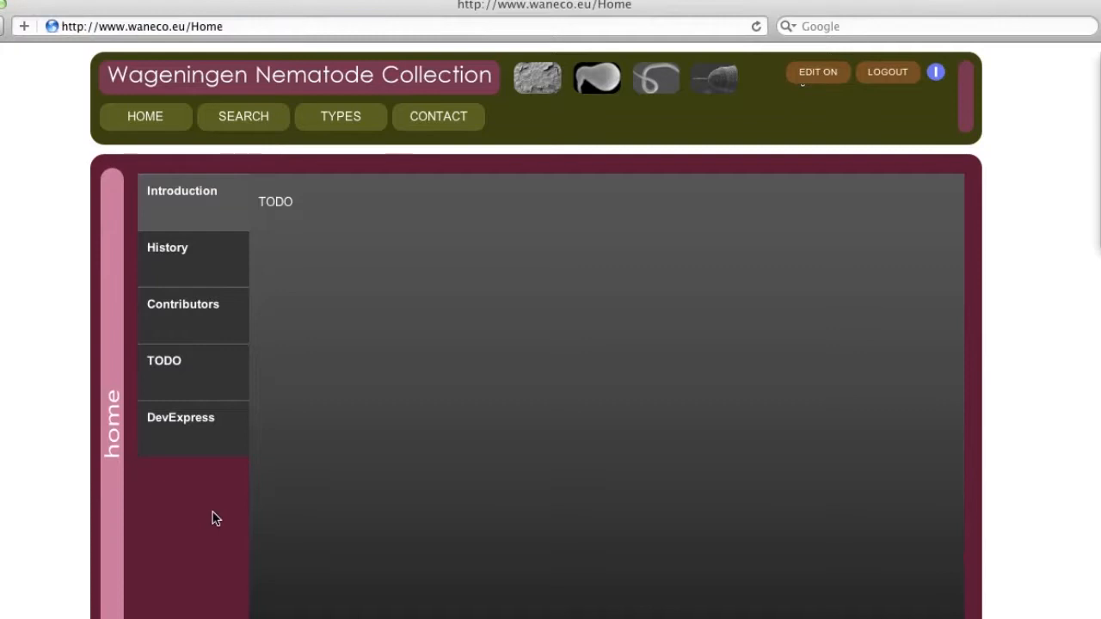
pyautogui.click(180, 418)
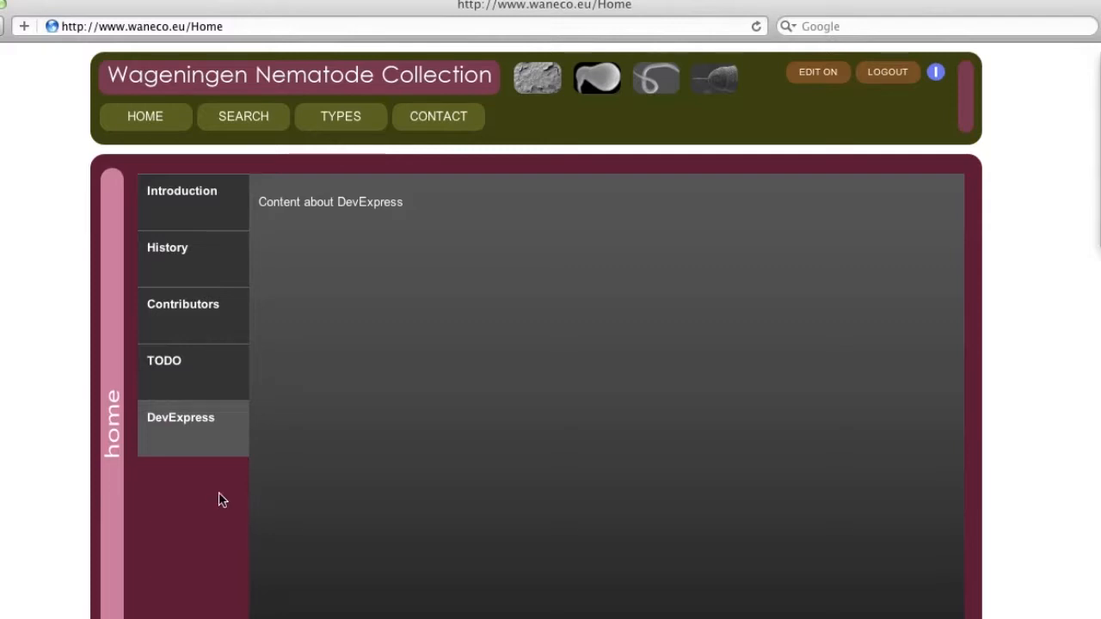
pyautogui.moveTo(347, 351)
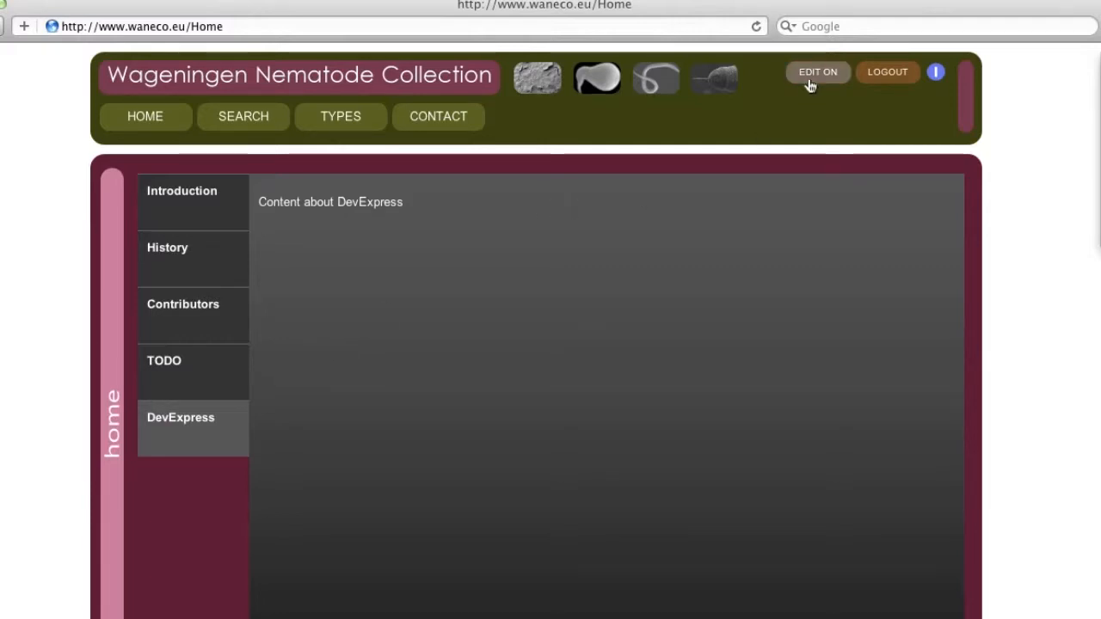
pyautogui.moveTo(800, 79)
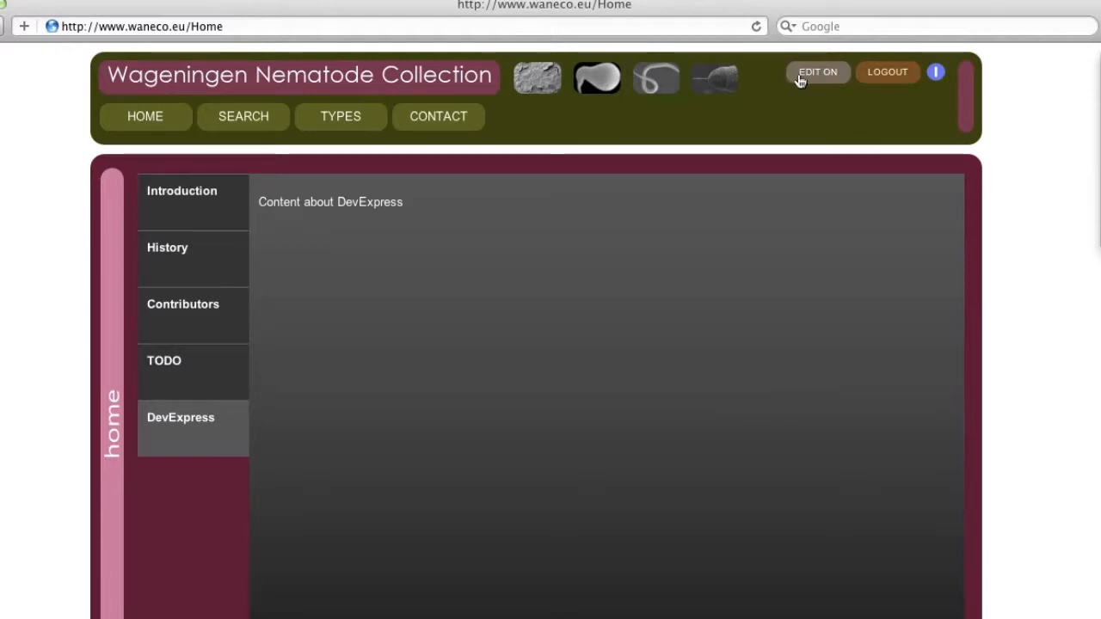
# Re-enter editing, reload via HOME, and turn editing off to show the Introduction section.
pyautogui.click(817, 72)
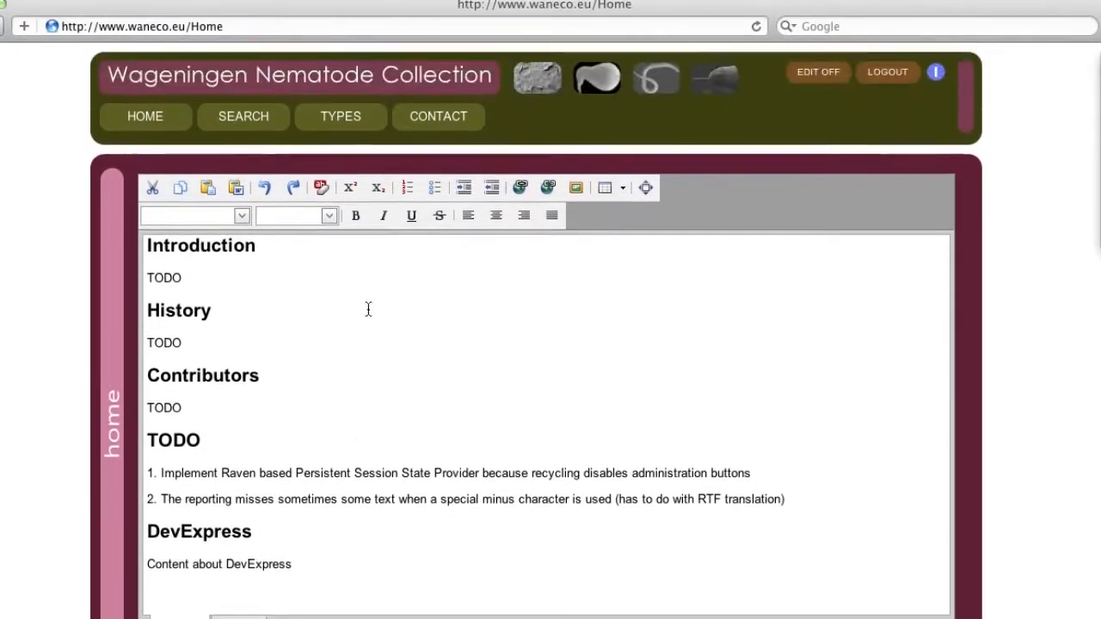
pyautogui.moveTo(819, 73)
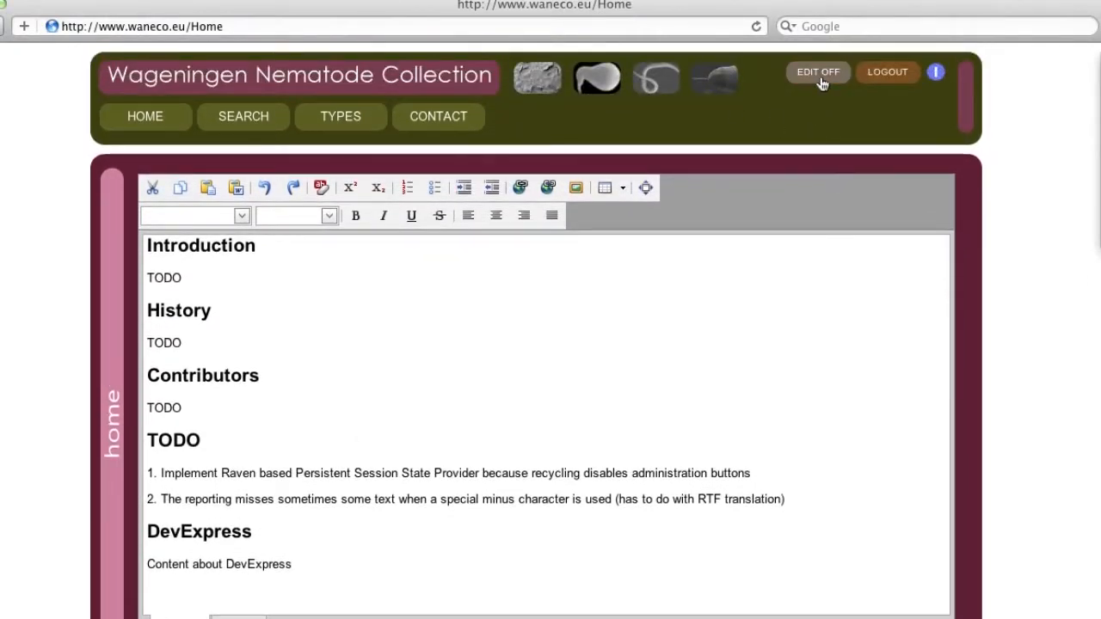
pyautogui.click(145, 117)
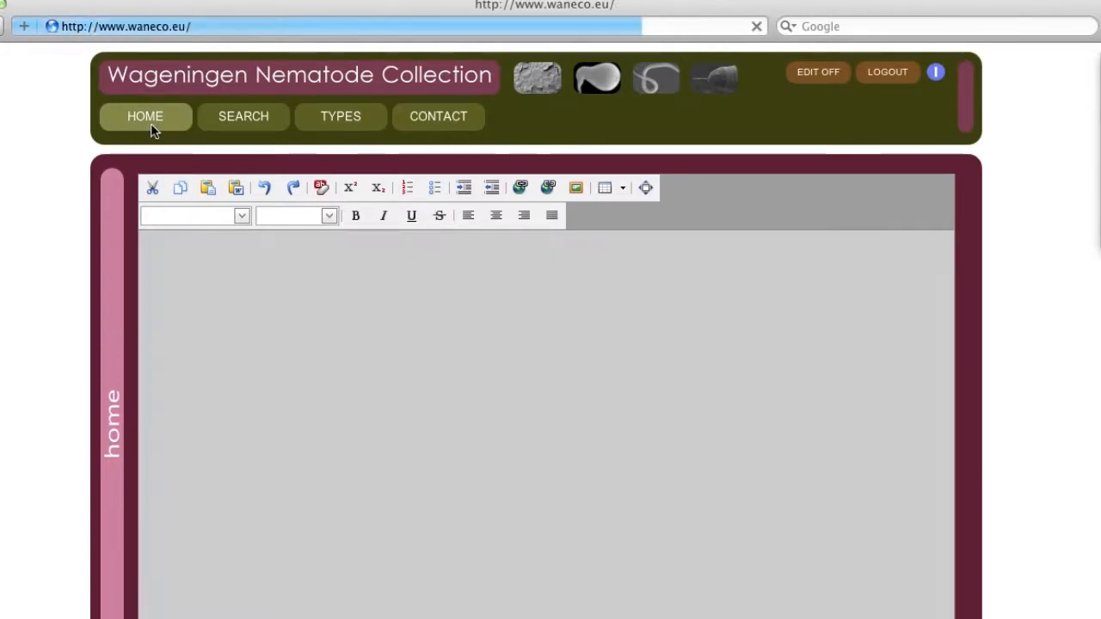
pyautogui.click(145, 117)
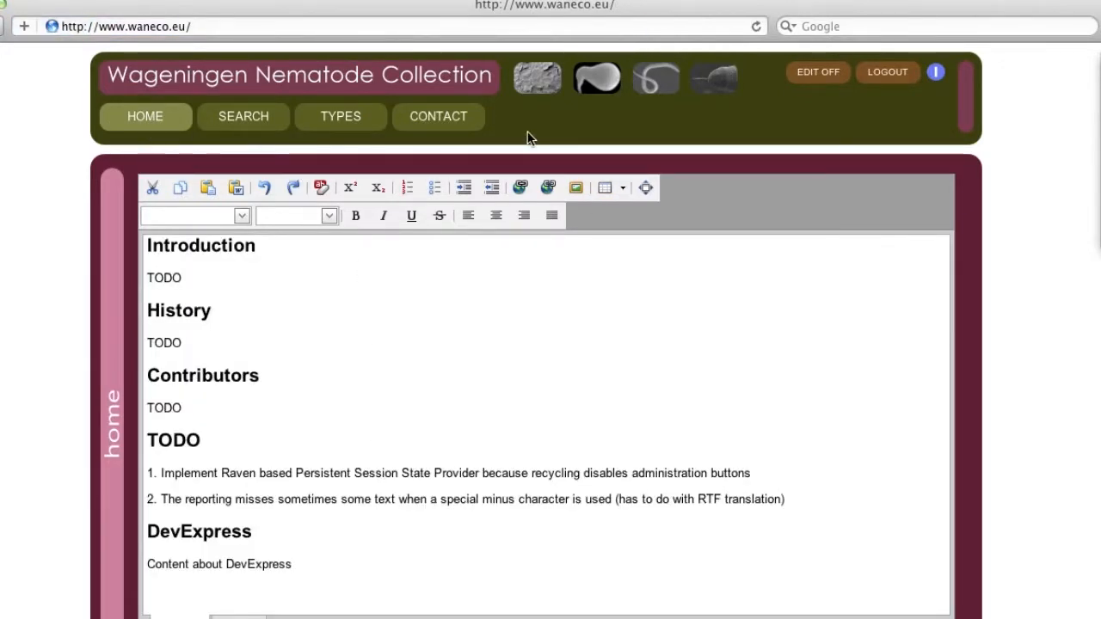
pyautogui.moveTo(697, 80)
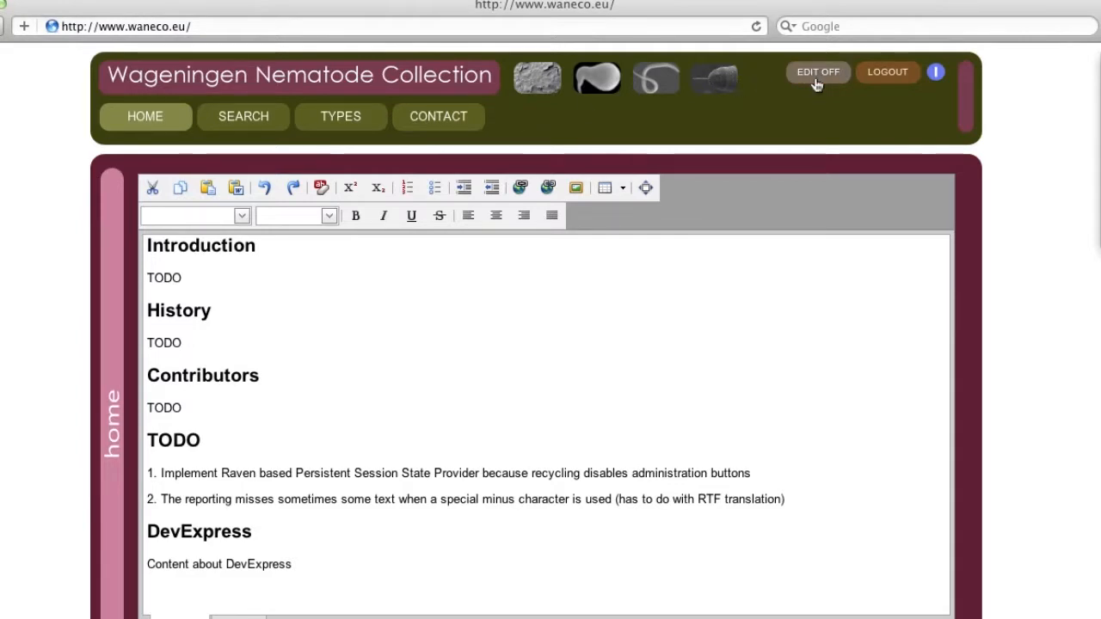
pyautogui.click(817, 72)
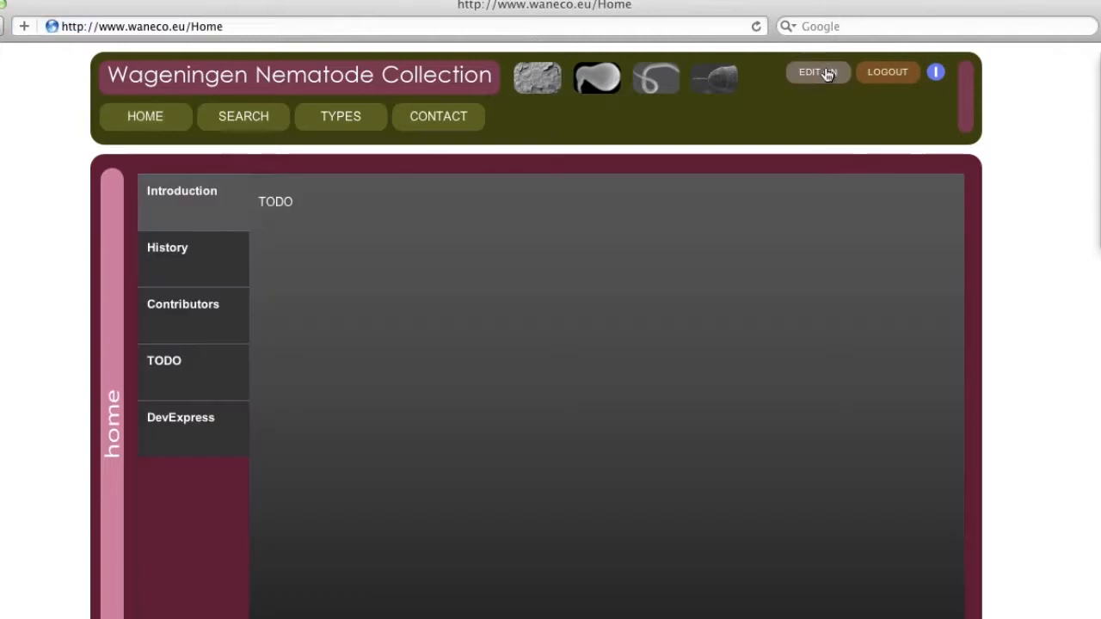
pyautogui.click(812, 72)
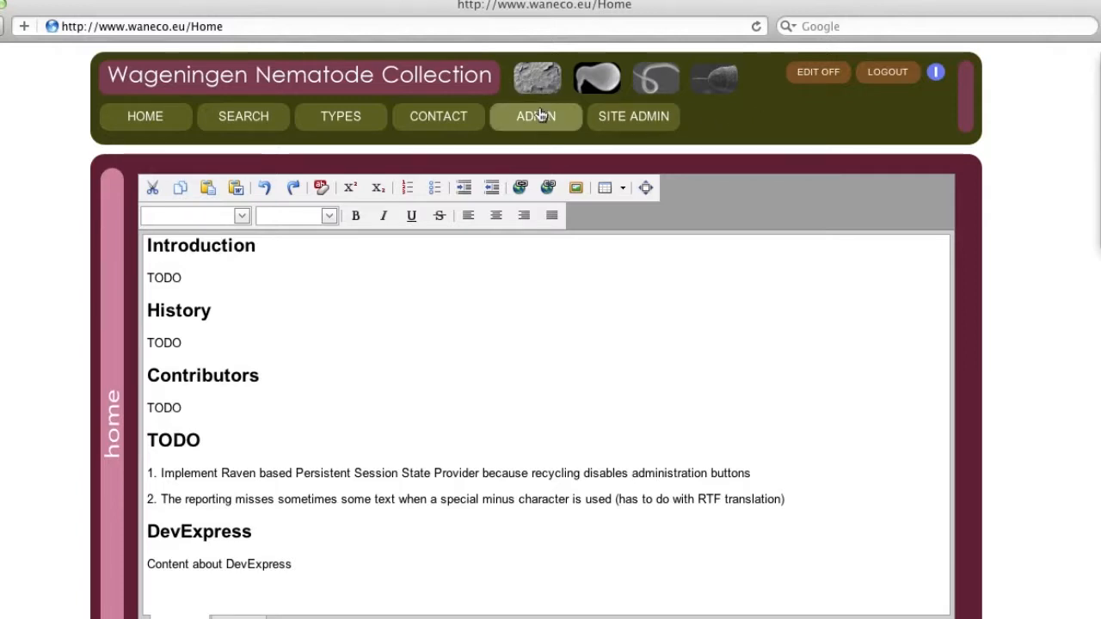
pyautogui.moveTo(537, 117)
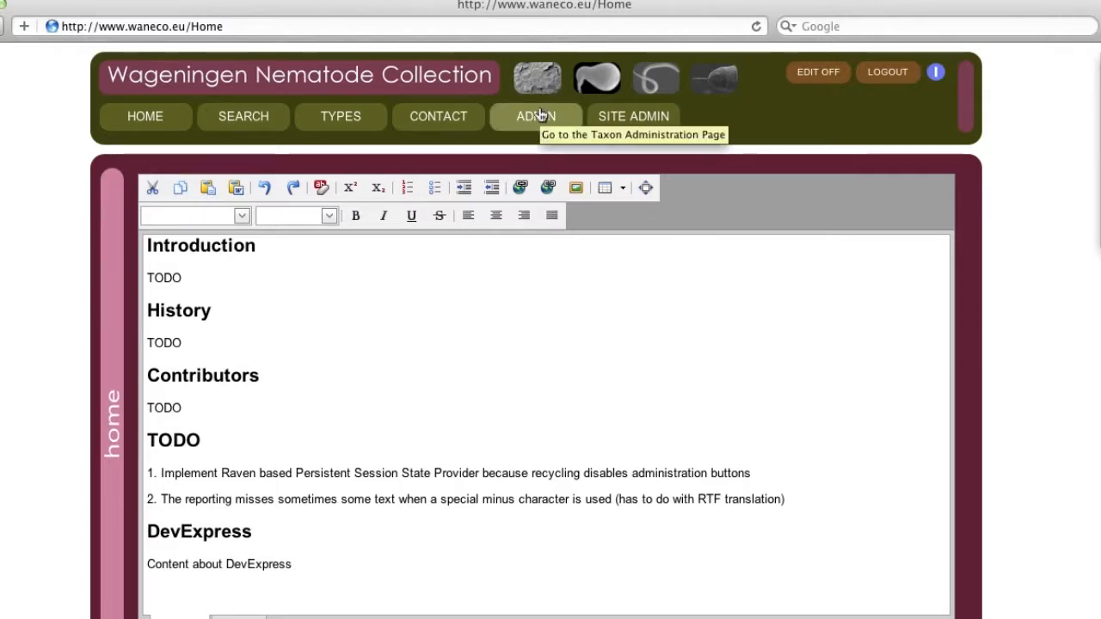
pyautogui.moveTo(551, 124)
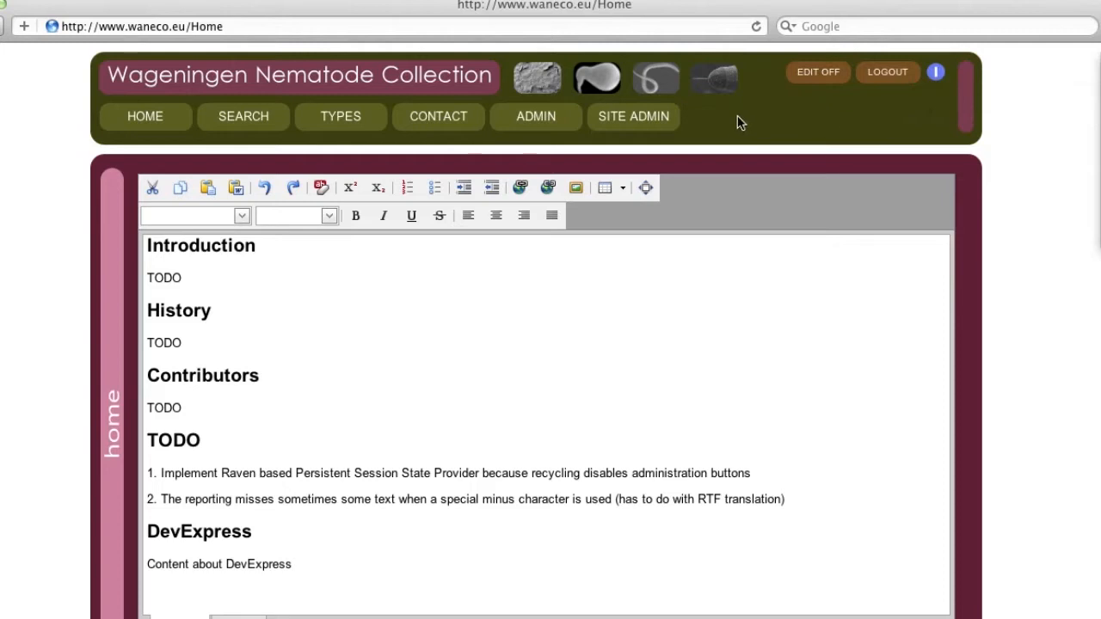
pyautogui.moveTo(535, 117)
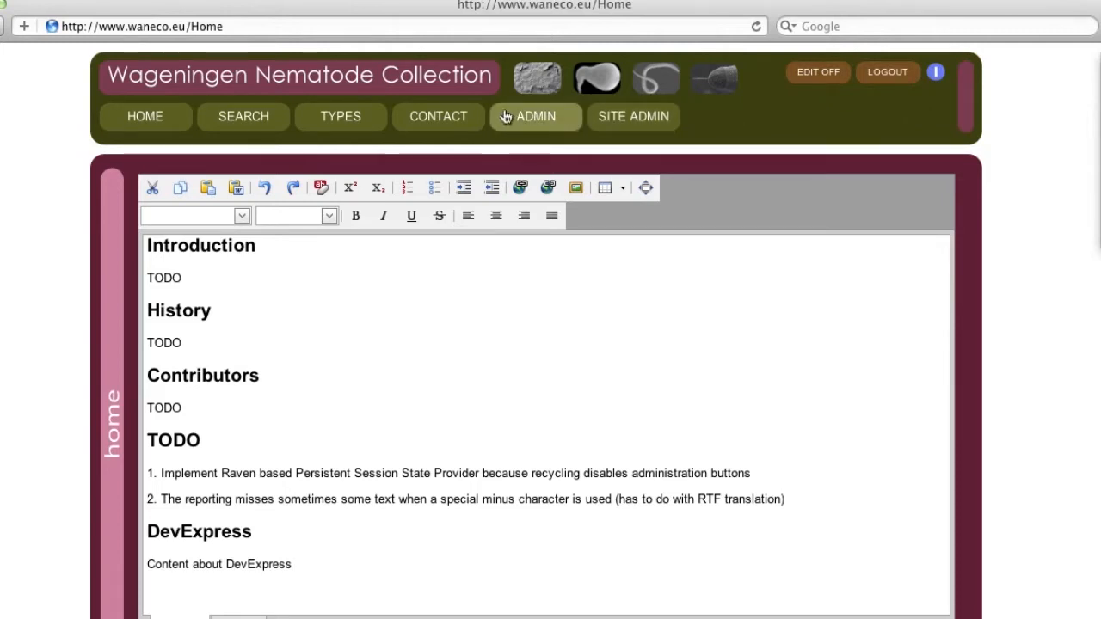
pyautogui.moveTo(537, 120)
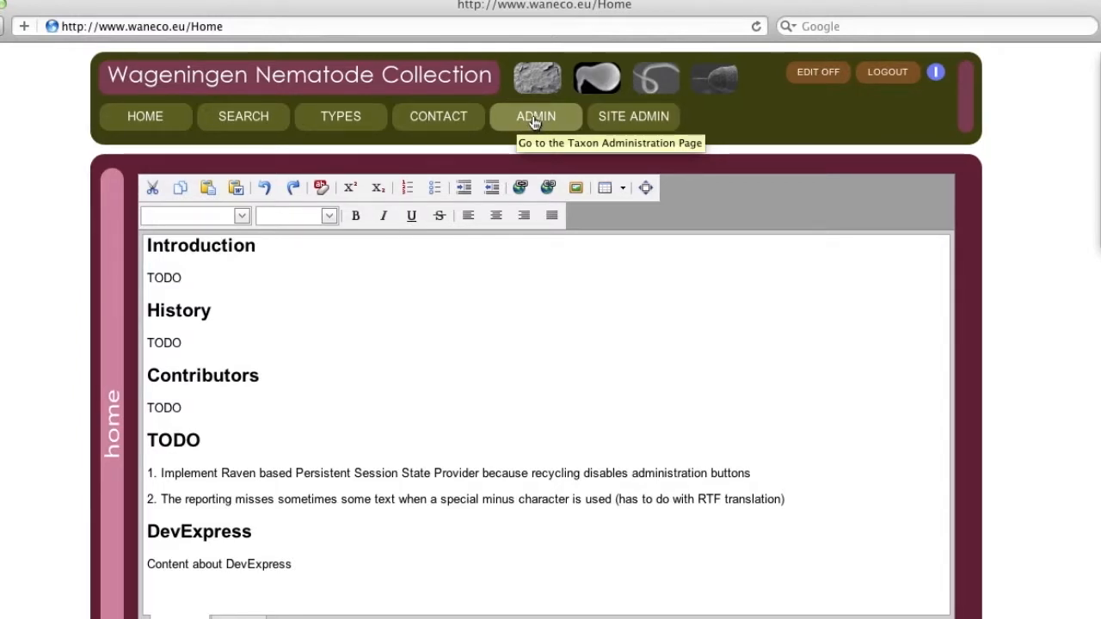
pyautogui.moveTo(633, 117)
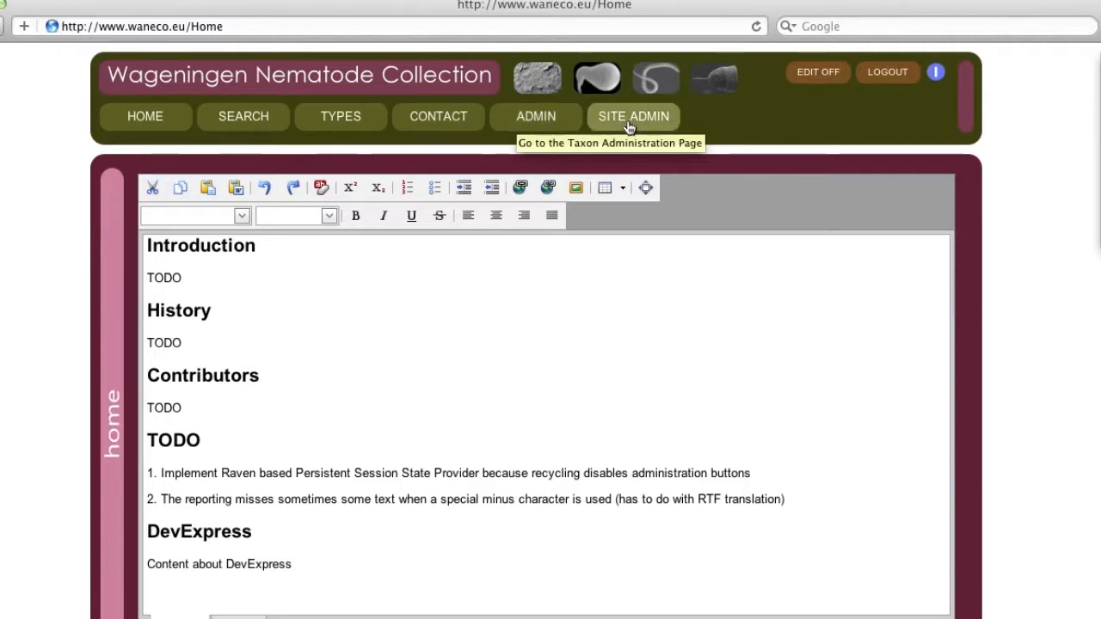
# Open Site Administration with its Export All and Manage Users options.
pyautogui.click(633, 117)
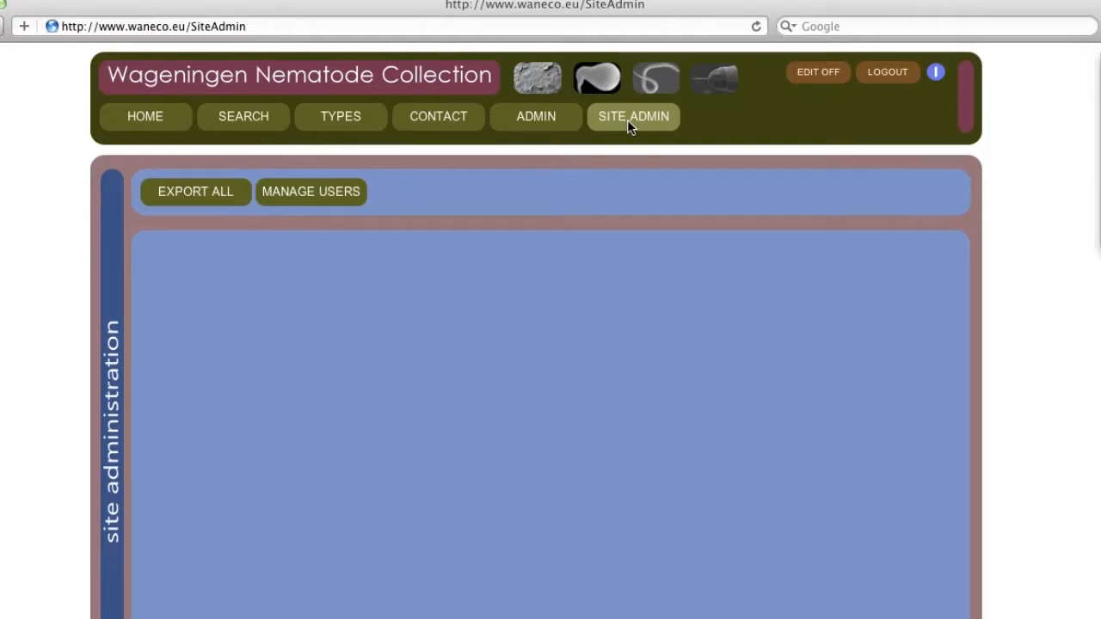
pyautogui.moveTo(196, 191)
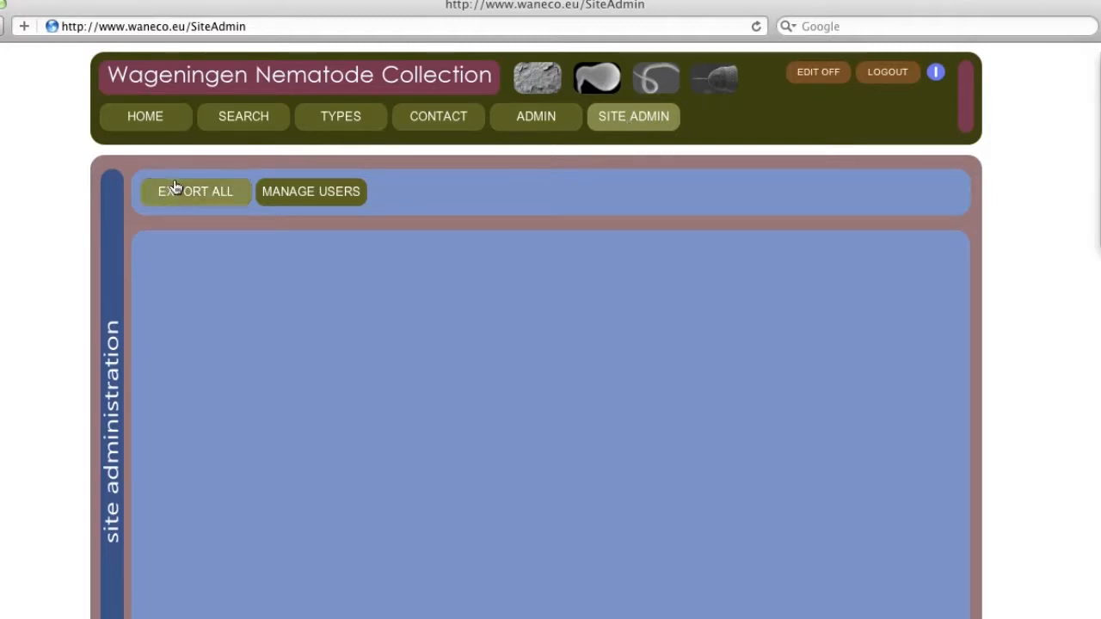
pyautogui.moveTo(194, 191)
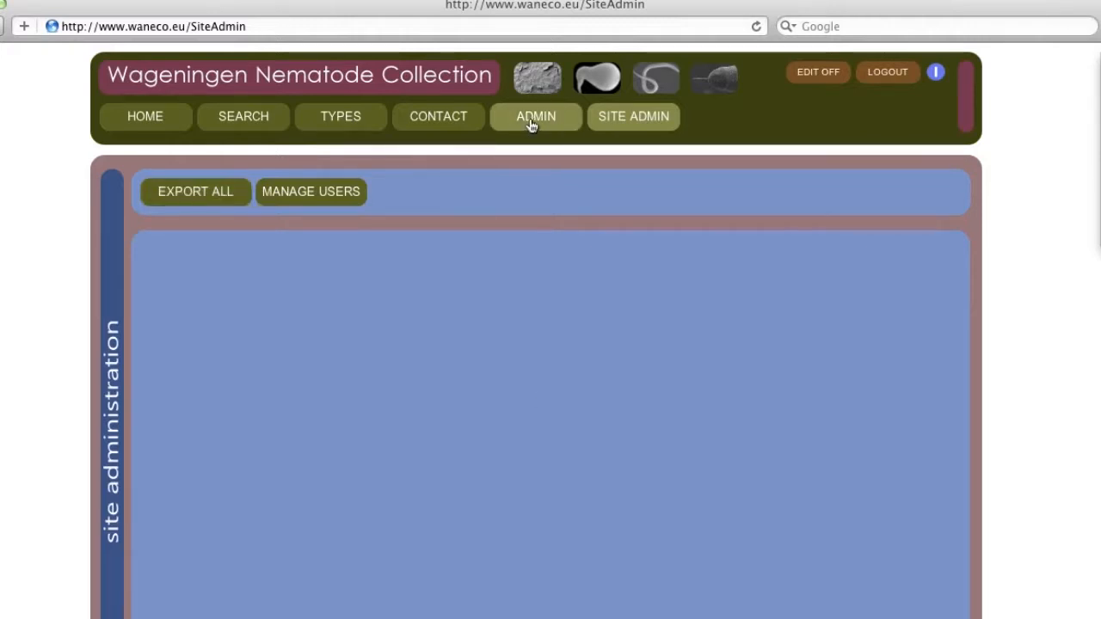
# Open taxon administration for Anoplostoma viviparum and try Meloidodera armeniaca in the Synonyms box.
pyautogui.click(537, 117)
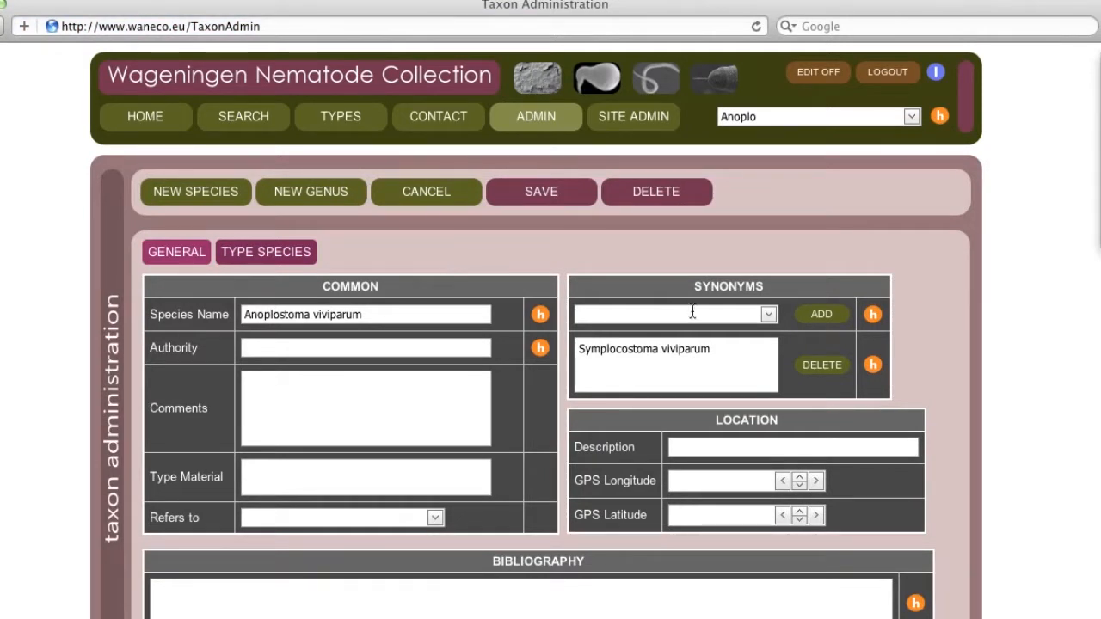
pyautogui.moveTo(712, 313)
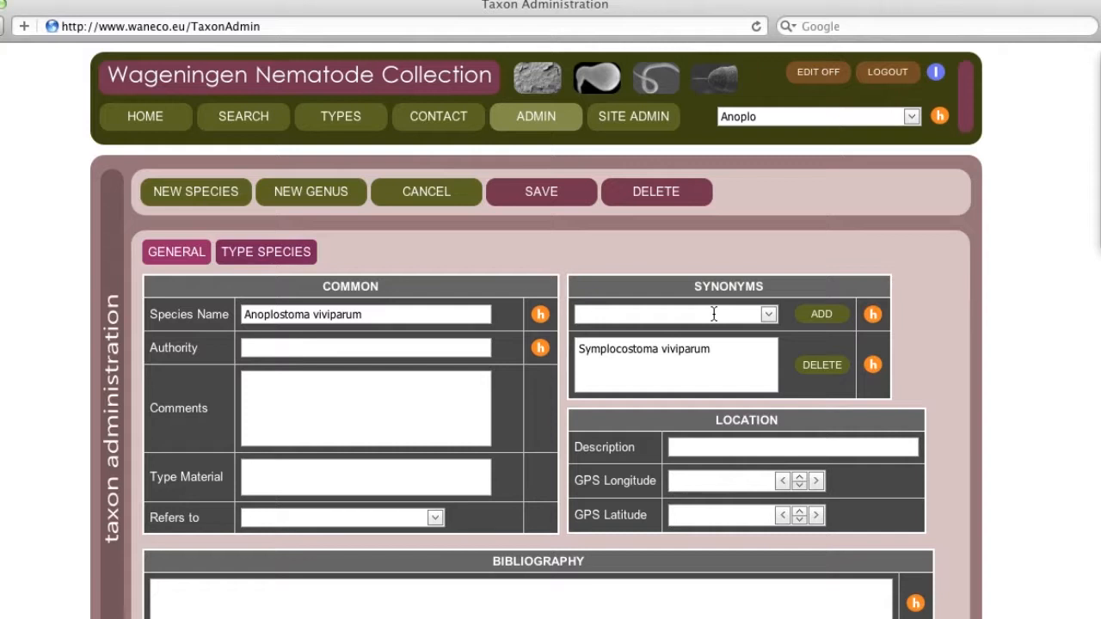
pyautogui.click(671, 313)
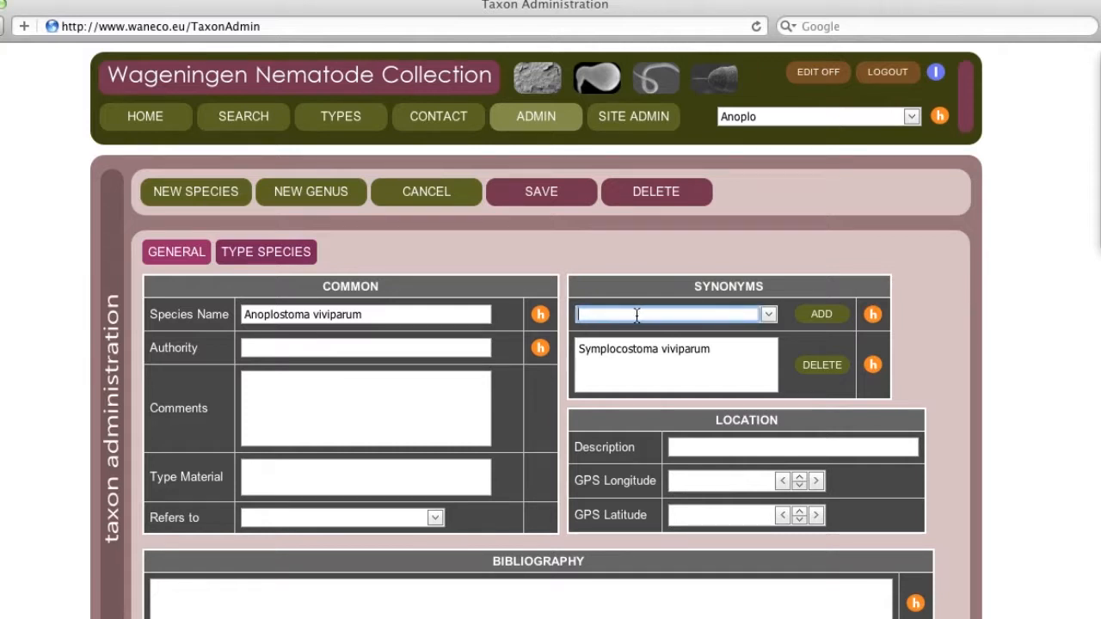
pyautogui.moveTo(656, 309)
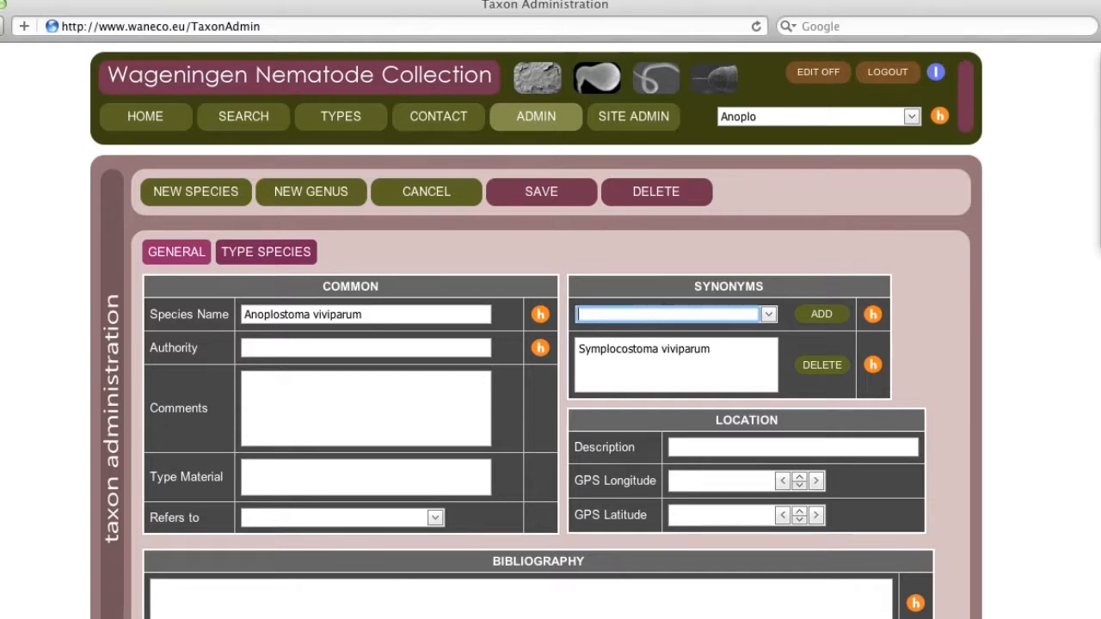
pyautogui.write('Meloidodera armeniaca')
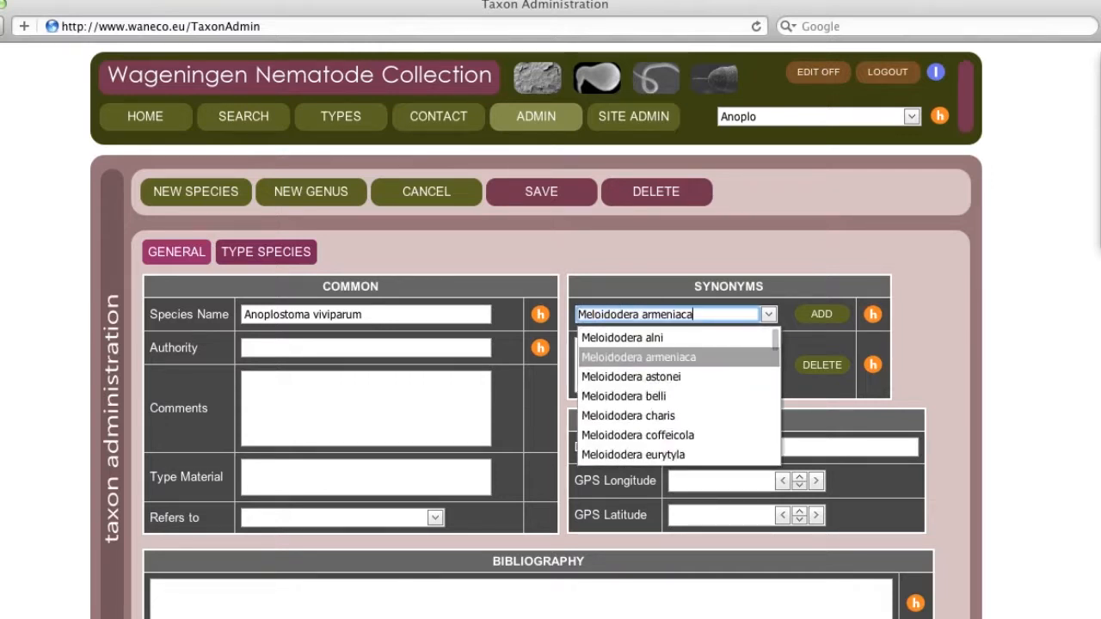
pyautogui.click(630, 376)
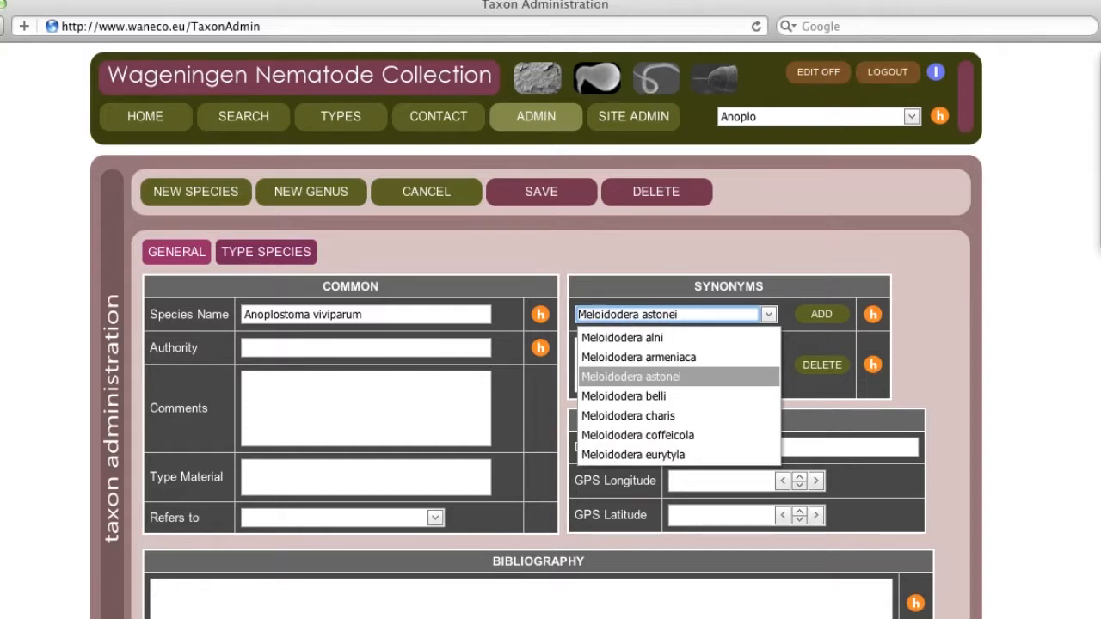
# Try the partial name Meloido in the Synonyms box without adding any synonym.
pyautogui.write('Meloido')
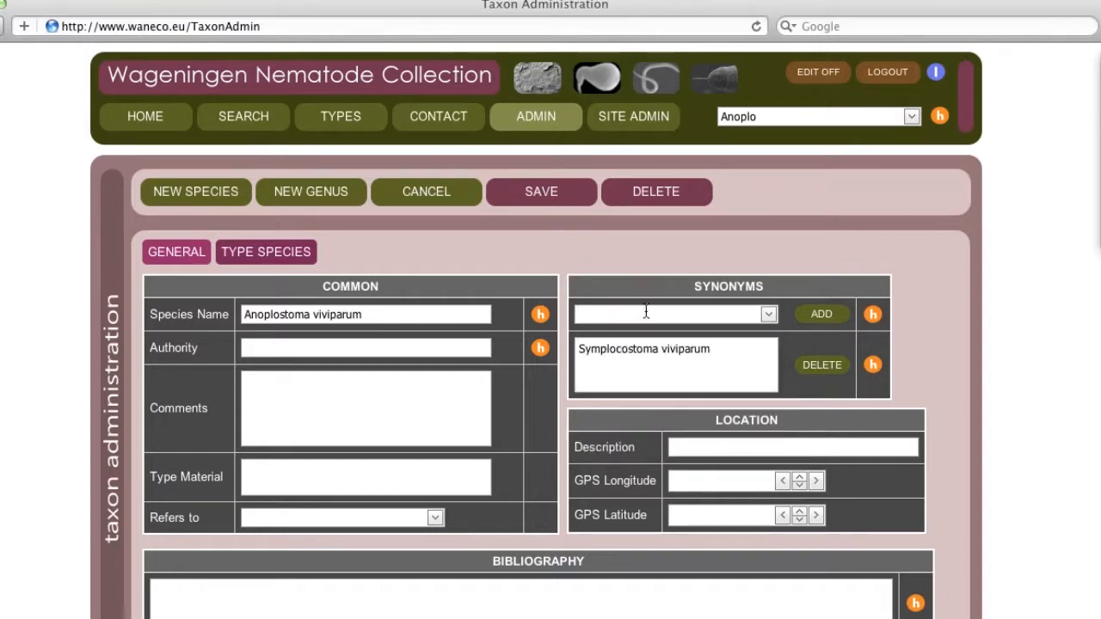
pyautogui.click(669, 314)
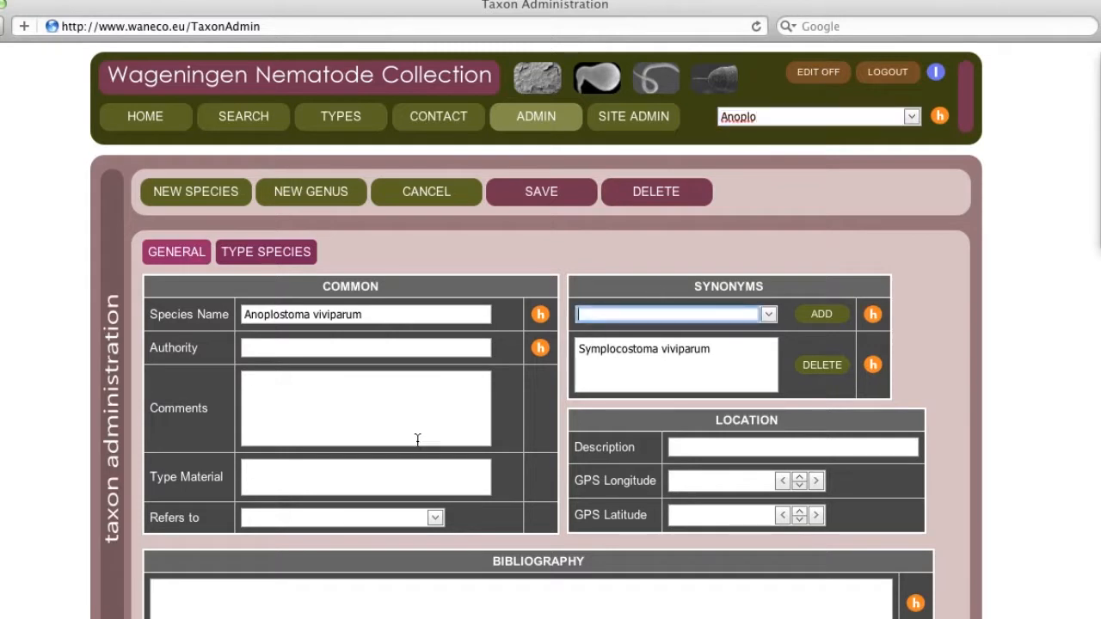
pyautogui.click(336, 516)
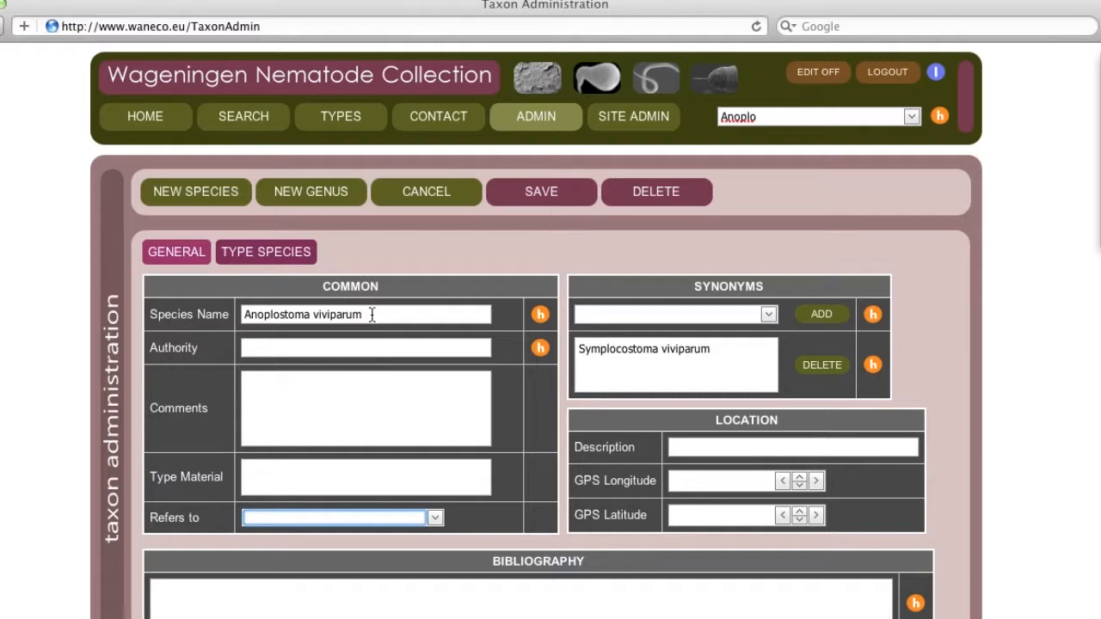
# Search Species Name for meloidodera alni and load that record (Turkina & Chizhov, 1986).
pyautogui.click(365, 313)
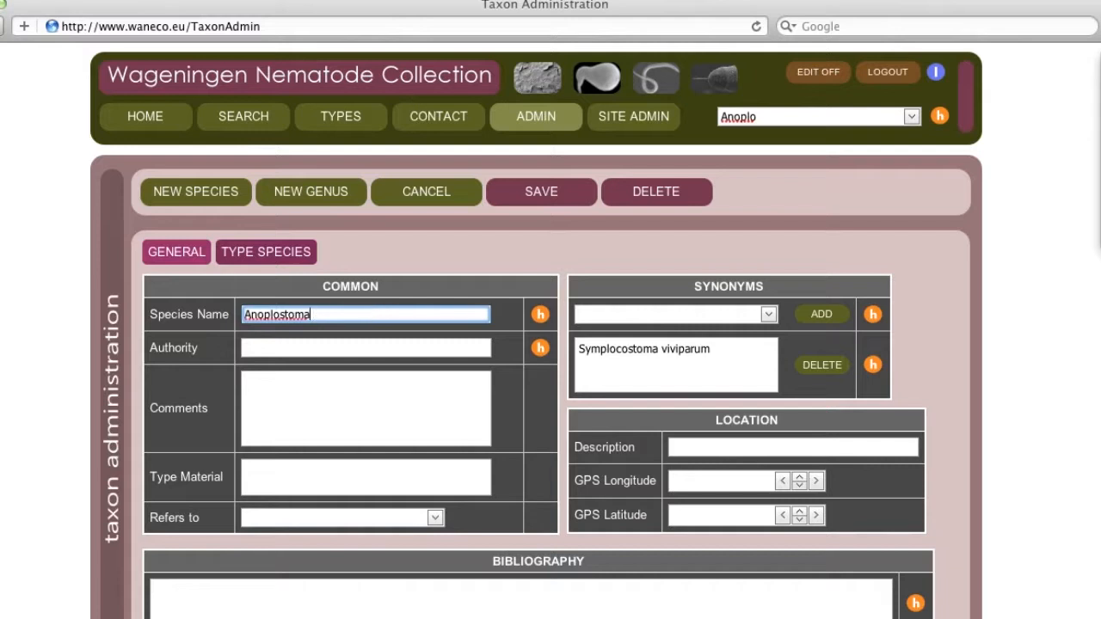
pyautogui.press('Backspace')
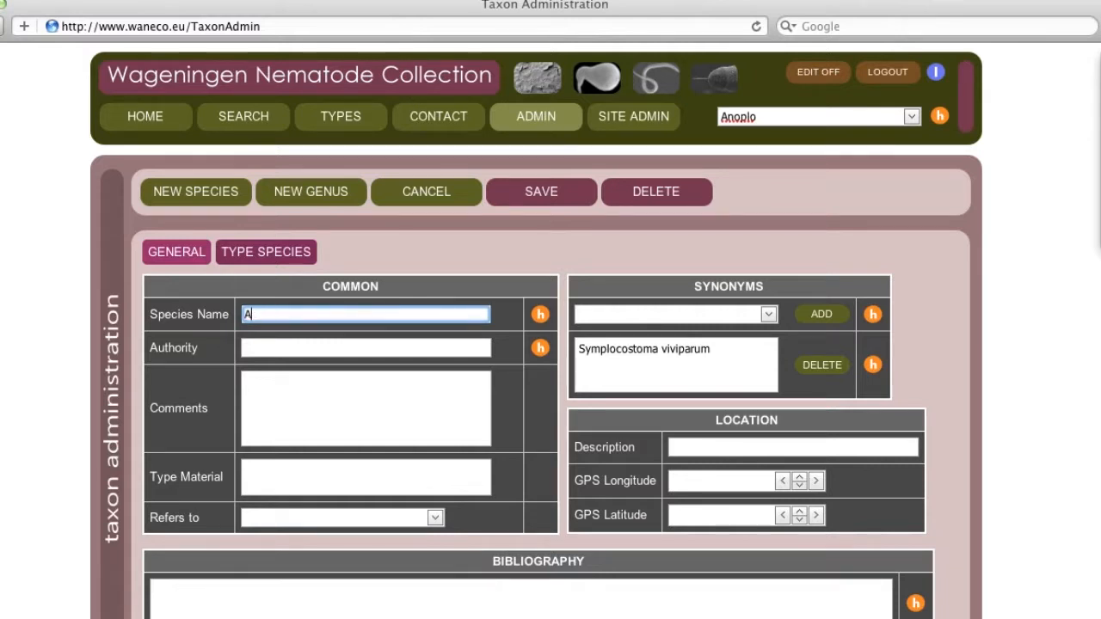
pyautogui.write('m')
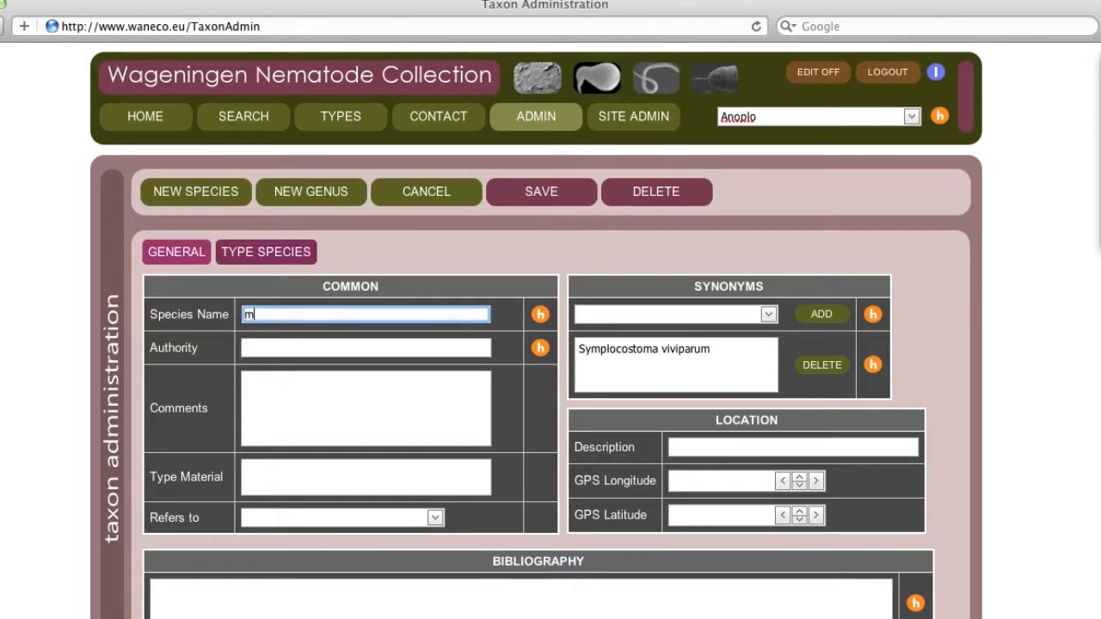
pyautogui.write('eloidodera alni')
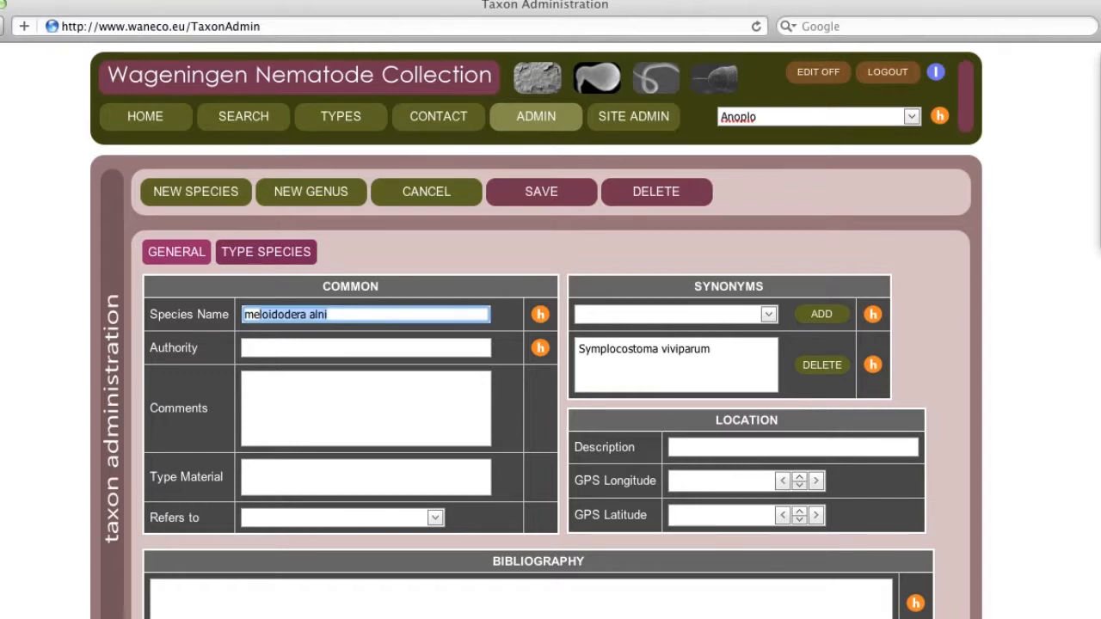
pyautogui.click(365, 347)
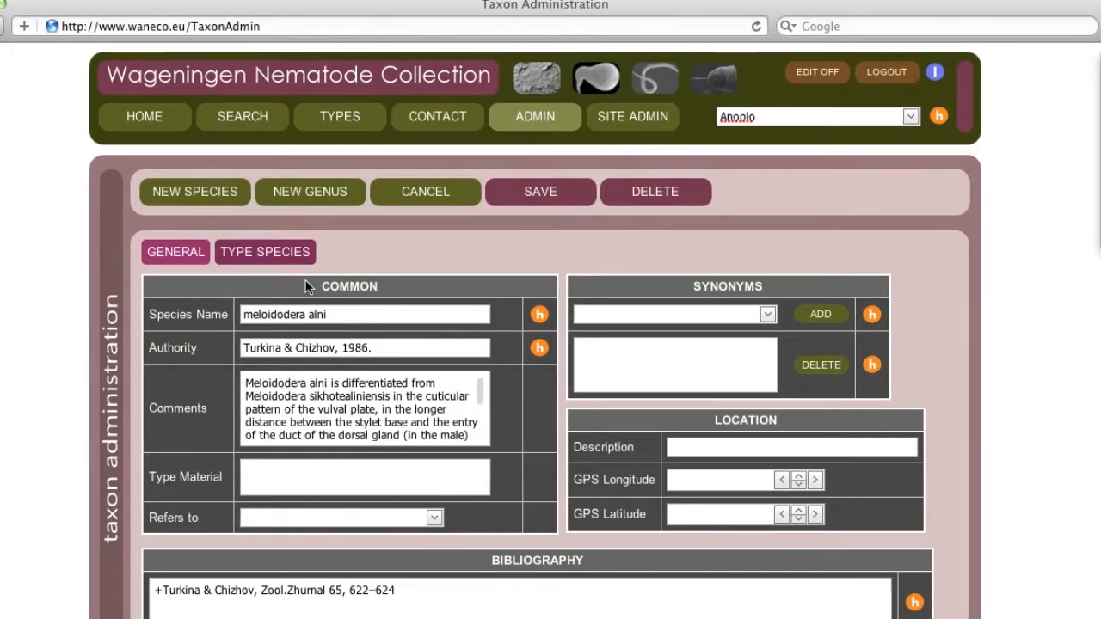
# Set Meloidodera alni's Refers to field to Meloidodera coffeicola.
pyautogui.click(365, 347)
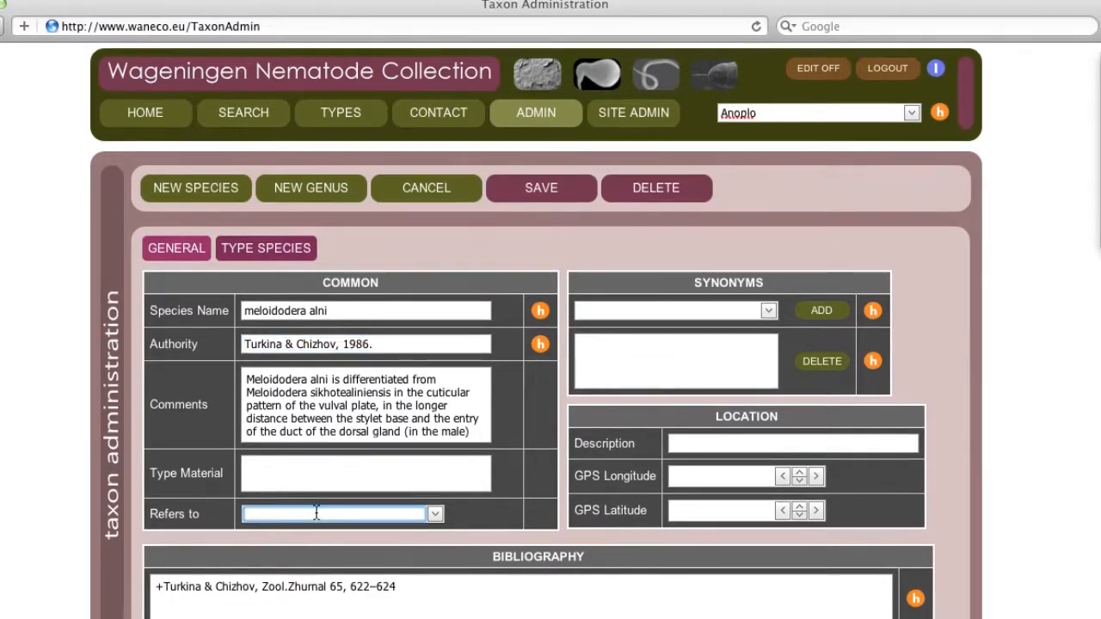
pyautogui.click(433, 513)
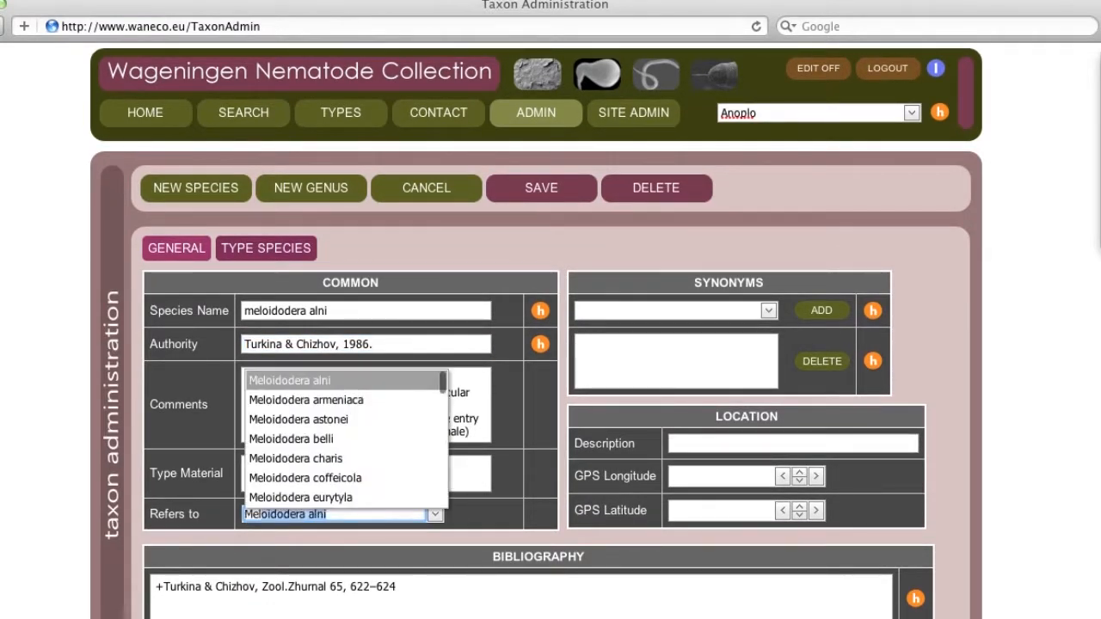
pyautogui.click(305, 478)
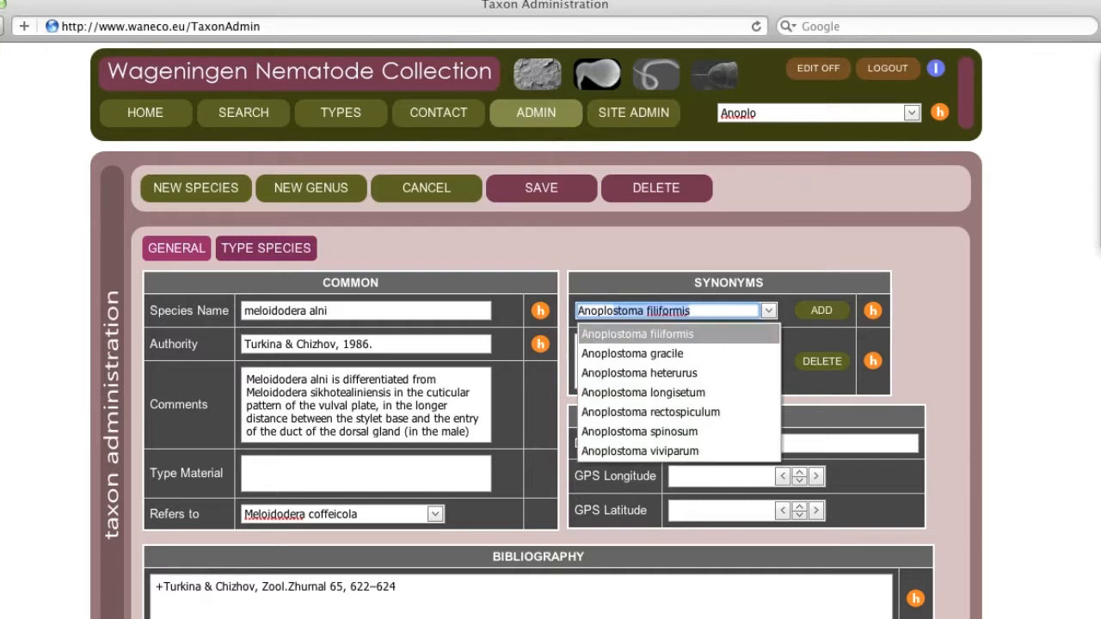
# Choose Meloidogyne nataliei in the Synonyms combo box without adding it yet.
pyautogui.click(632, 354)
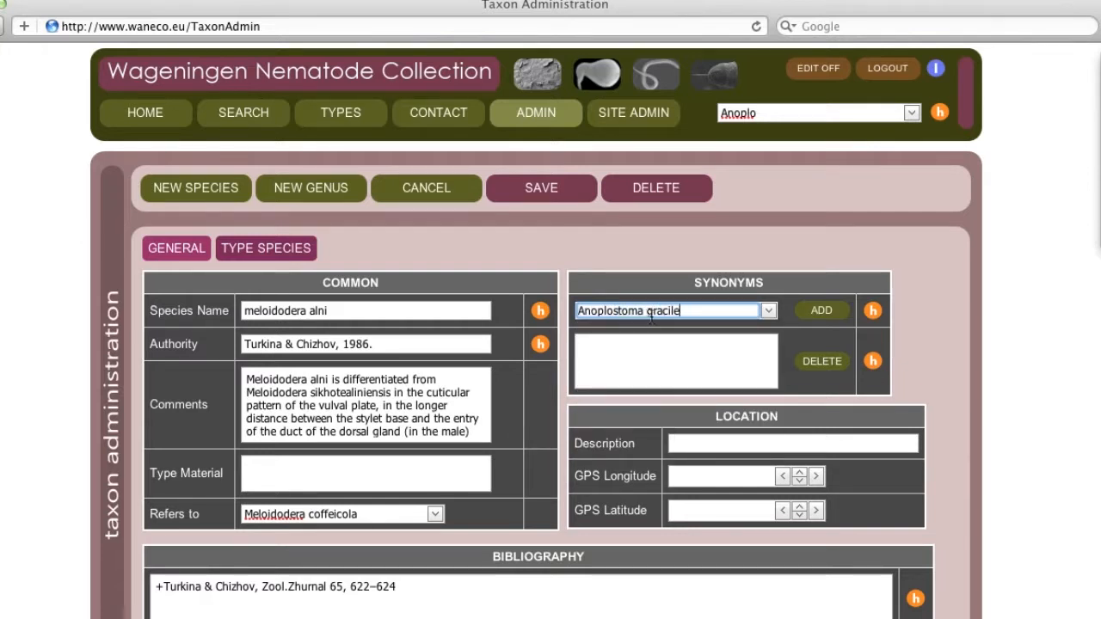
pyautogui.click(768, 310)
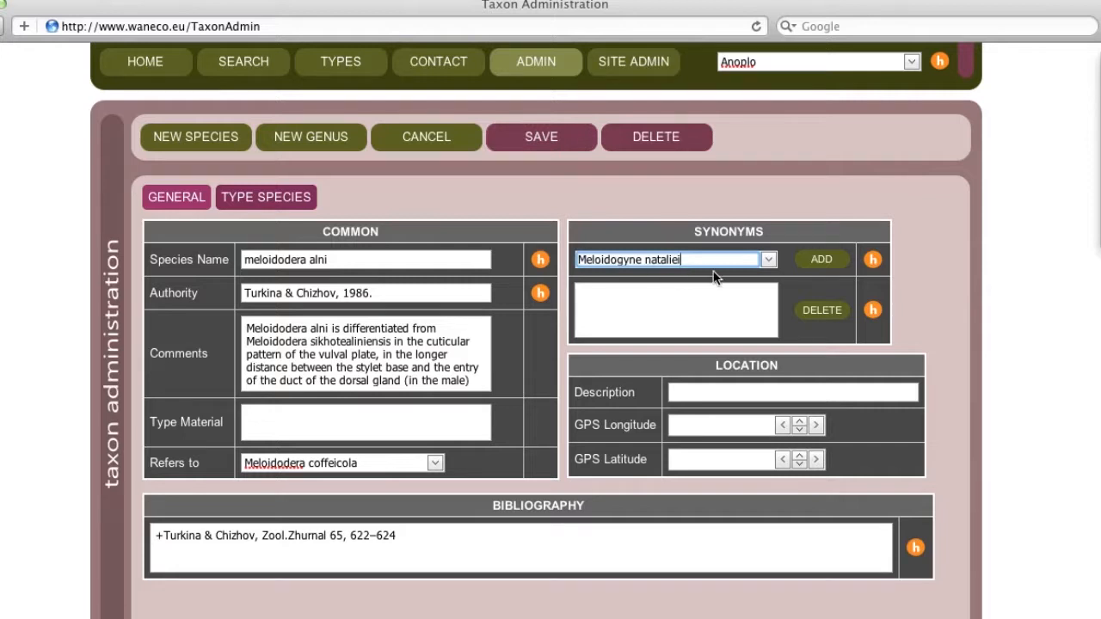
pyautogui.moveTo(754, 313)
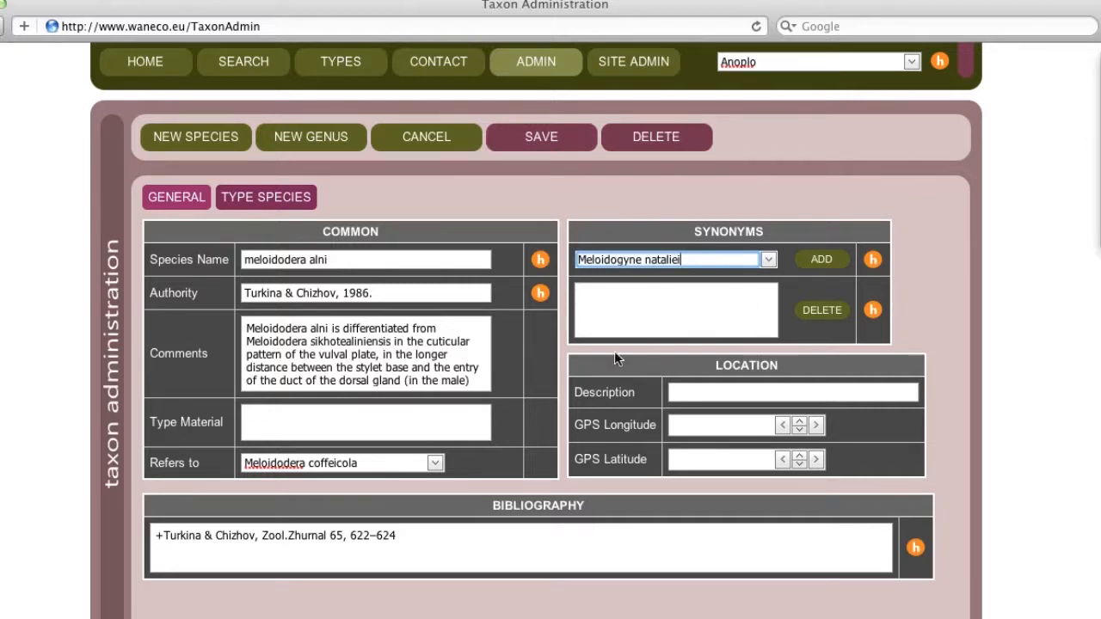
pyautogui.moveTo(793, 220)
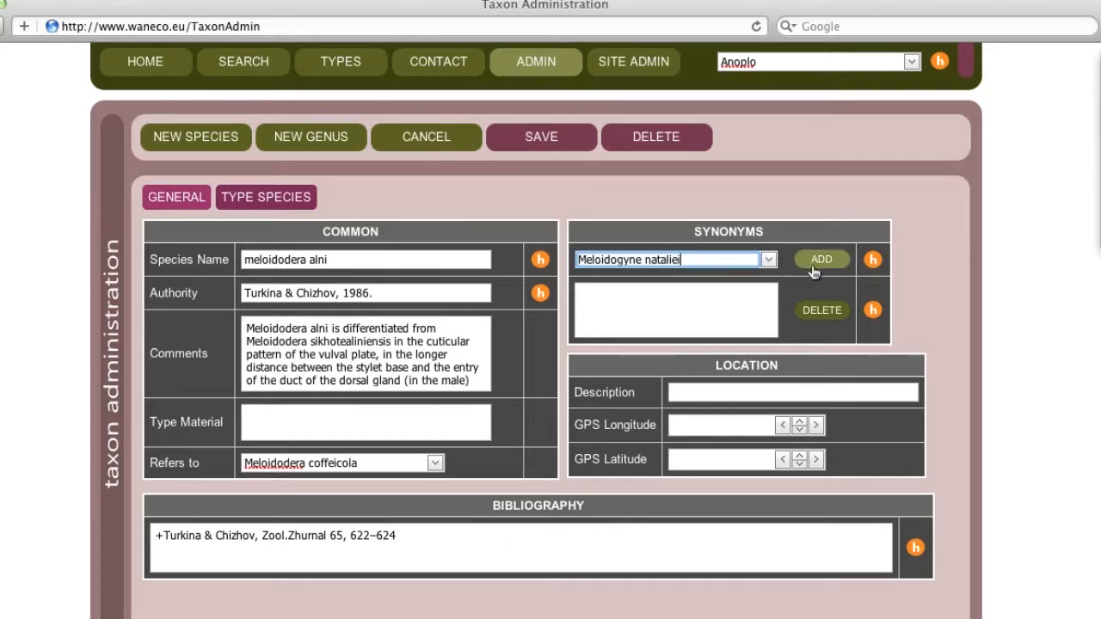
# Add Meloidogyne nataliei to the synonyms and delete Meloidogyne oteifae from the list.
pyautogui.click(821, 258)
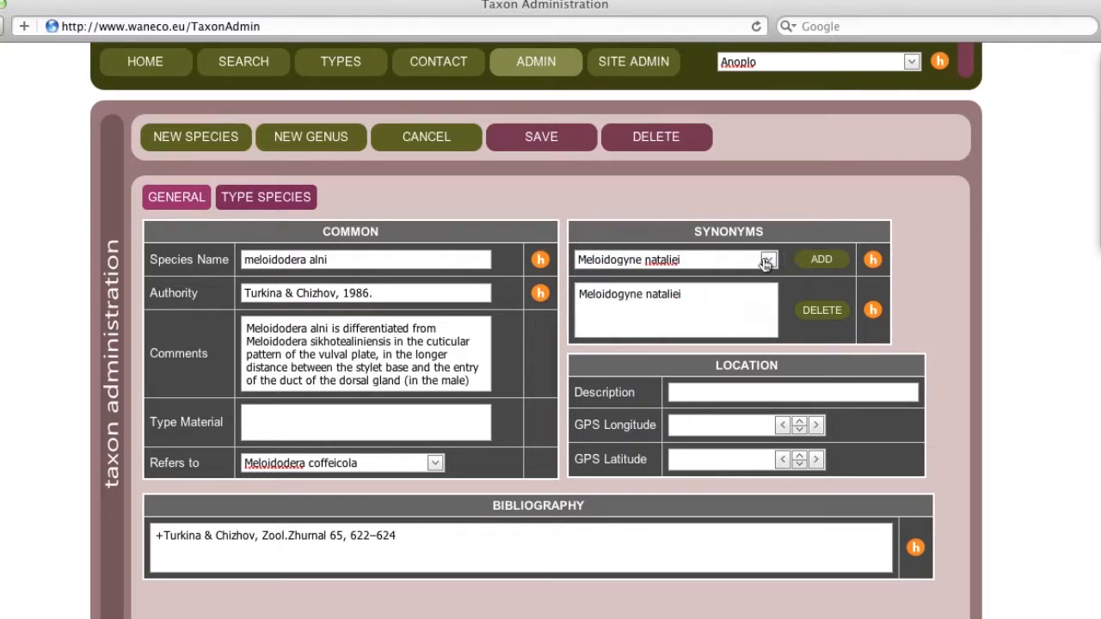
pyautogui.click(768, 260)
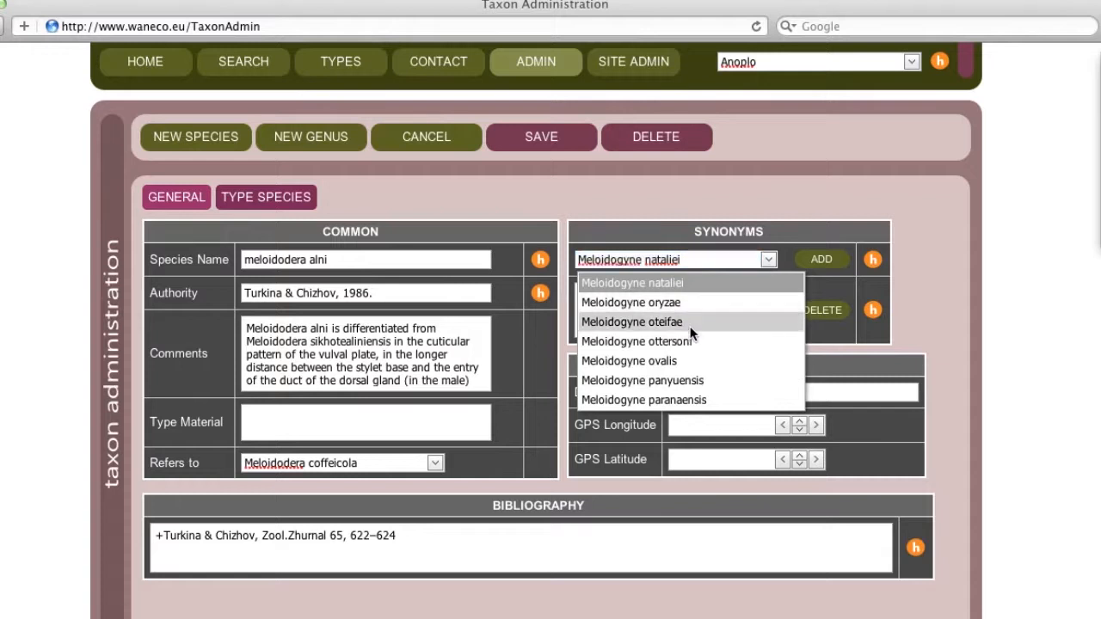
pyautogui.click(632, 322)
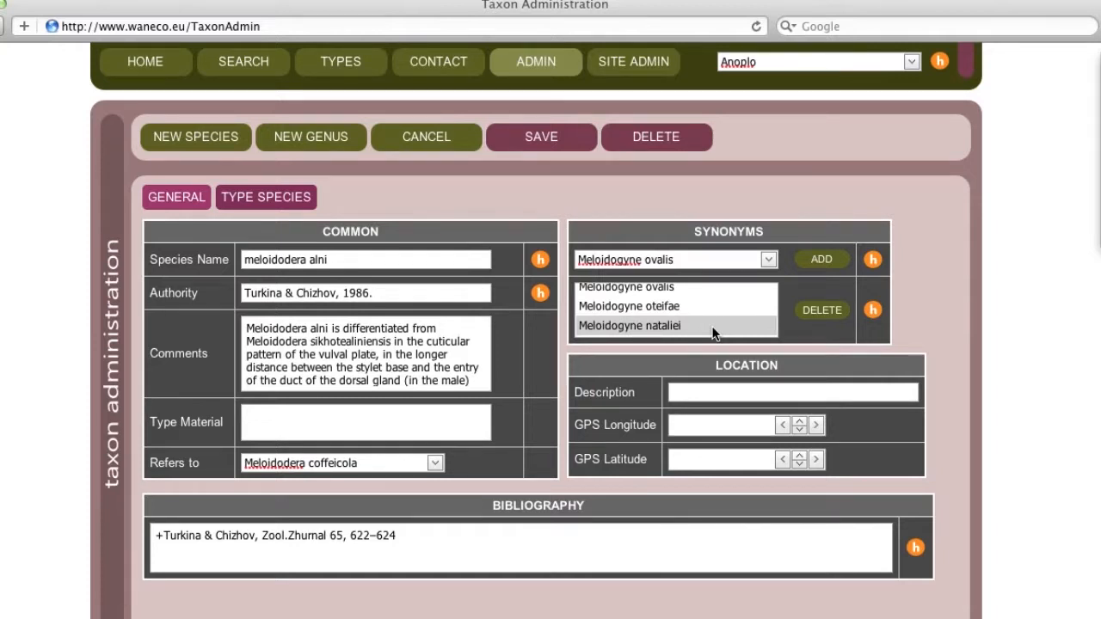
pyautogui.click(630, 307)
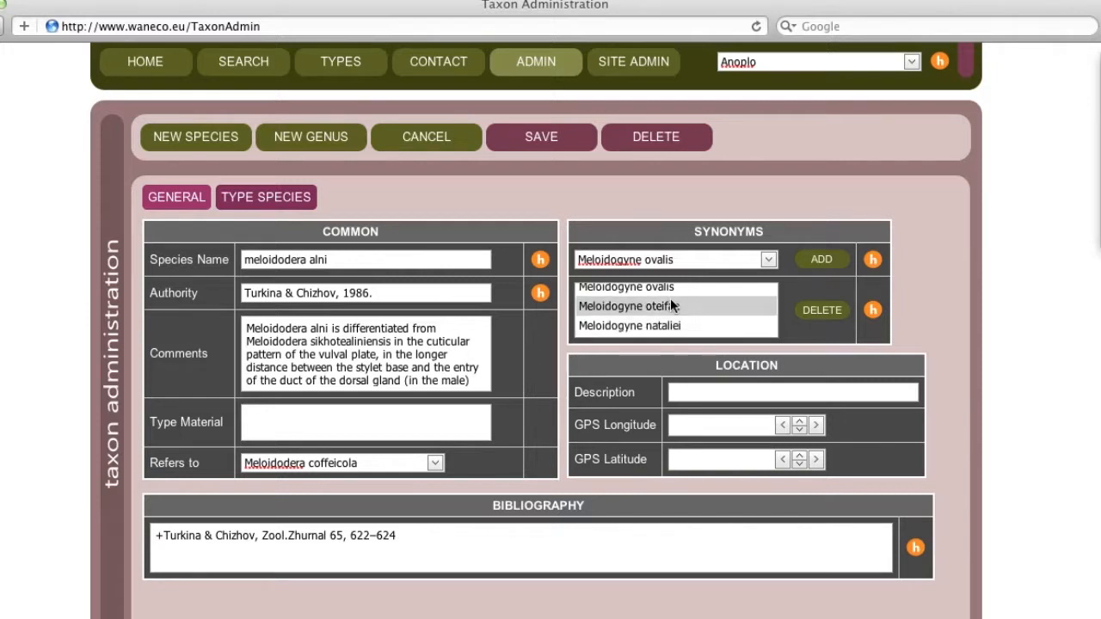
pyautogui.click(630, 306)
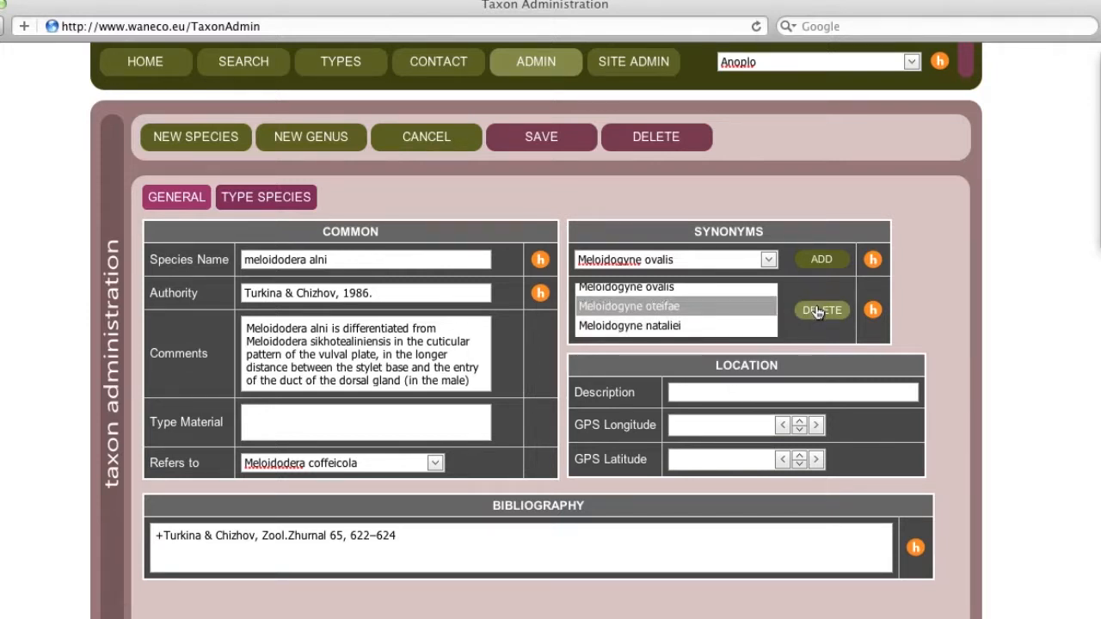
pyautogui.click(819, 309)
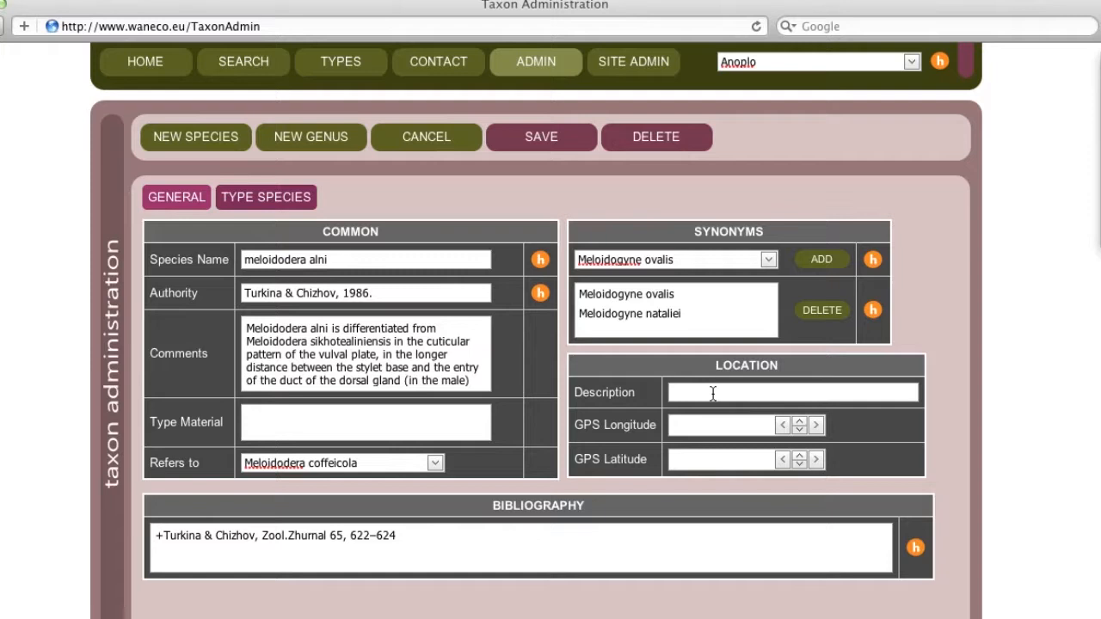
# Move to the location Description field, then reselect Meloidogyne nataliei among the synonyms.
pyautogui.click(791, 393)
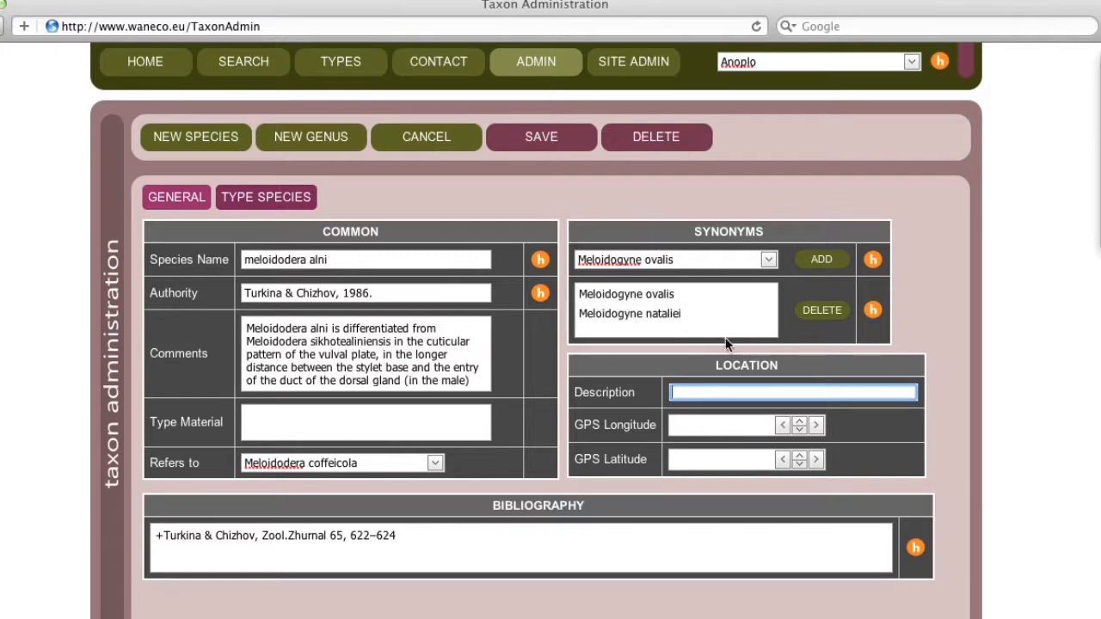
pyautogui.click(630, 313)
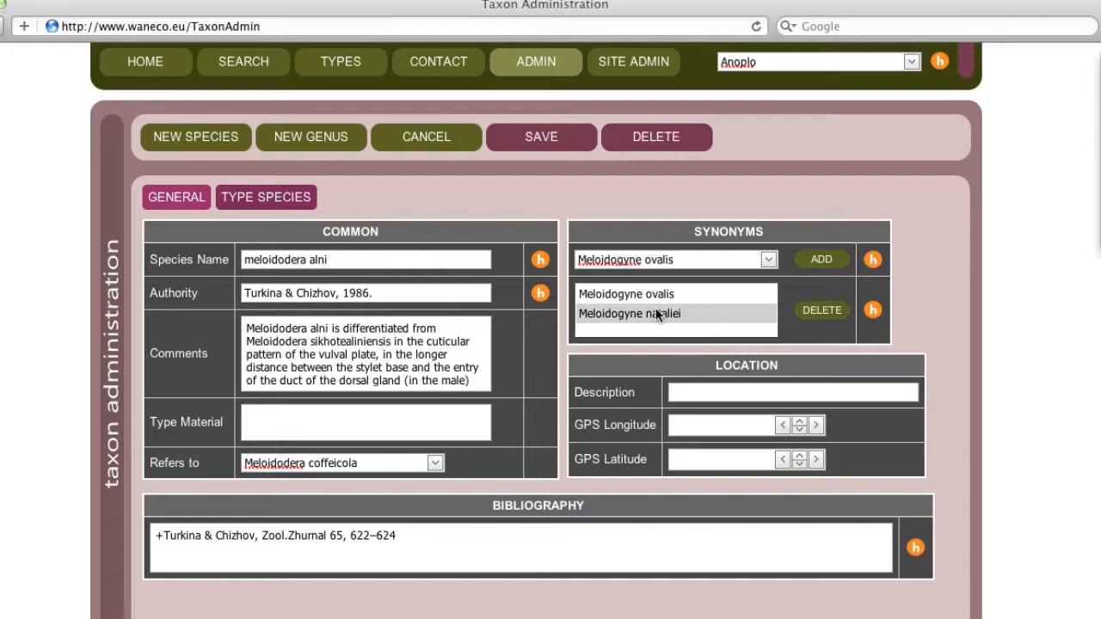
pyautogui.moveTo(678, 324)
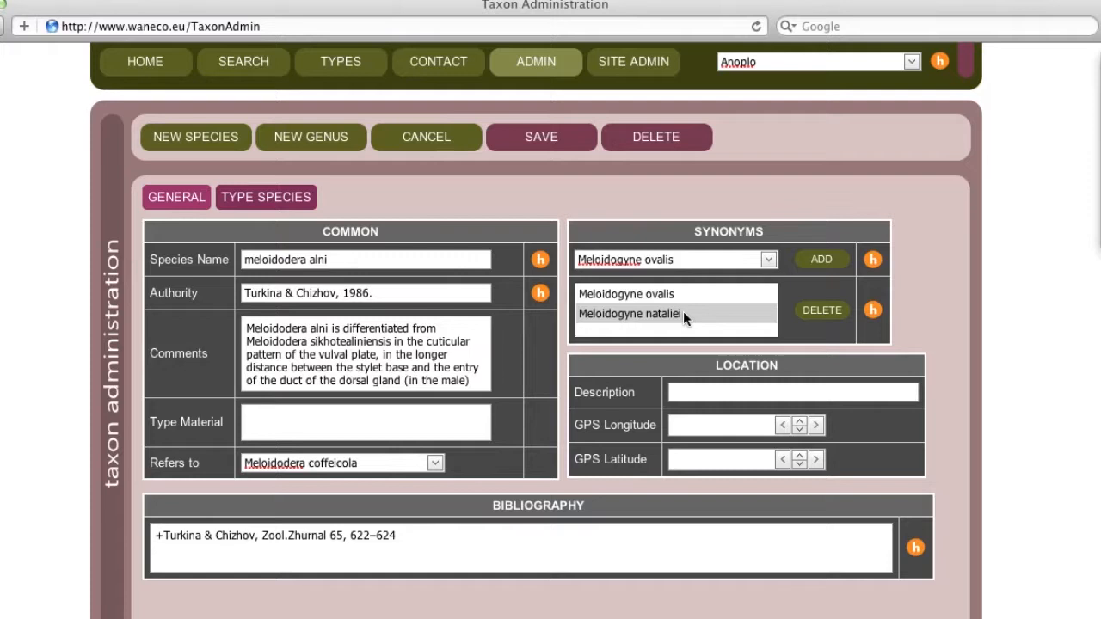
pyautogui.click(674, 313)
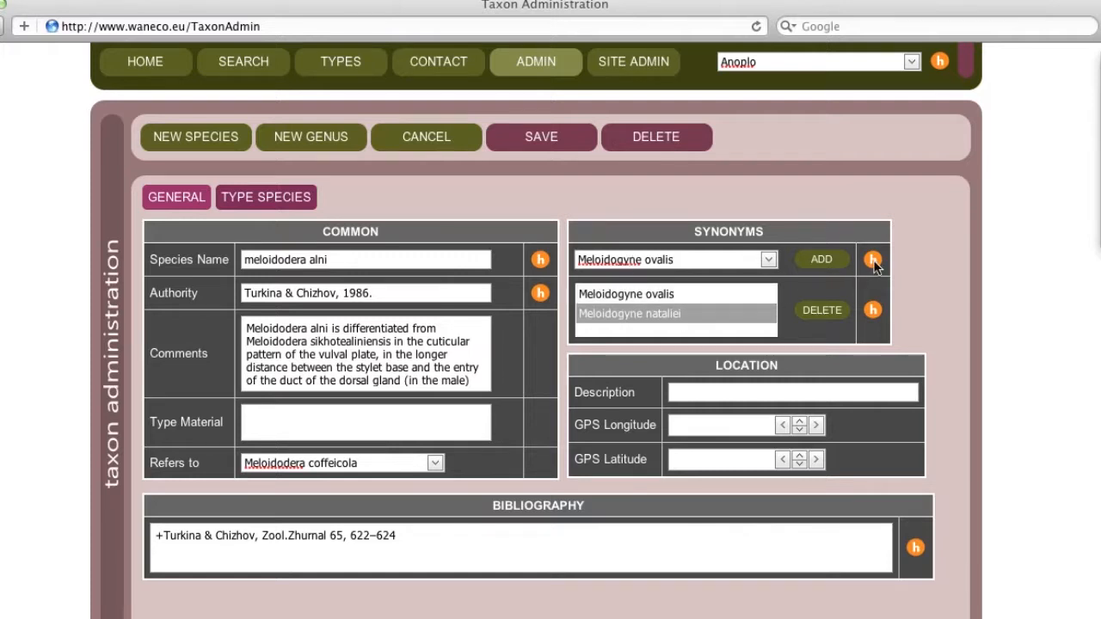
pyautogui.moveTo(874, 310)
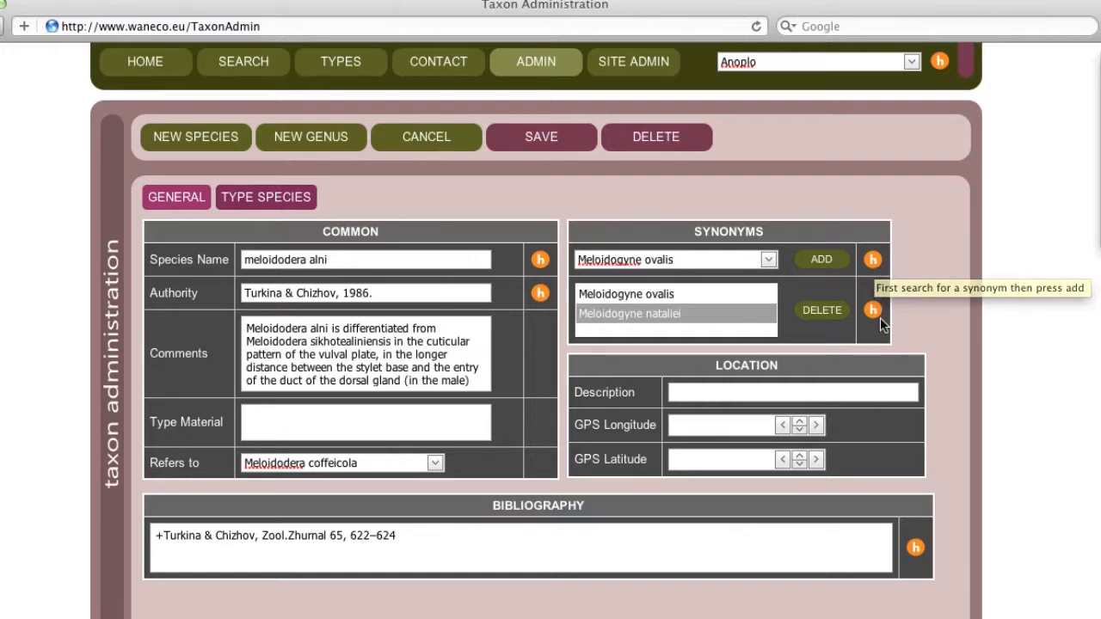
pyautogui.moveTo(873, 310)
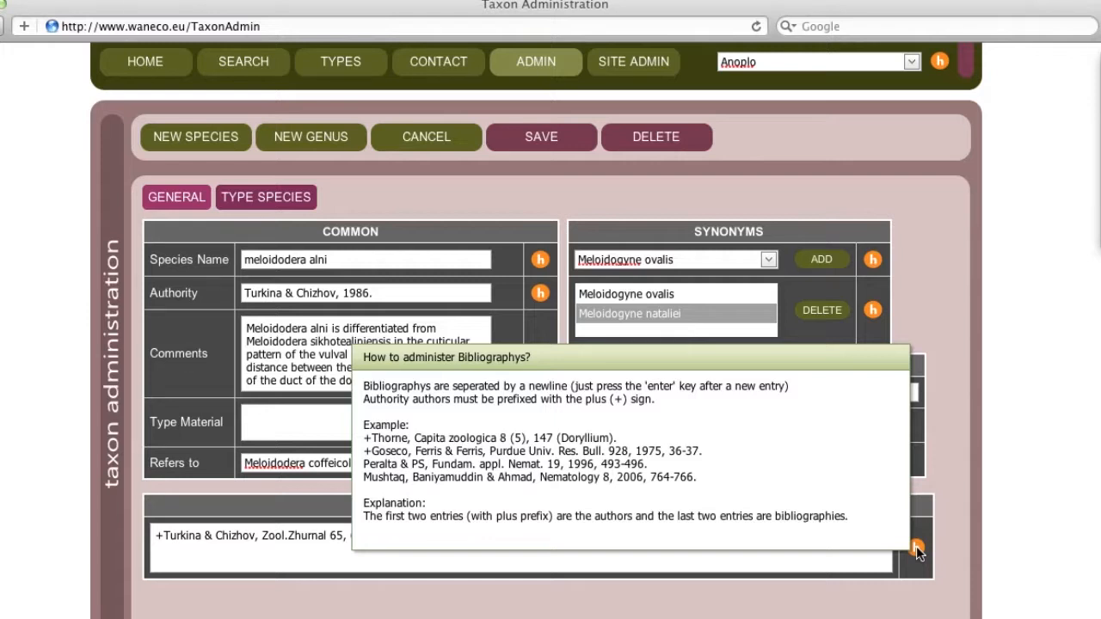
pyautogui.moveTo(886, 547)
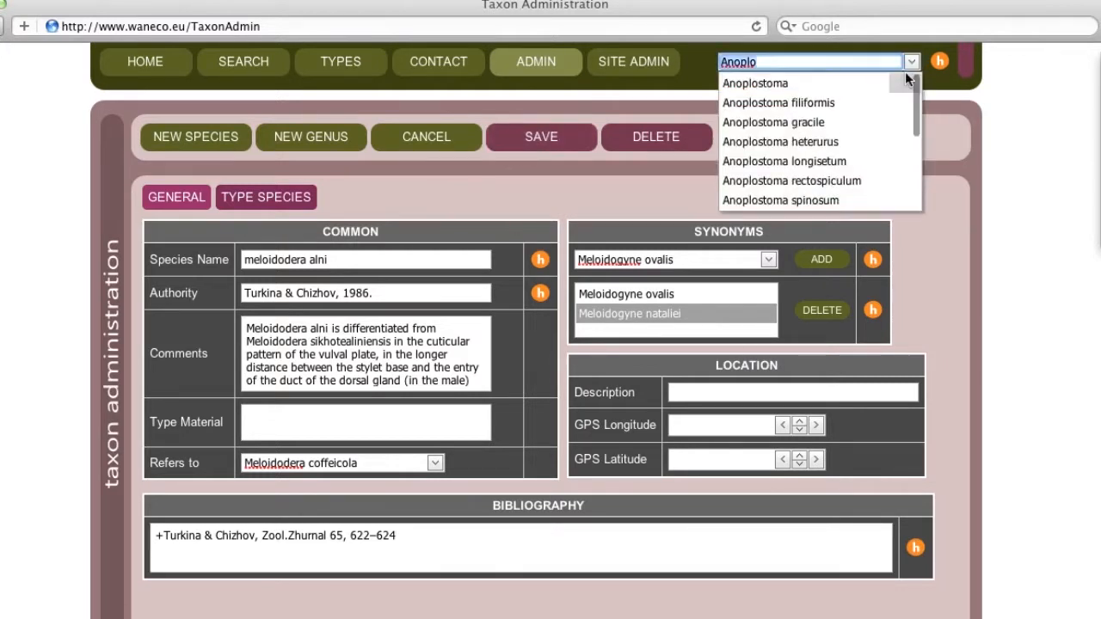
# Enter type material Devexpresss, switch to Anoplostoma filiformis, then search back for Meloidodera alni.
pyautogui.click(365, 423)
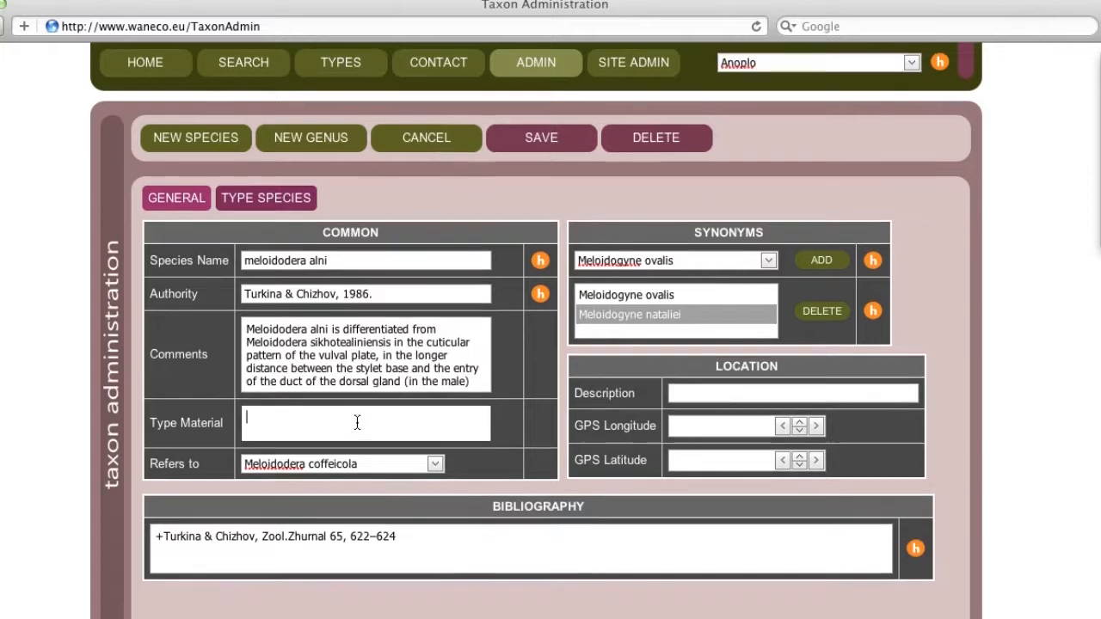
pyautogui.write('Devexpresss')
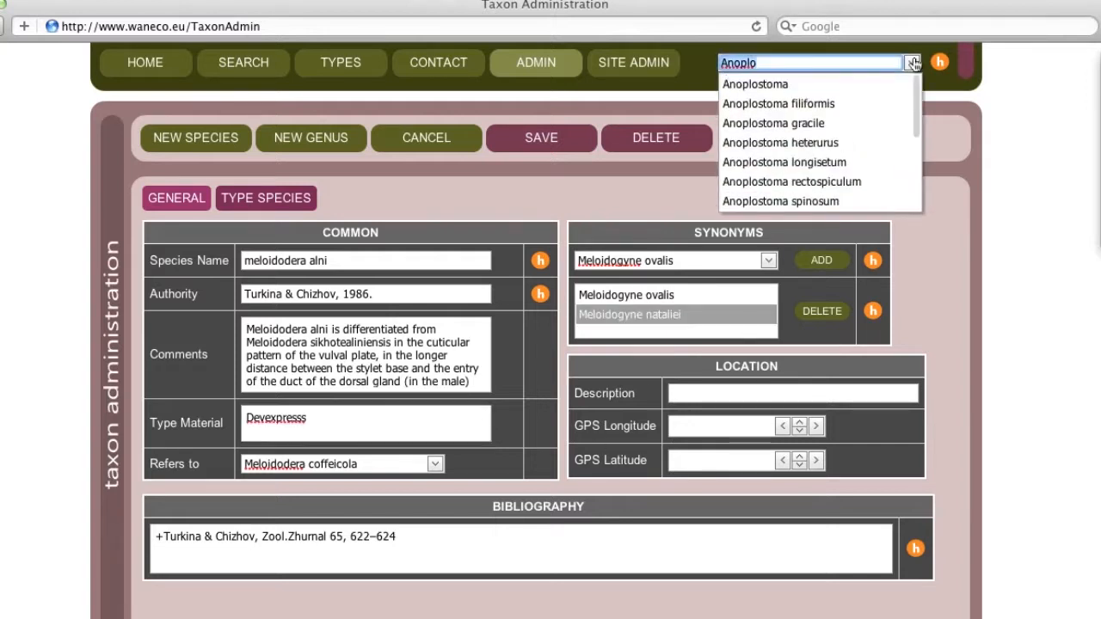
pyautogui.moveTo(778, 103)
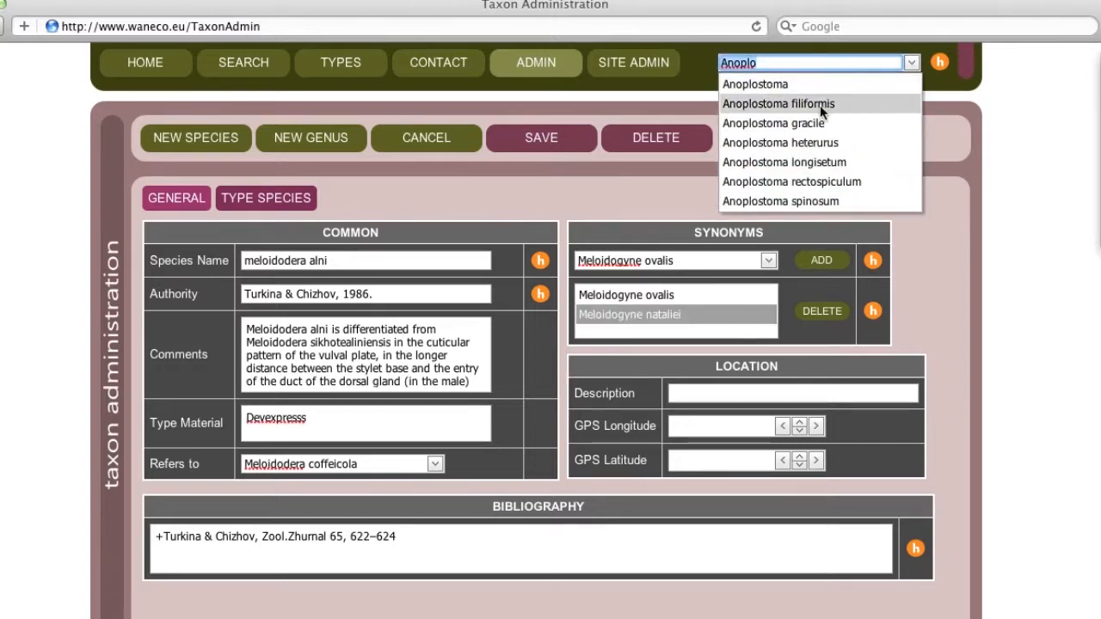
pyautogui.click(777, 103)
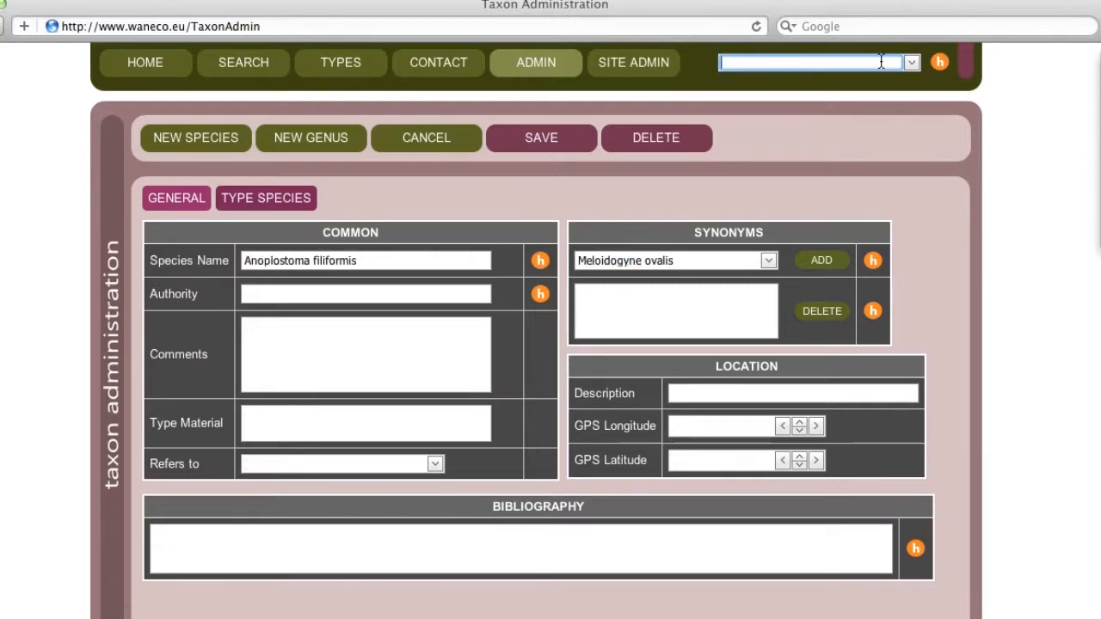
pyautogui.write('Meli')
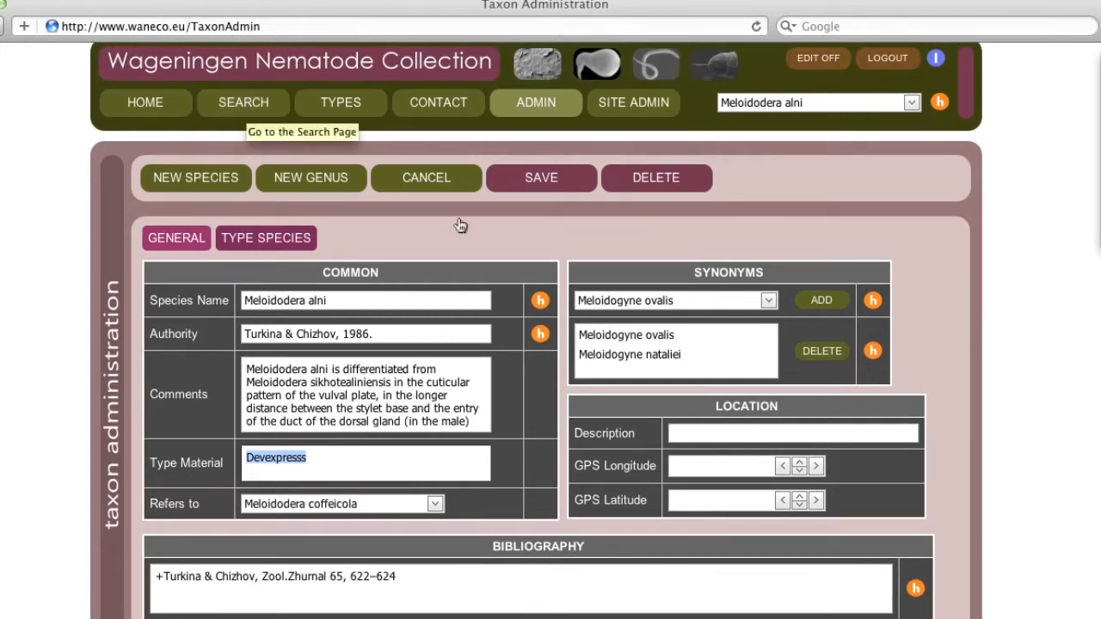
pyautogui.click(265, 238)
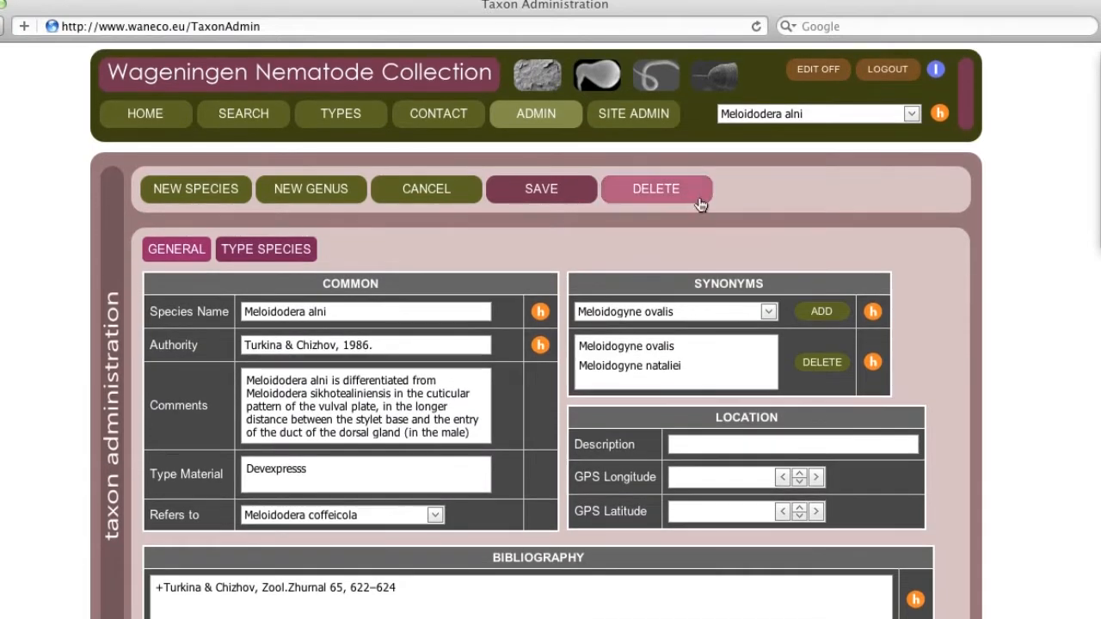
pyautogui.moveTo(857, 213)
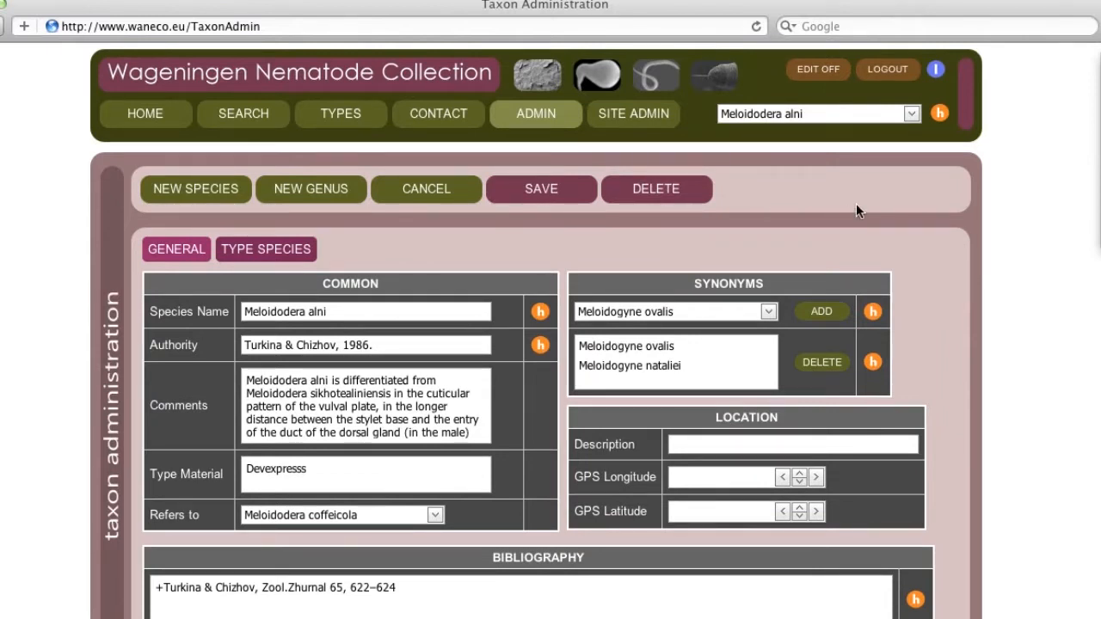
pyautogui.moveTo(815, 91)
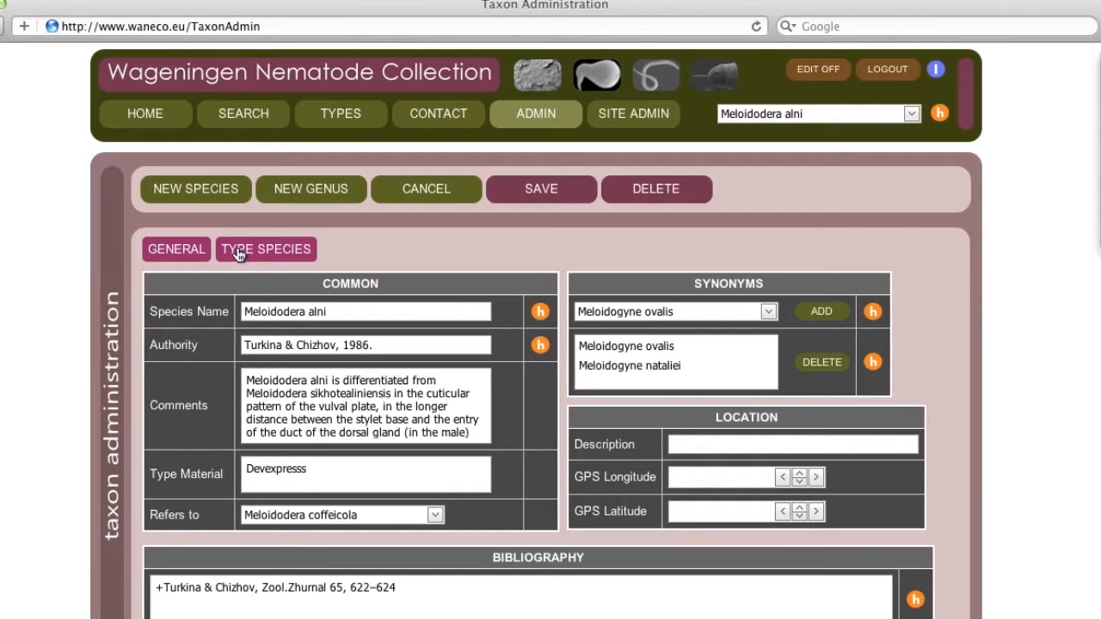
pyautogui.moveTo(382, 241)
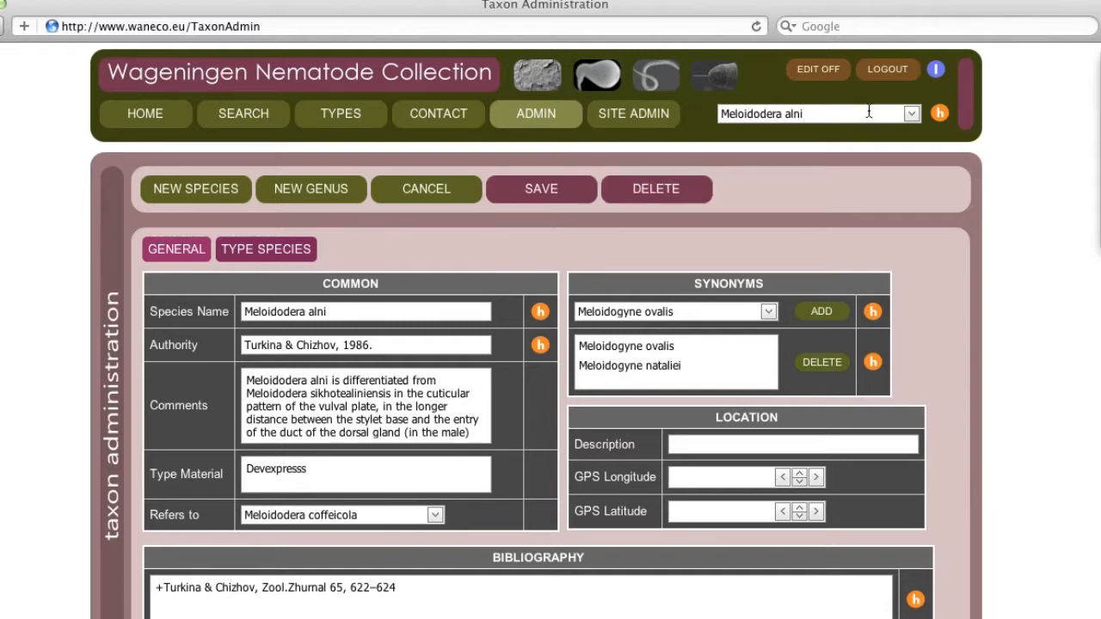
# Load Meloidodera armeniaca, Meloidogyne ethiopica, then Meloidogyne exigua (Goeldi, 1887) via the species dropdown.
pyautogui.click(809, 113)
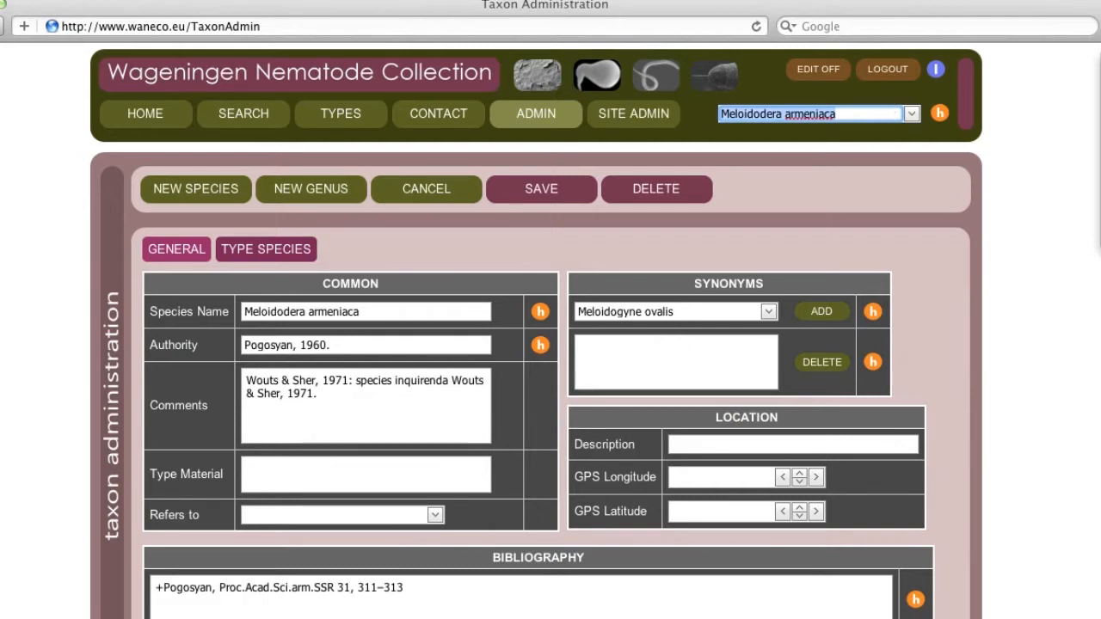
pyautogui.click(912, 113)
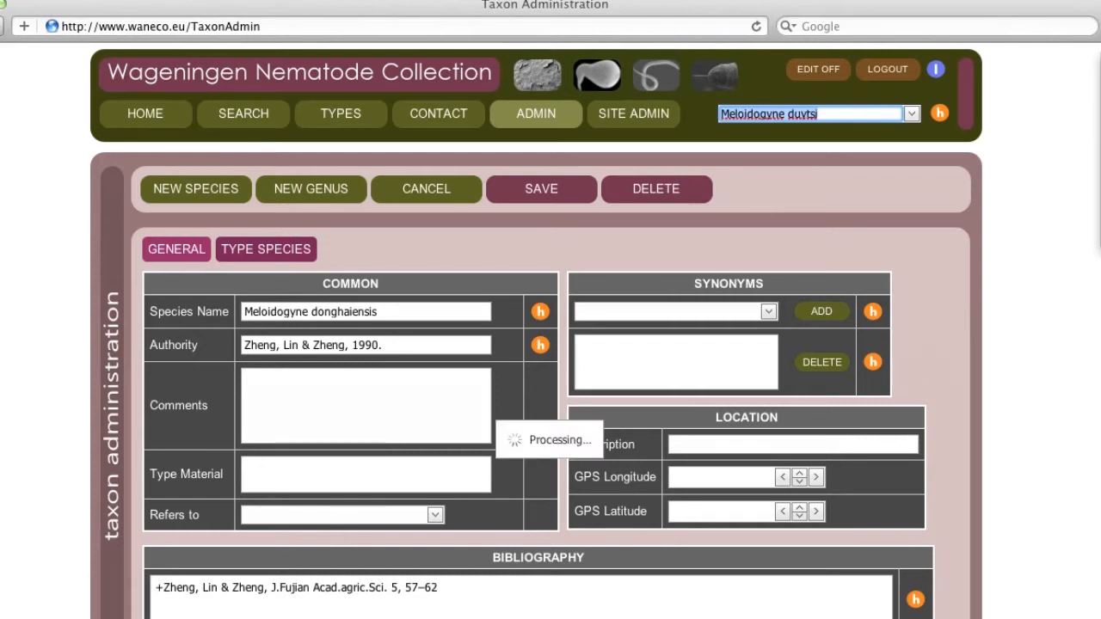
pyautogui.click(912, 113)
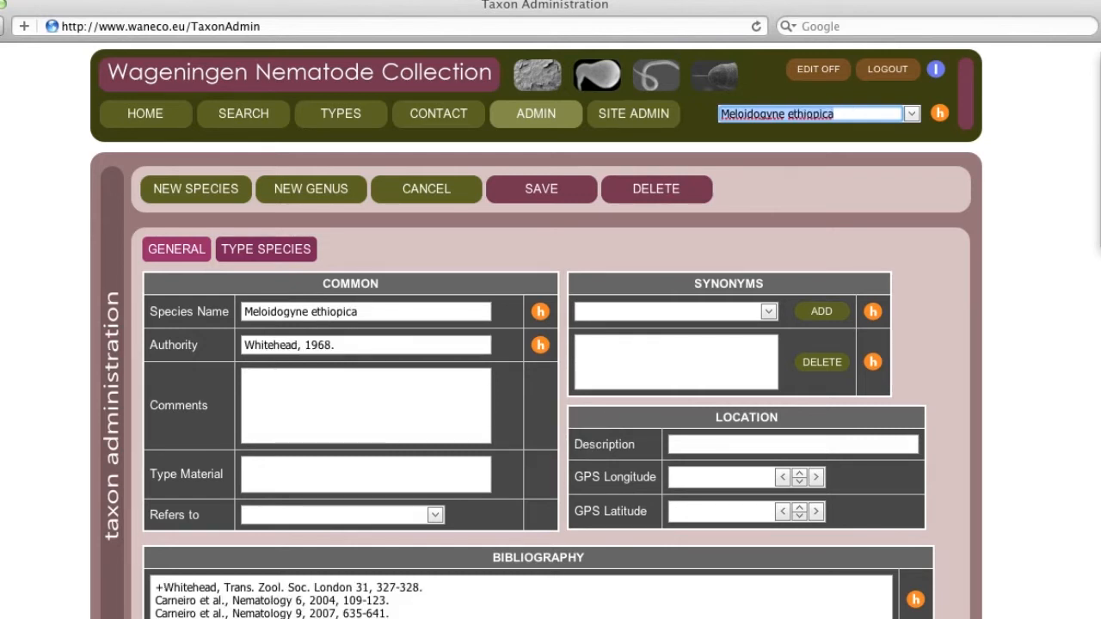
pyautogui.moveTo(871, 128)
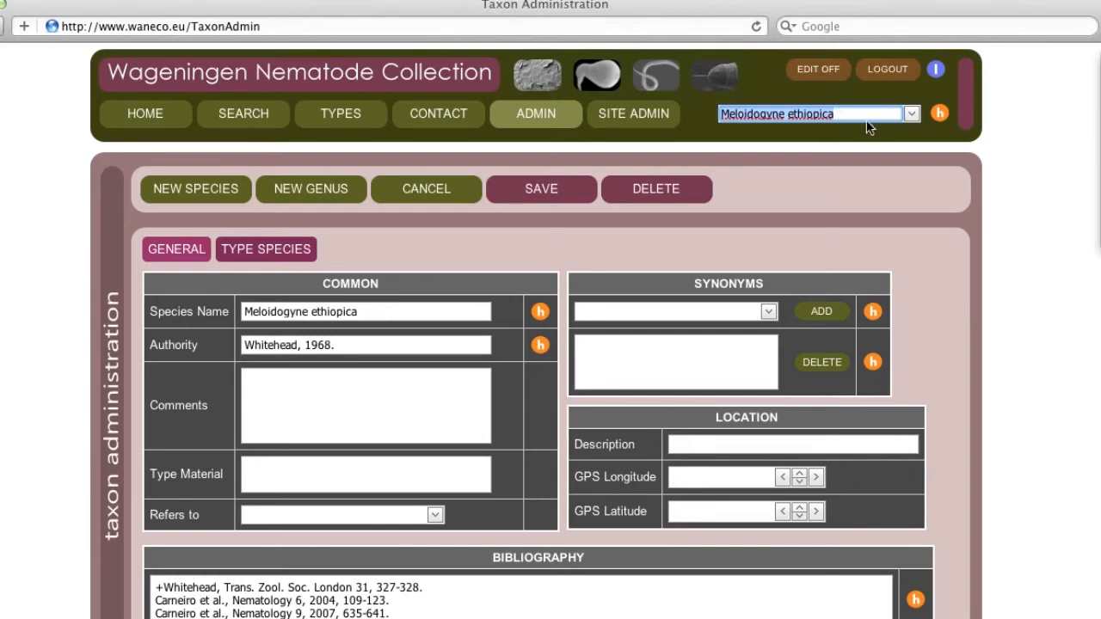
pyautogui.moveTo(912, 117)
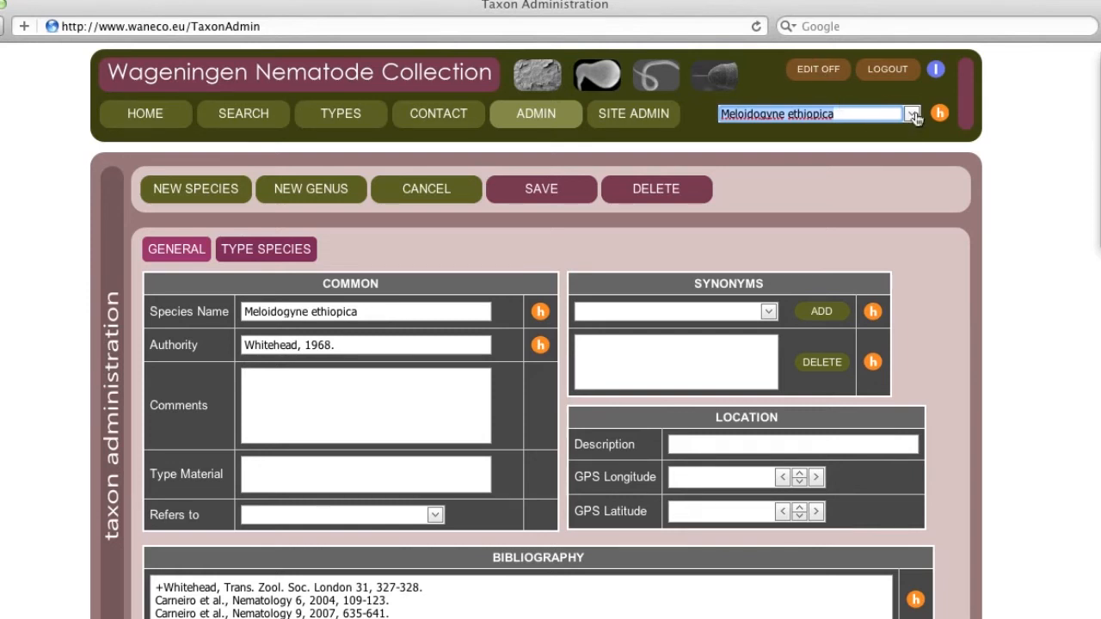
pyautogui.click(912, 113)
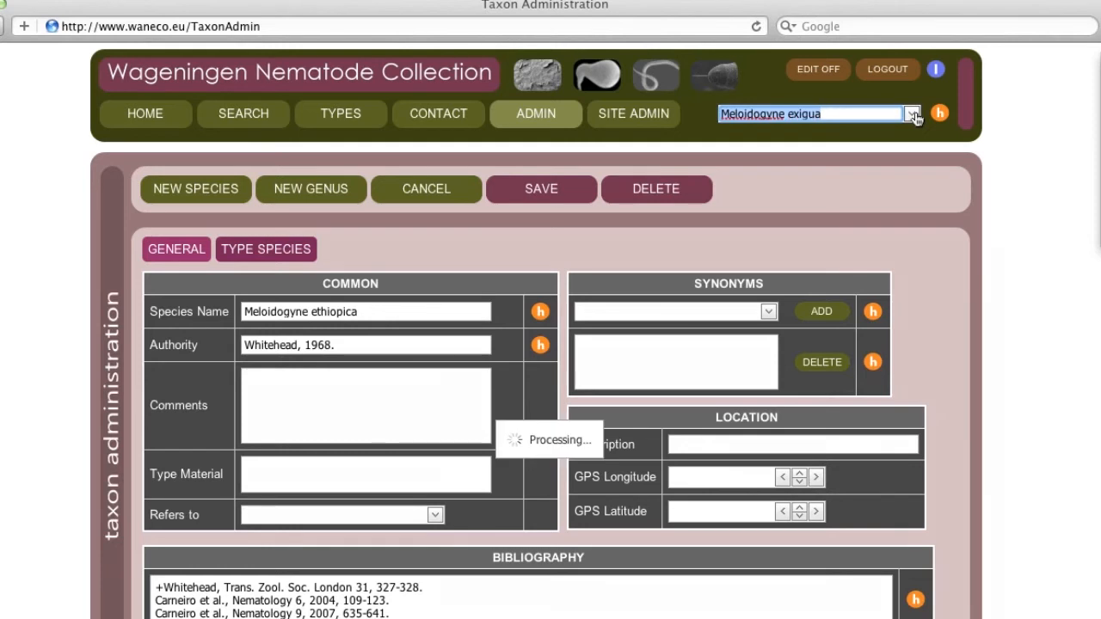
pyautogui.click(912, 113)
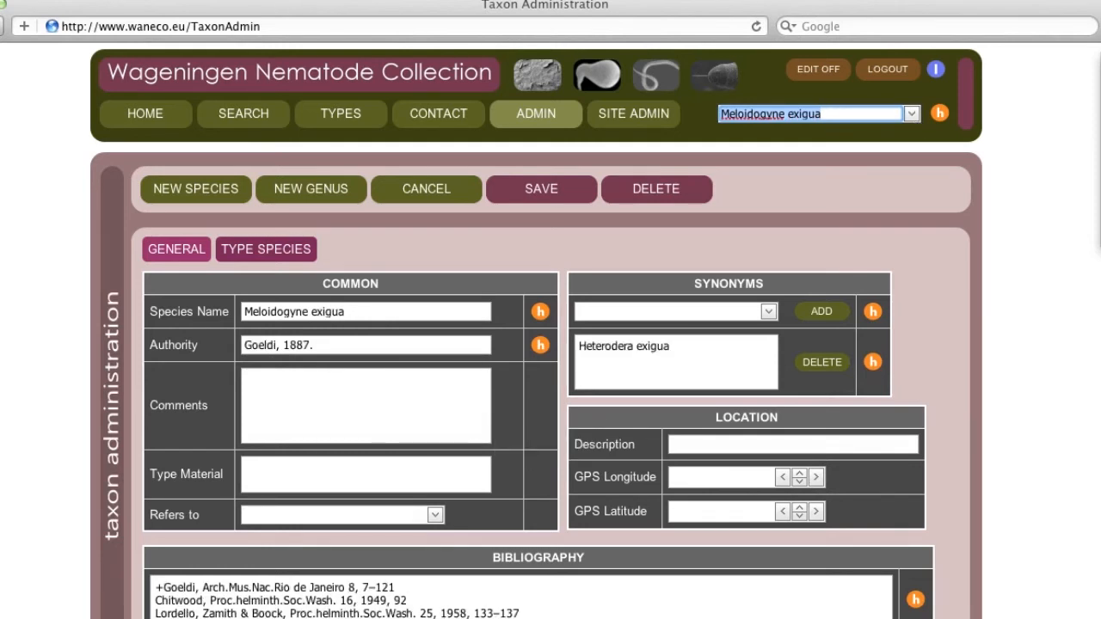